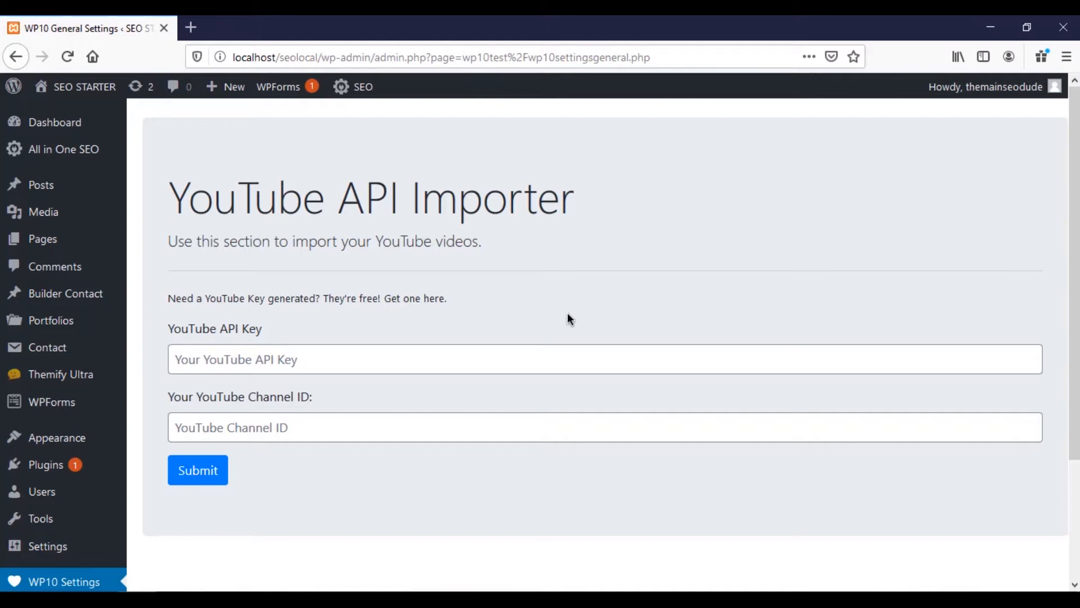
Step: Scroll the YouTube API Importer page and select the YouTube API Key field
scroll("down", 3)
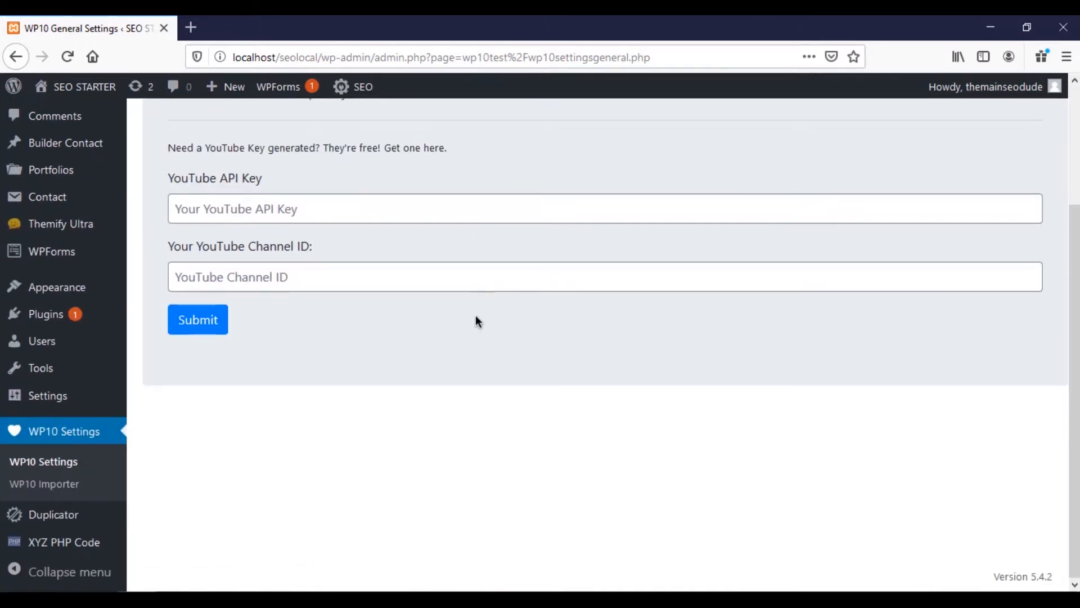
mouse_move(415, 368)
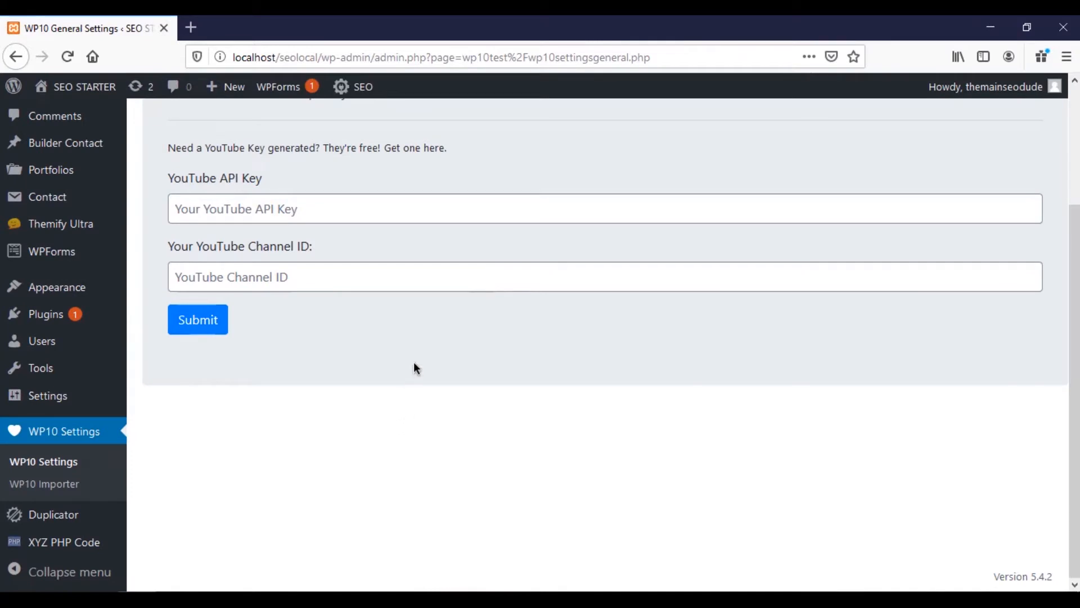
mouse_move(422, 360)
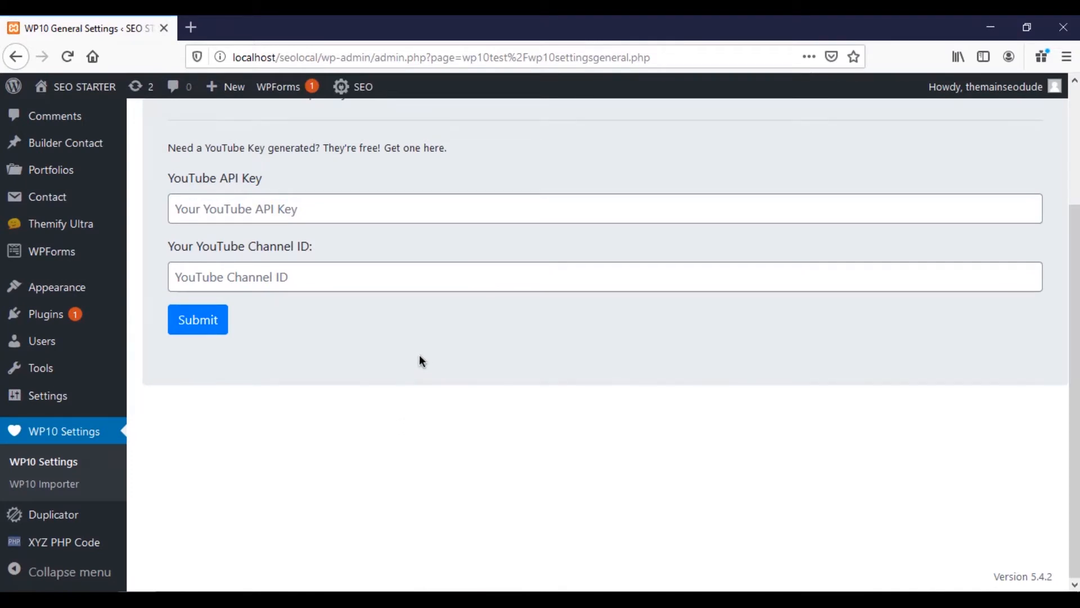
scroll("up", 3)
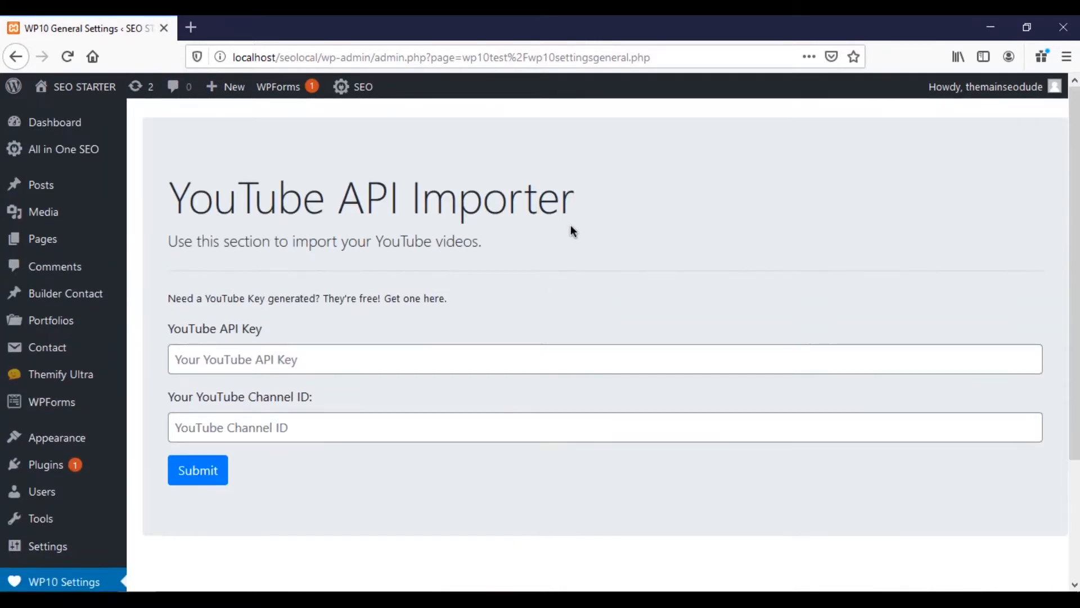
mouse_move(580, 218)
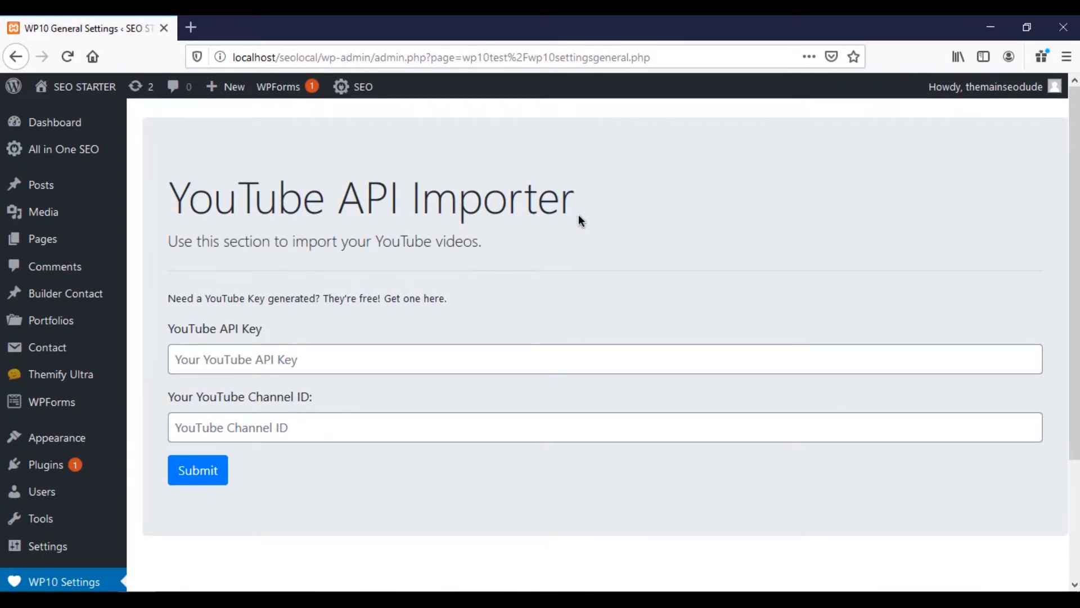
mouse_move(524, 279)
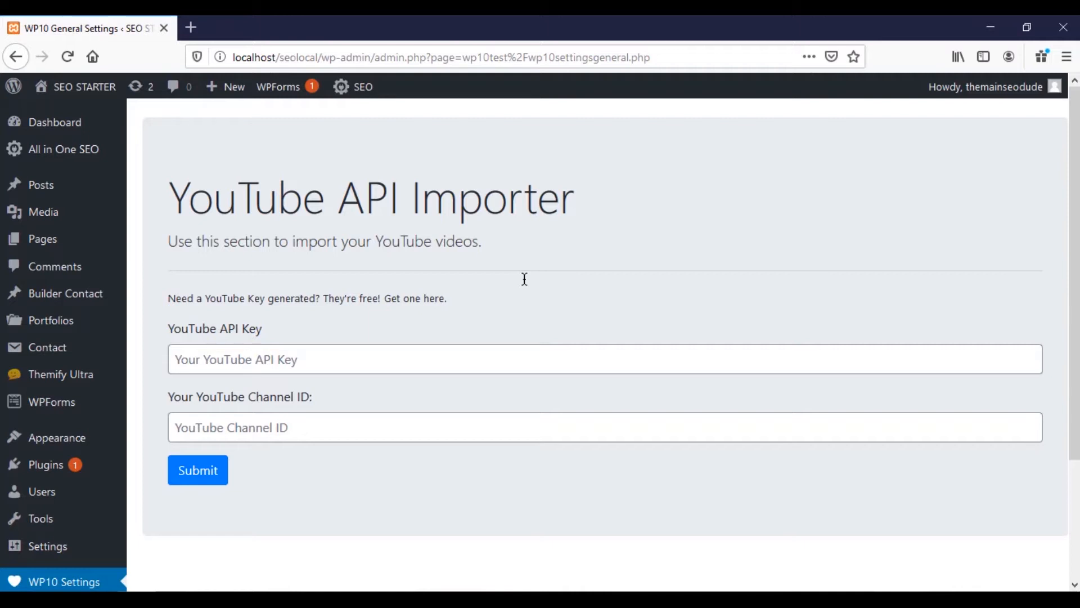
mouse_move(588, 269)
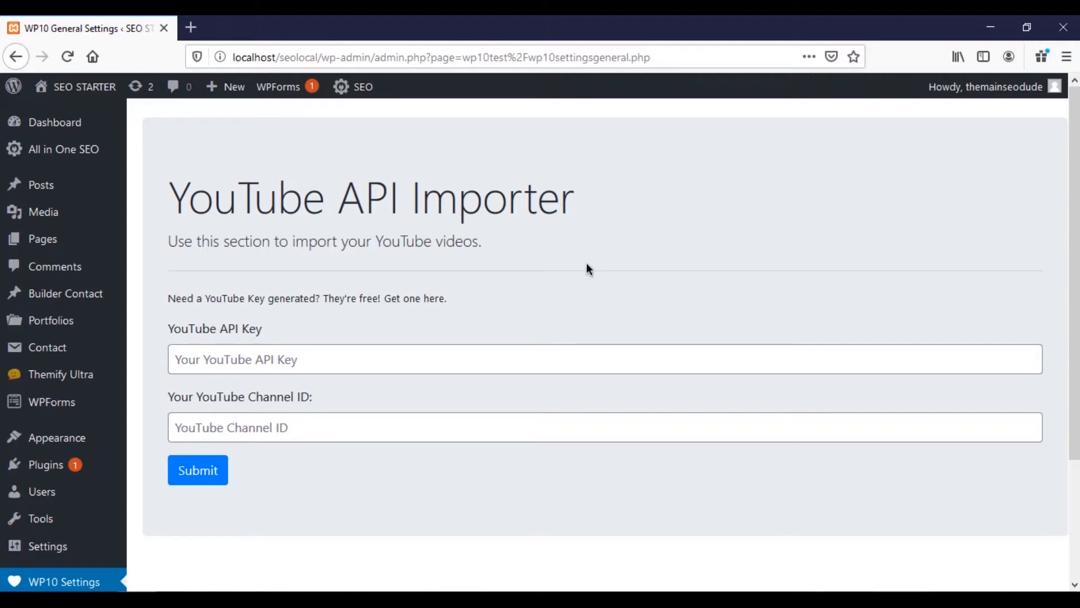
mouse_move(491, 299)
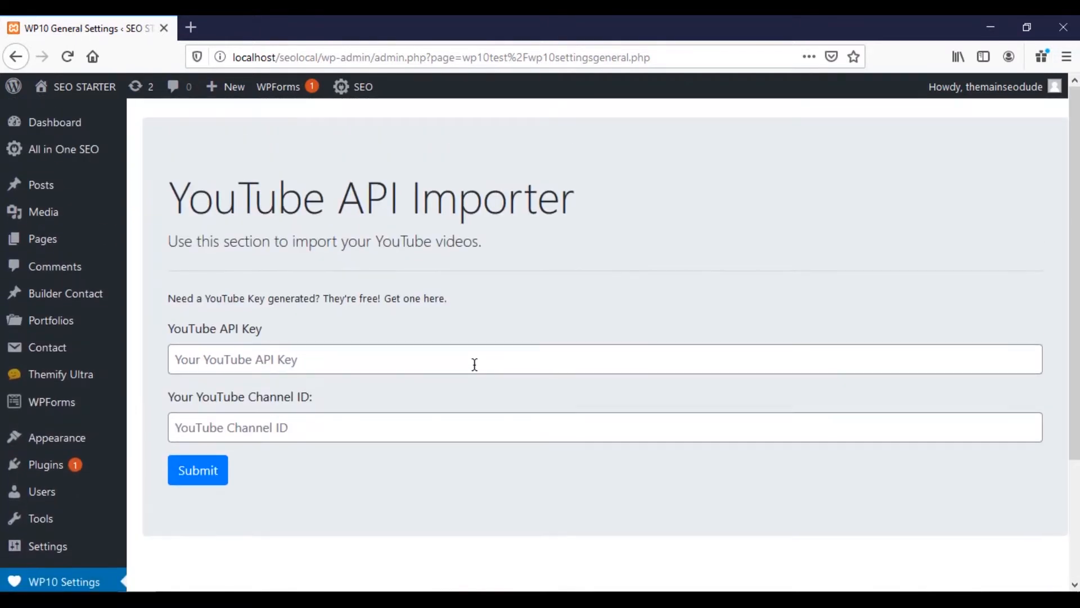
mouse_move(480, 326)
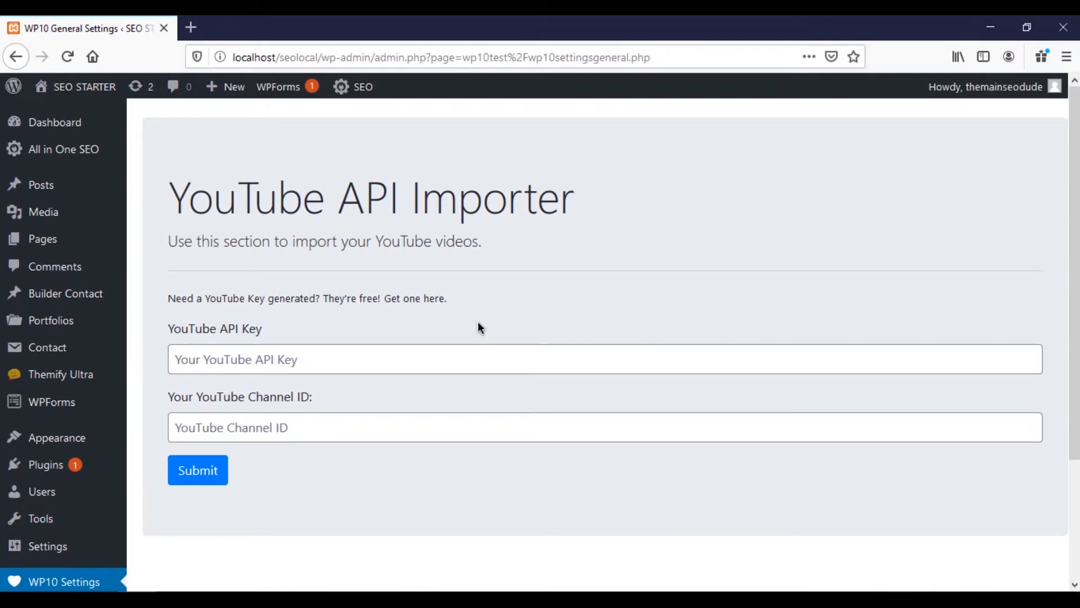
mouse_move(290, 378)
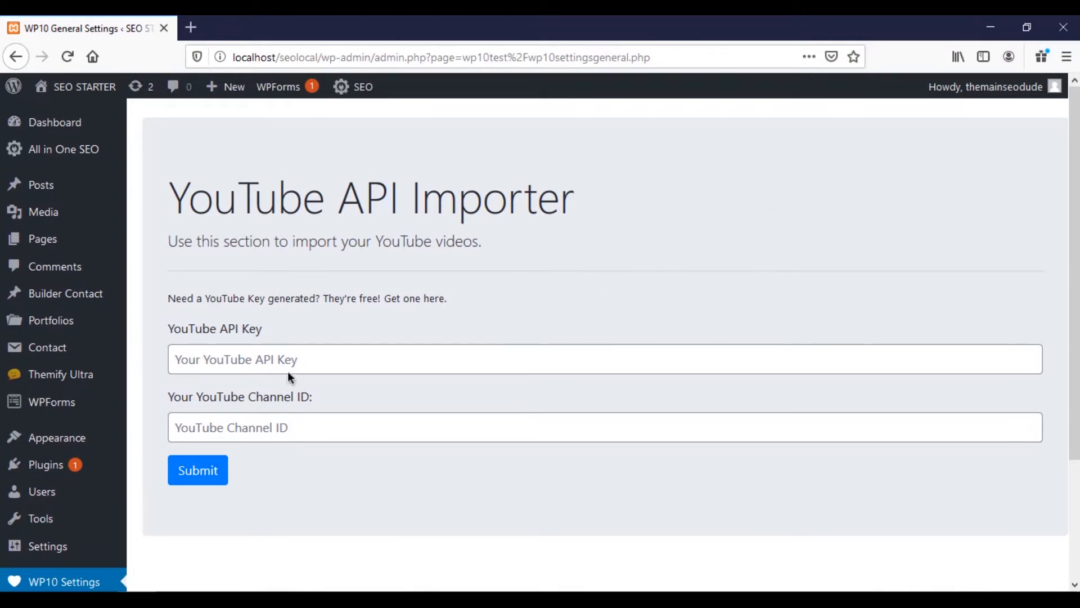
mouse_move(426, 511)
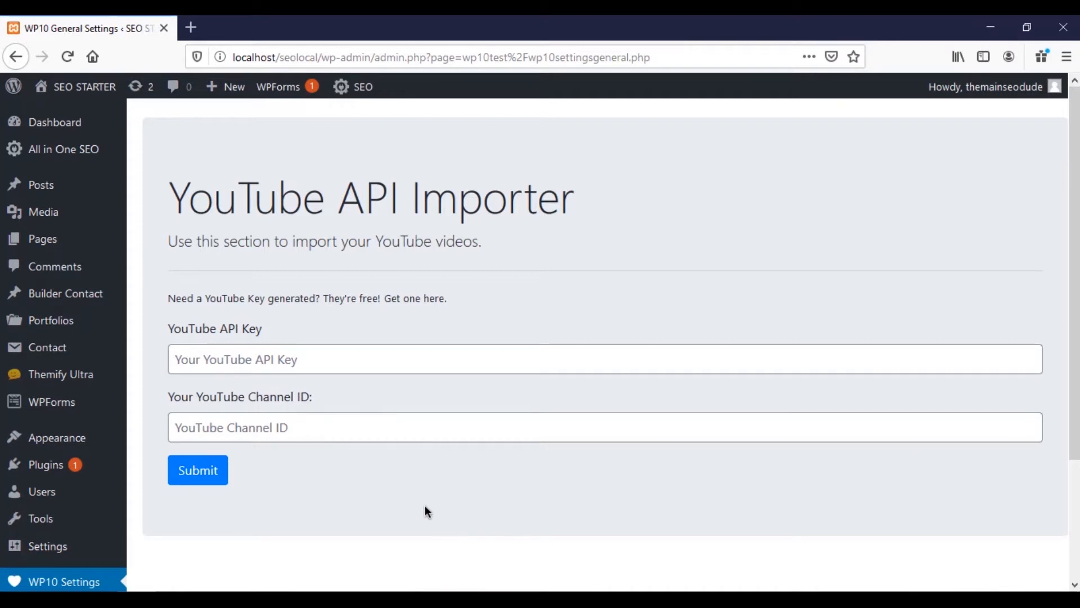
mouse_move(524, 471)
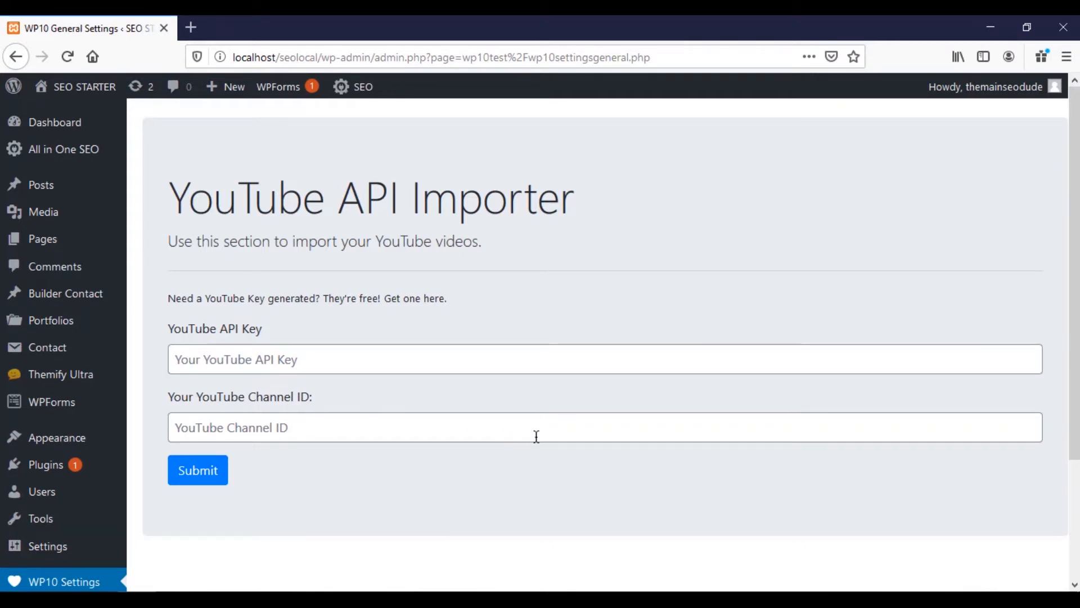
mouse_move(604, 402)
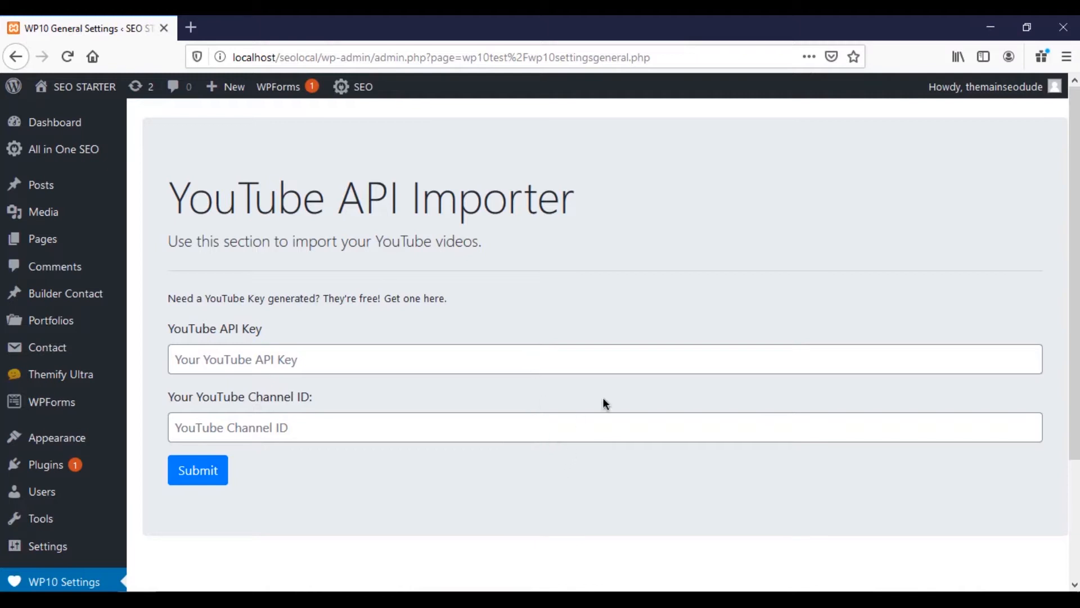
mouse_move(582, 245)
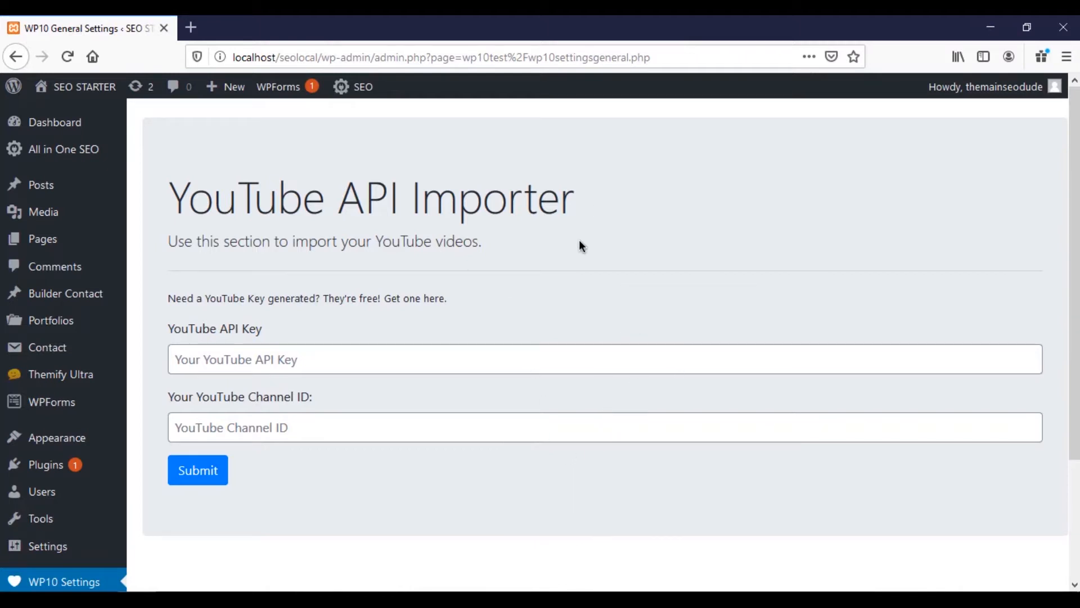
mouse_move(443, 293)
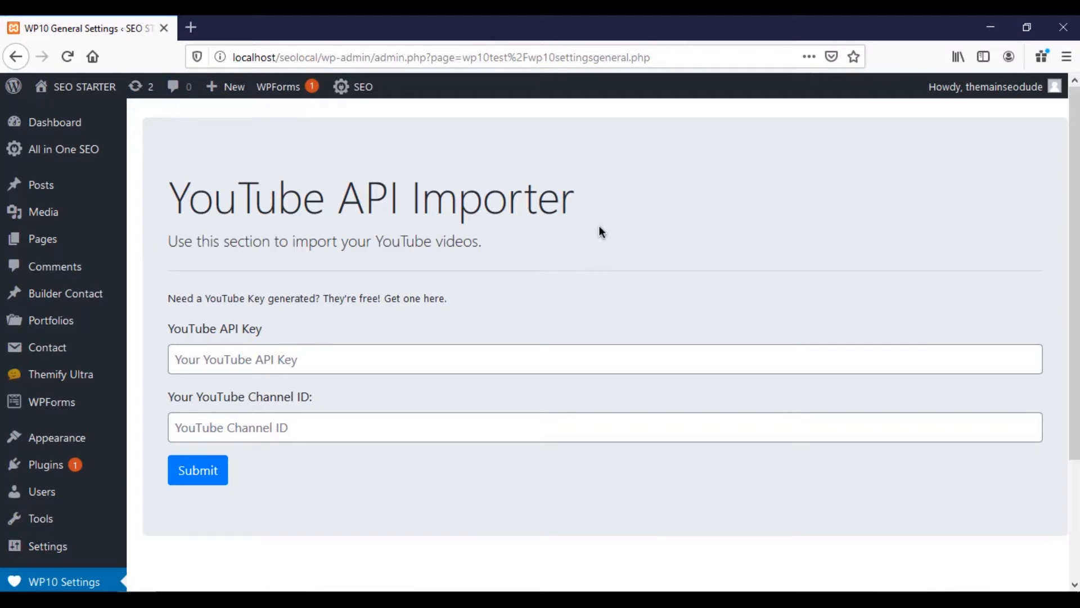
mouse_move(516, 287)
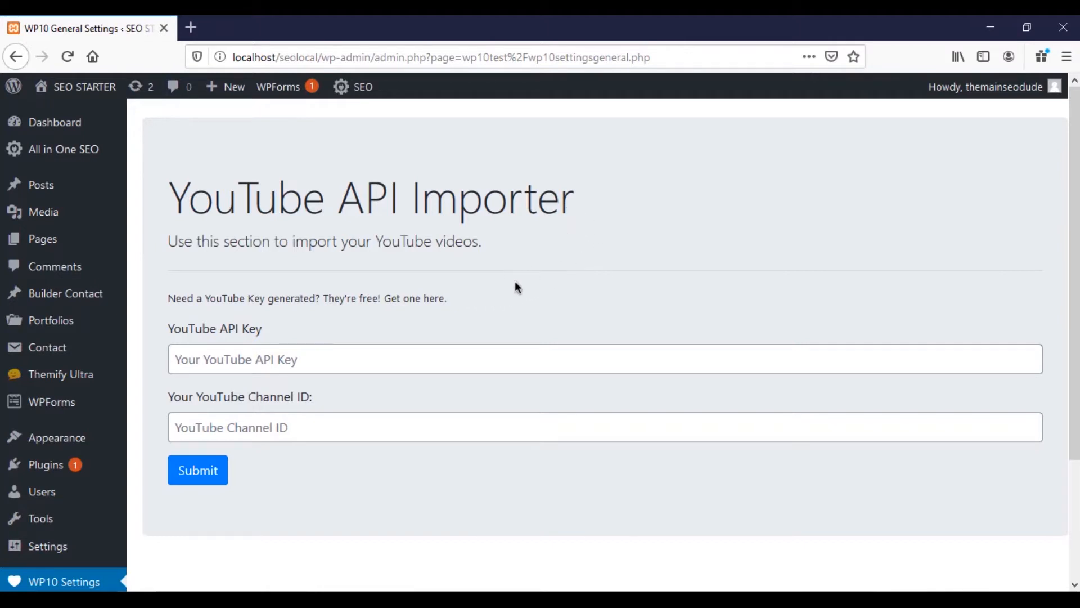
mouse_move(484, 330)
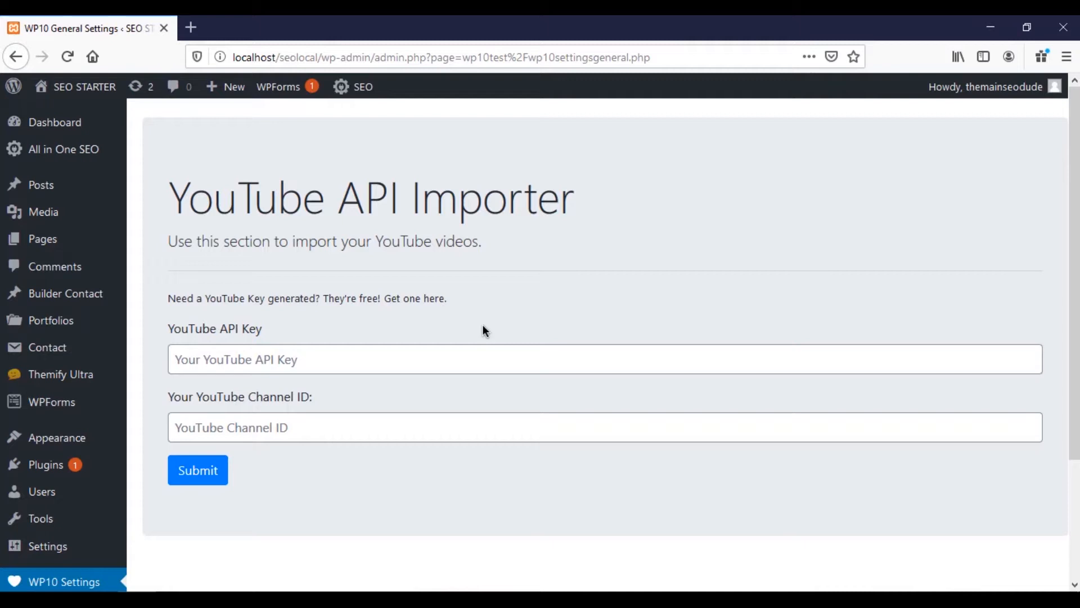
left_click(598, 375)
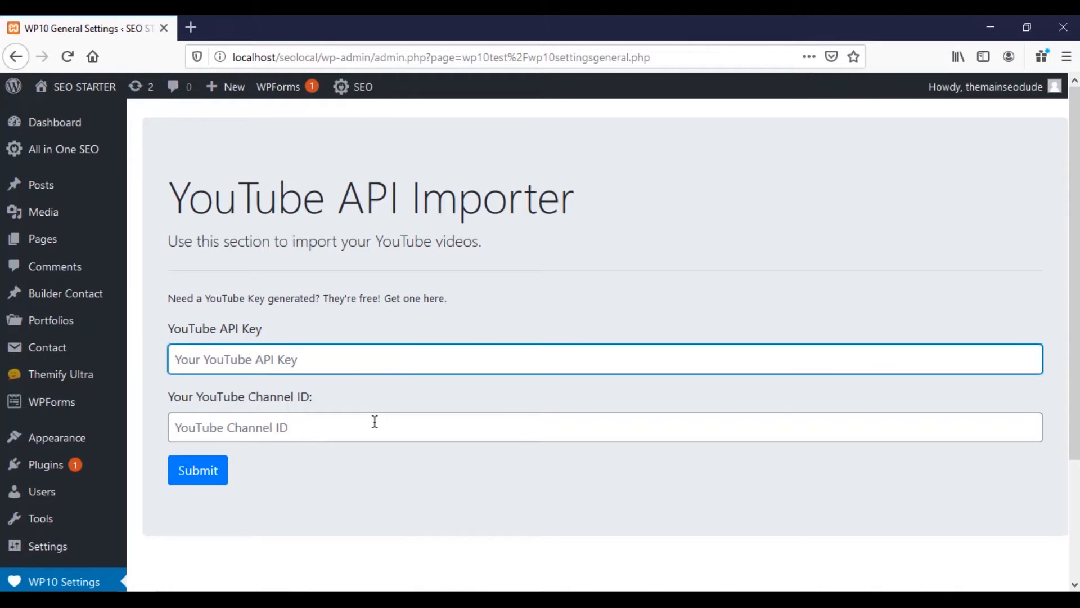
mouse_move(397, 395)
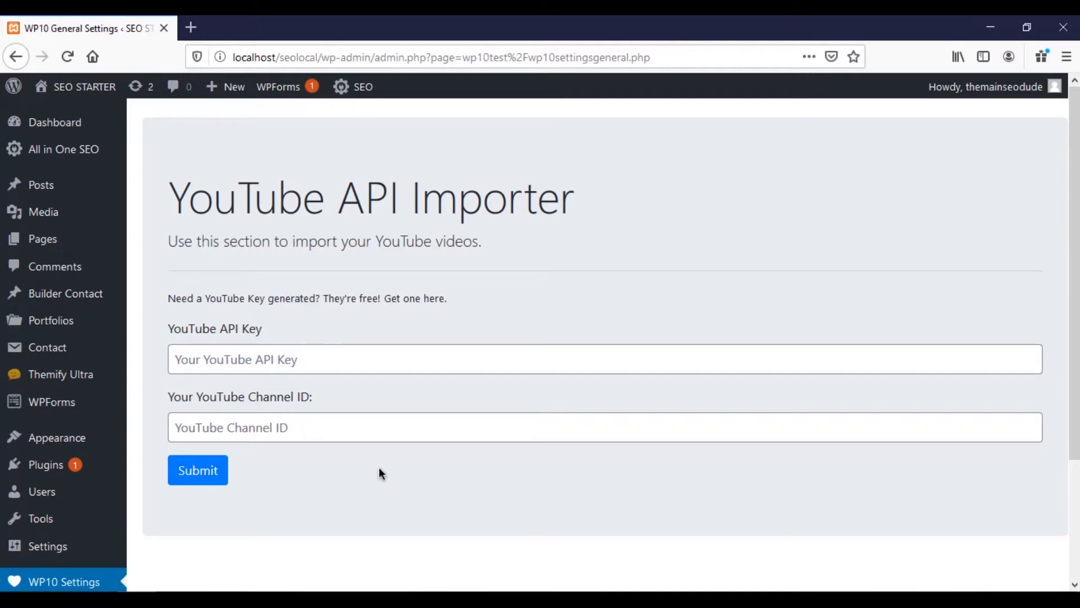
mouse_move(389, 489)
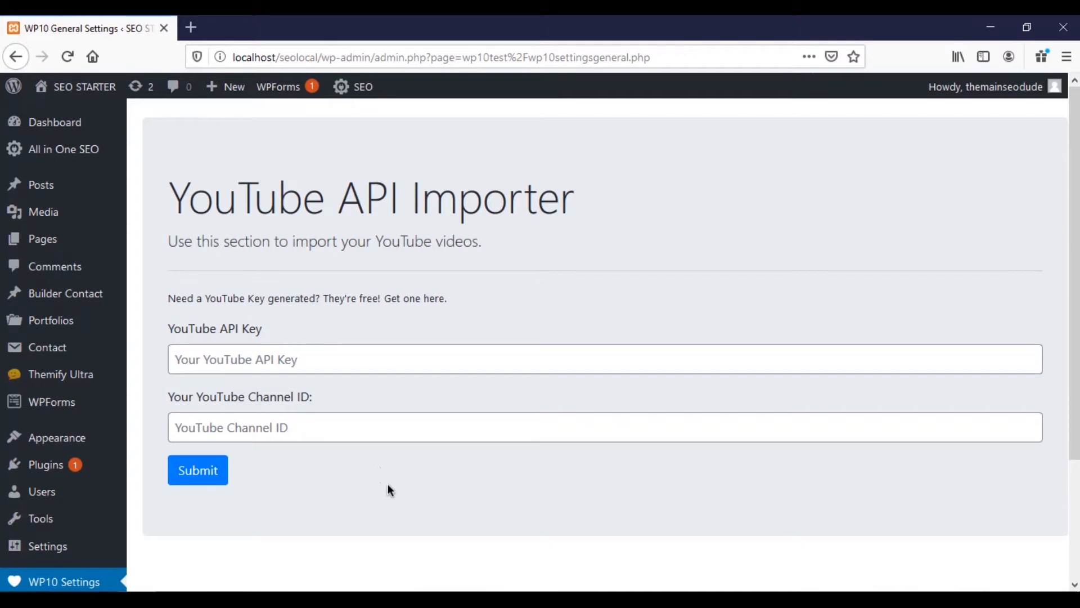
mouse_move(501, 514)
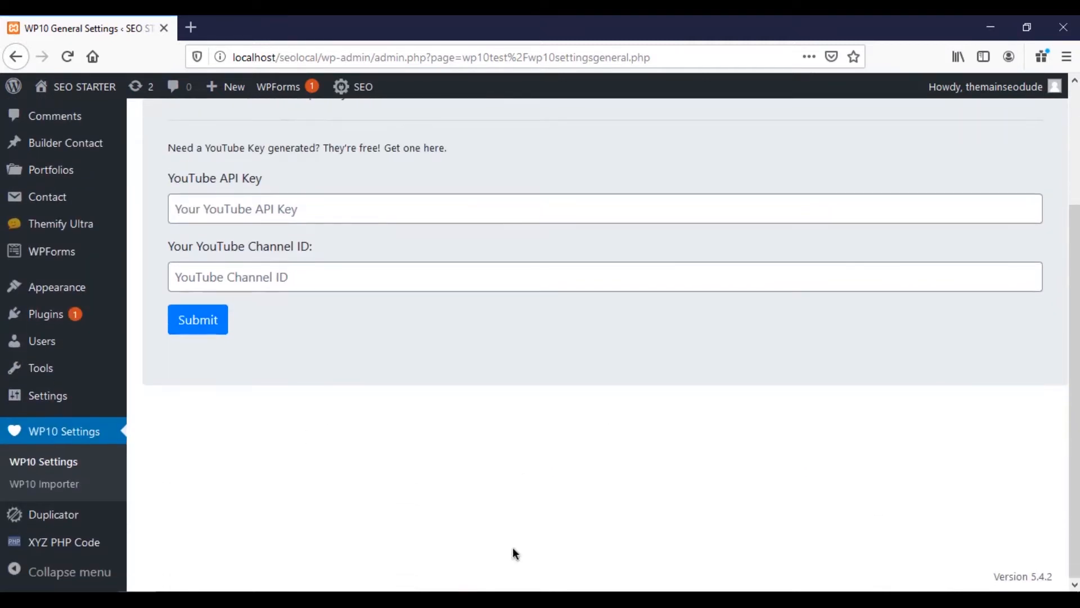
mouse_move(493, 510)
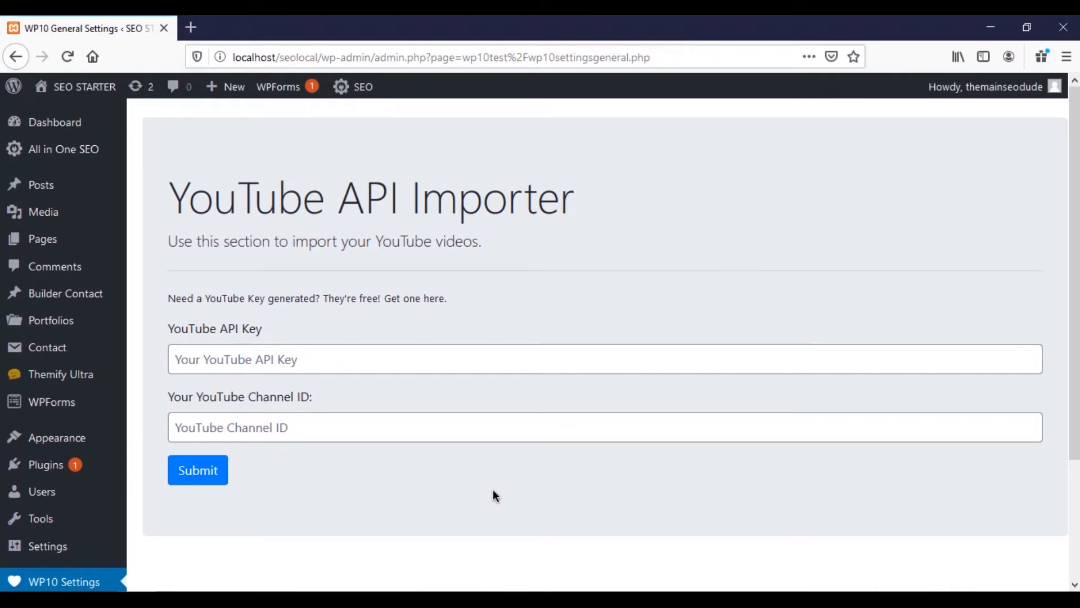
mouse_move(618, 327)
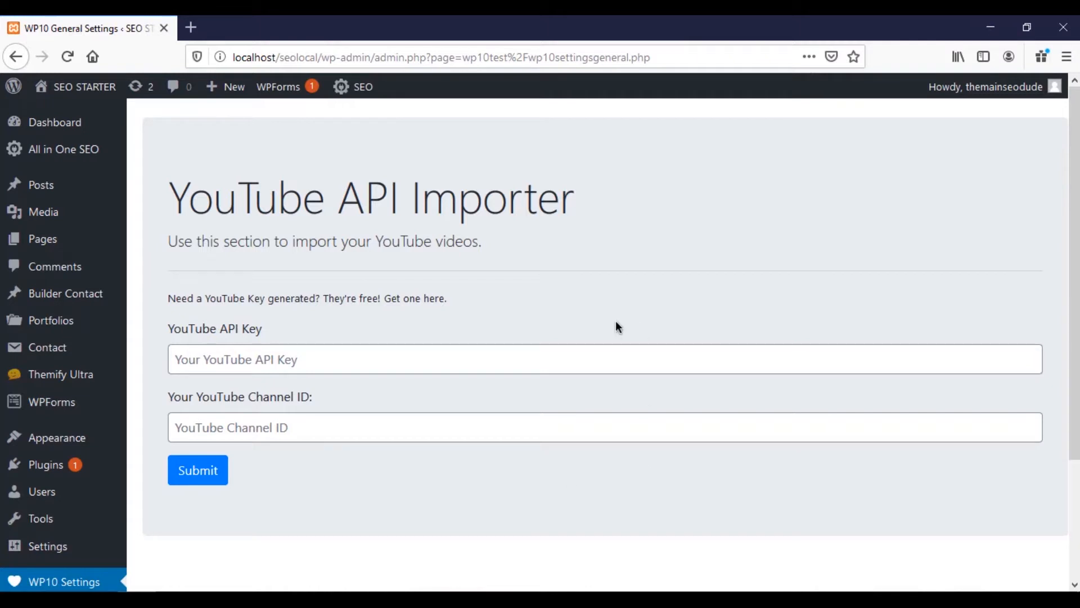
mouse_move(629, 475)
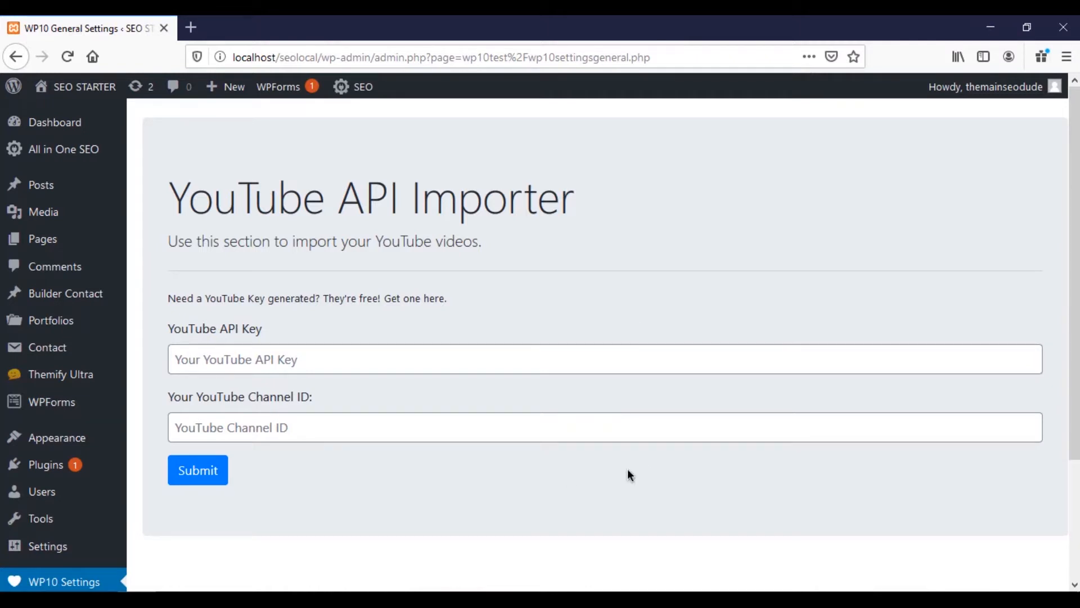
mouse_move(279, 503)
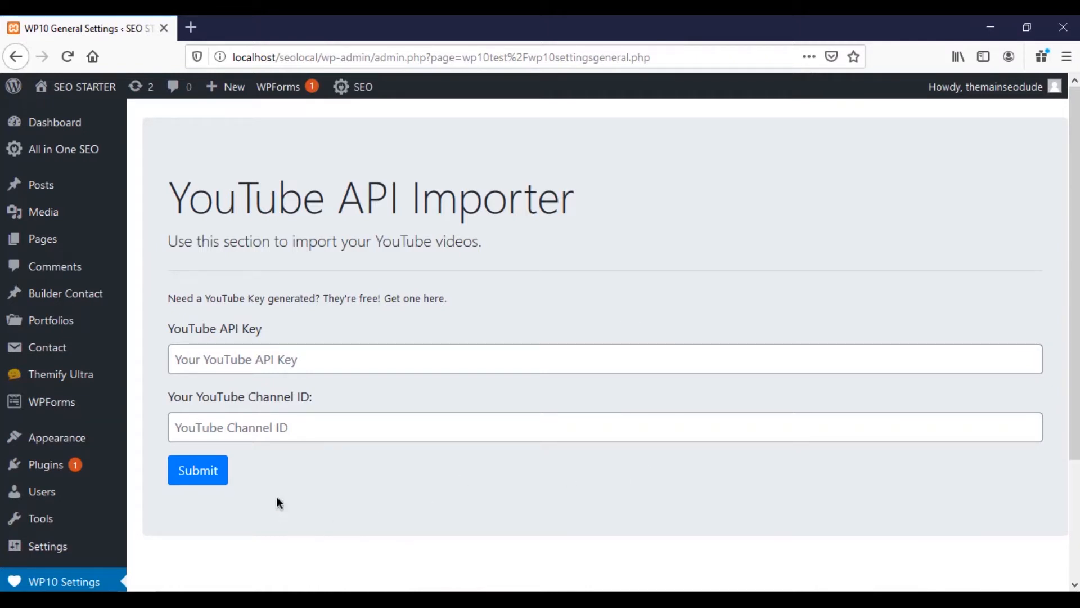
mouse_move(321, 461)
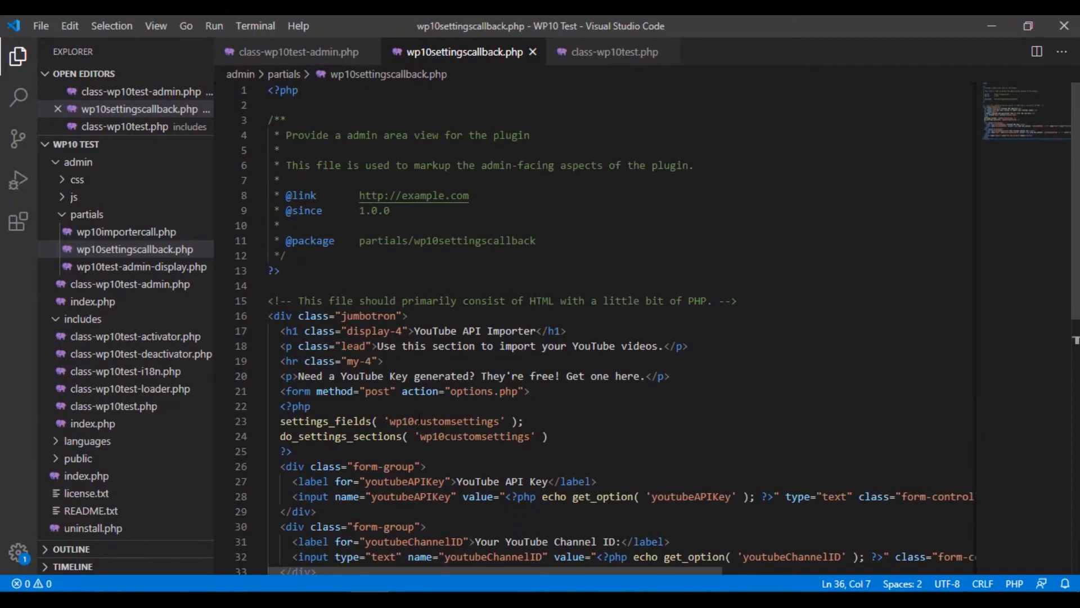
Step: Open class-wp10test.php and select the register_wp10_general_settings callback on line 165
left_click(87, 214)
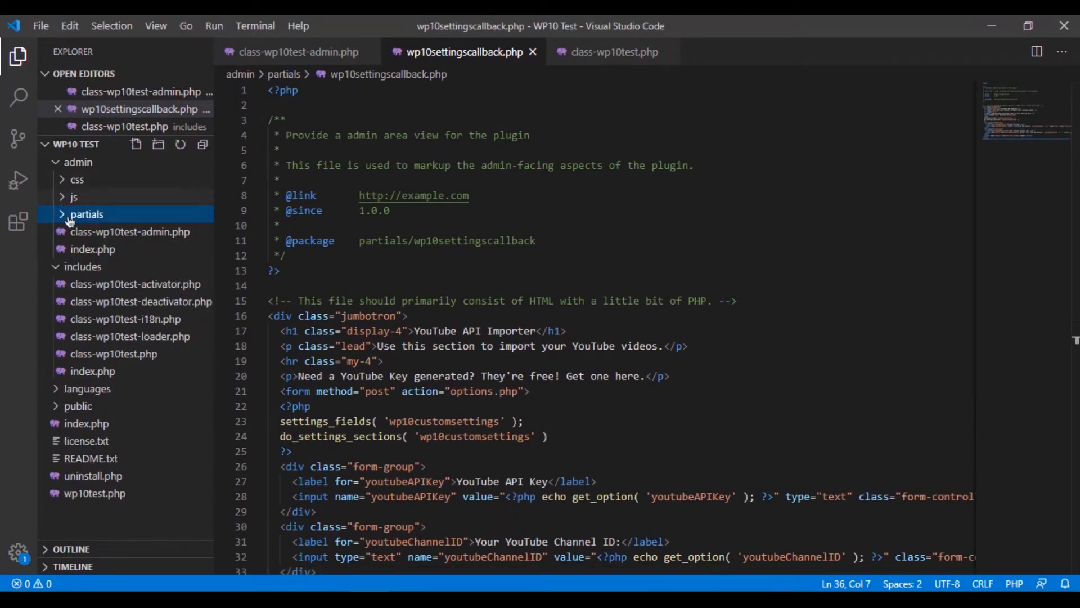
left_click(70, 161)
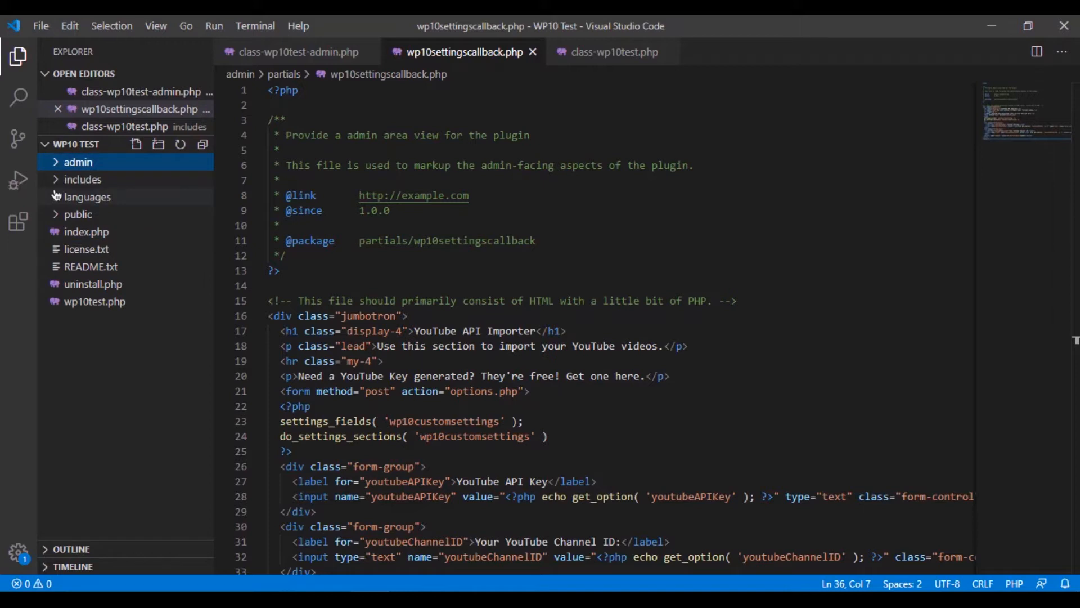
mouse_move(156, 185)
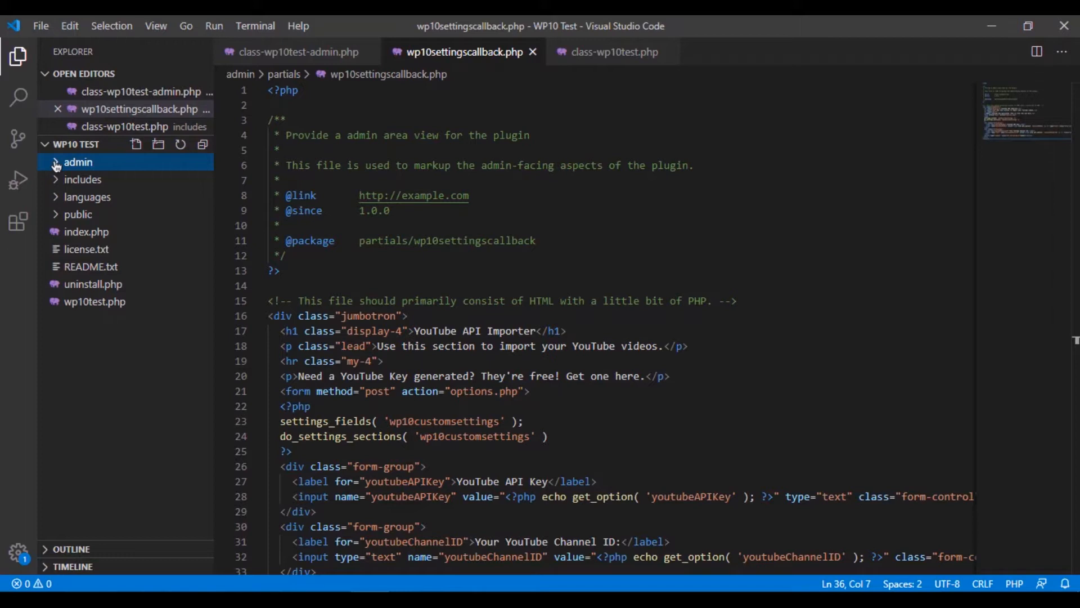
left_click(78, 161)
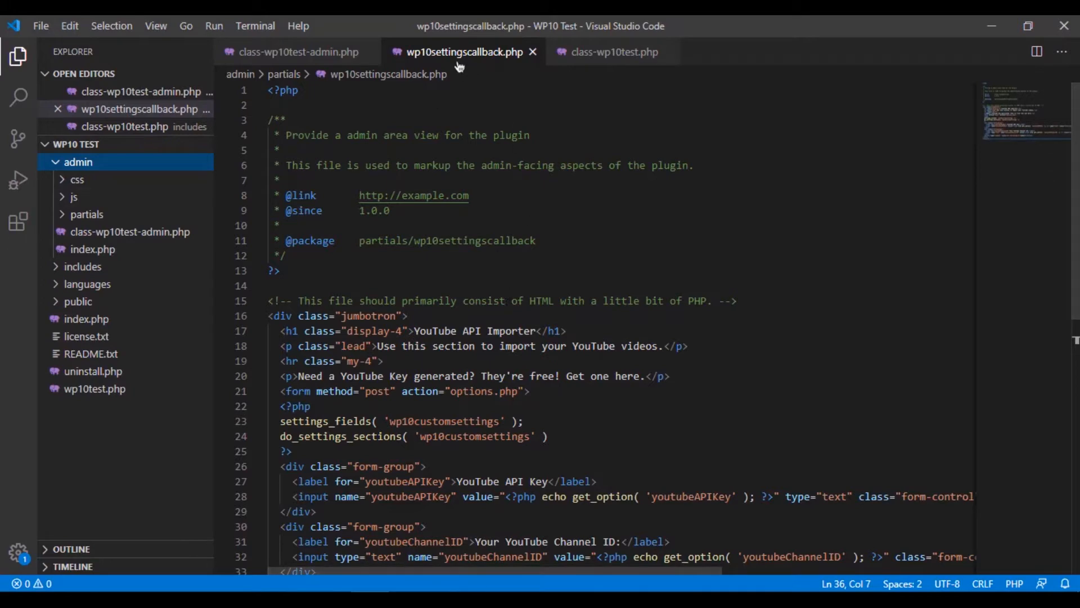
left_click(87, 214)
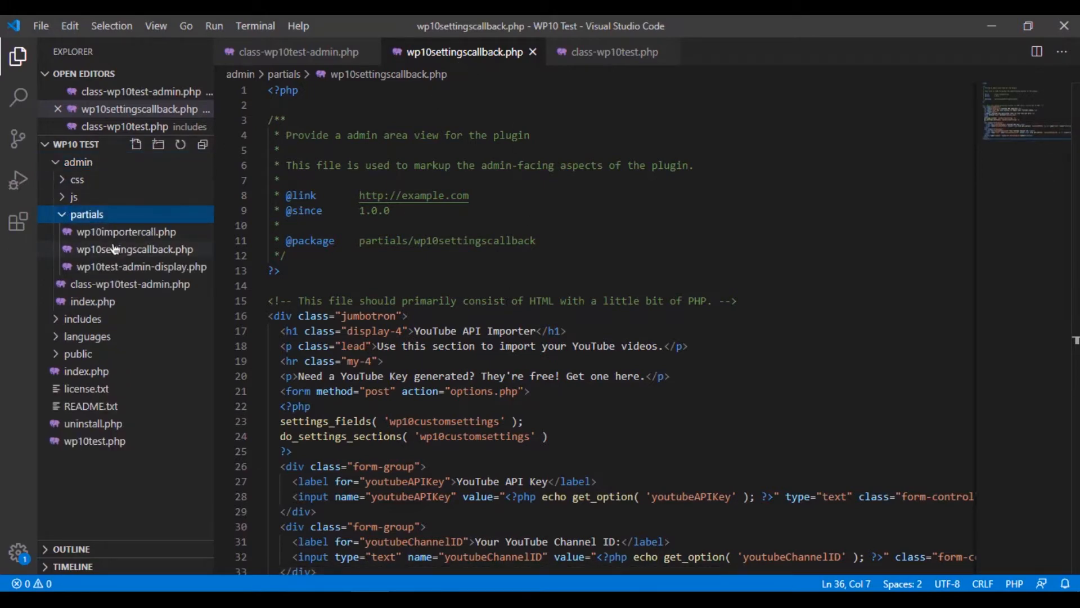
scroll("down", 3)
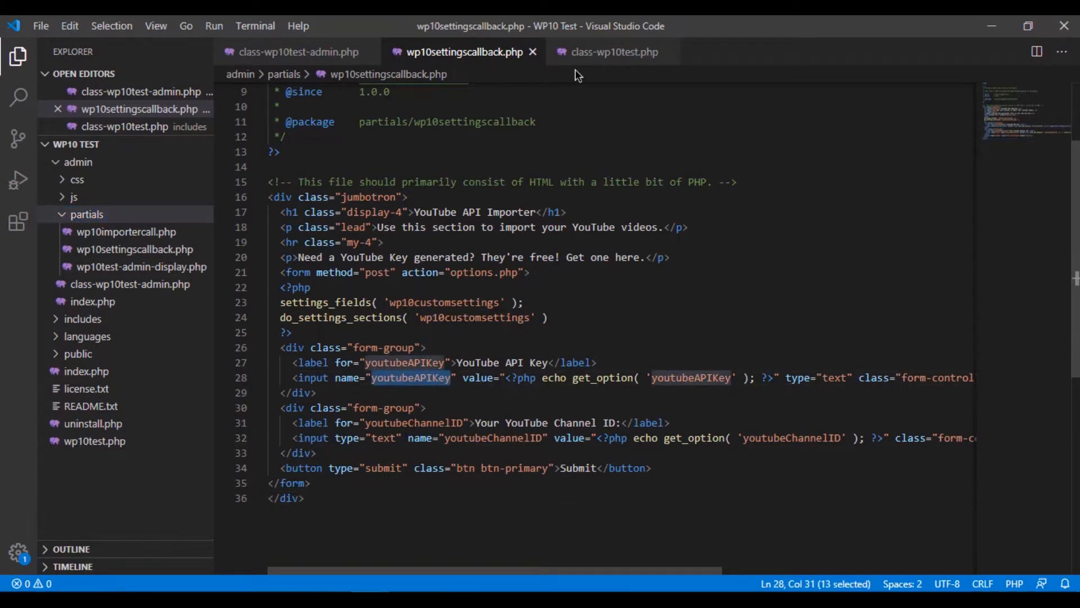
left_click(612, 51)
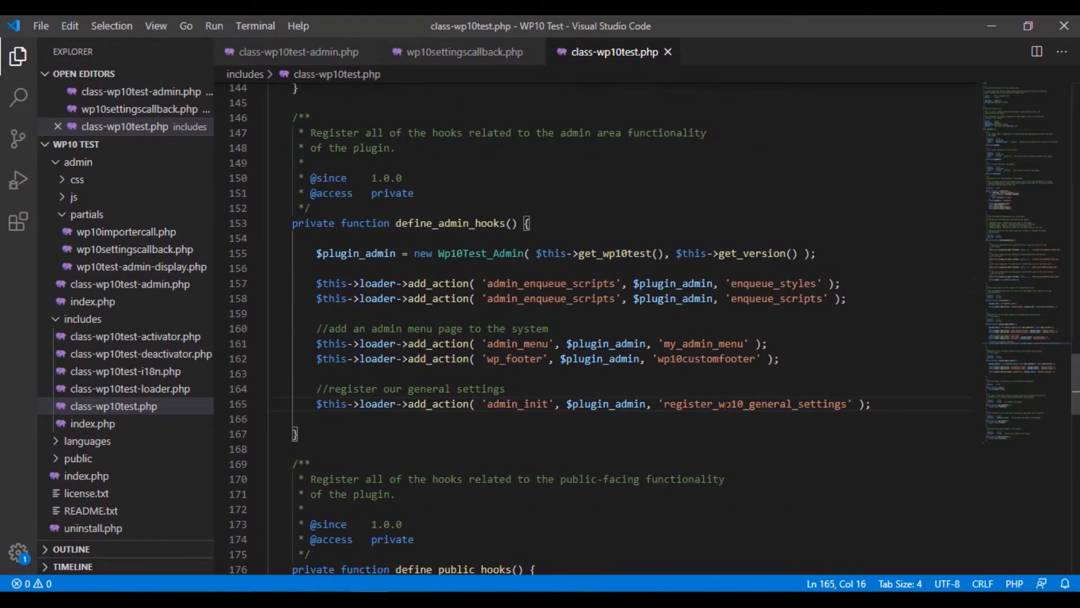
double_click(752, 404)
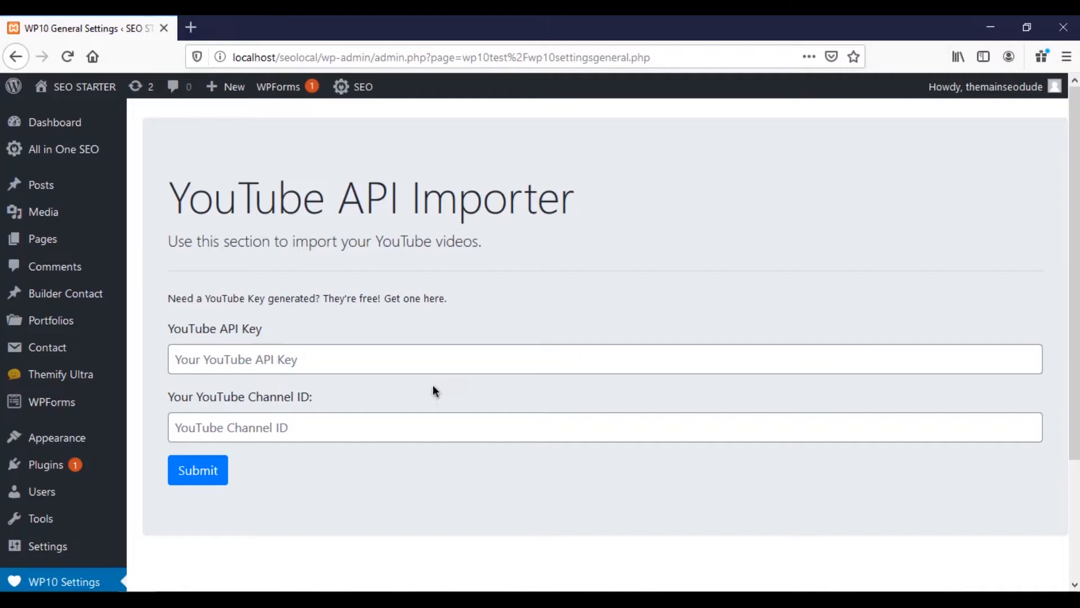
type("kldjnklsdjfkl")
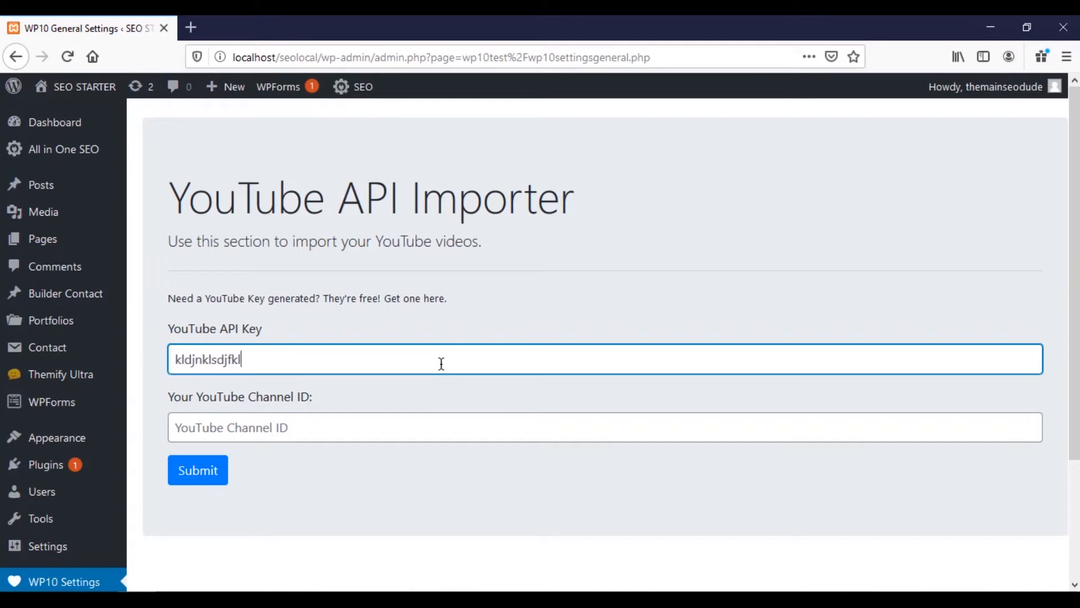
left_click(197, 470)
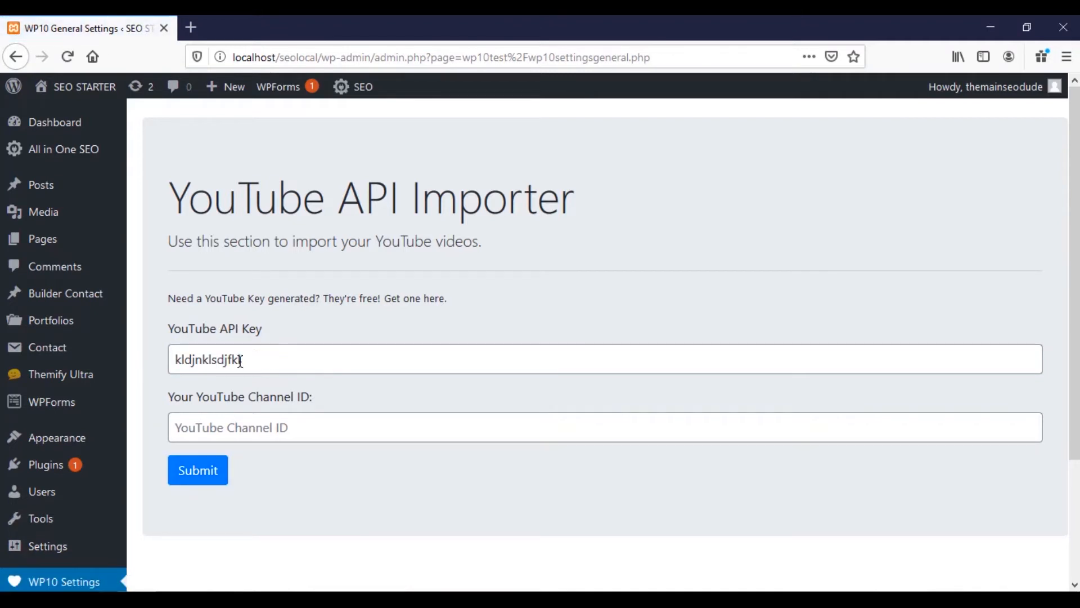
scroll("down", 3)
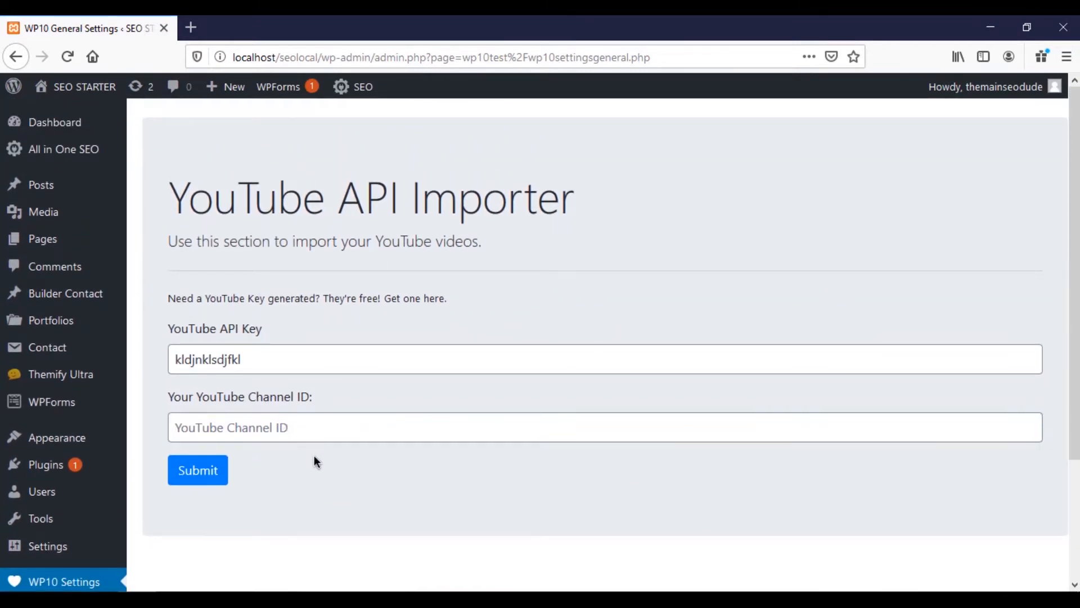
mouse_move(350, 466)
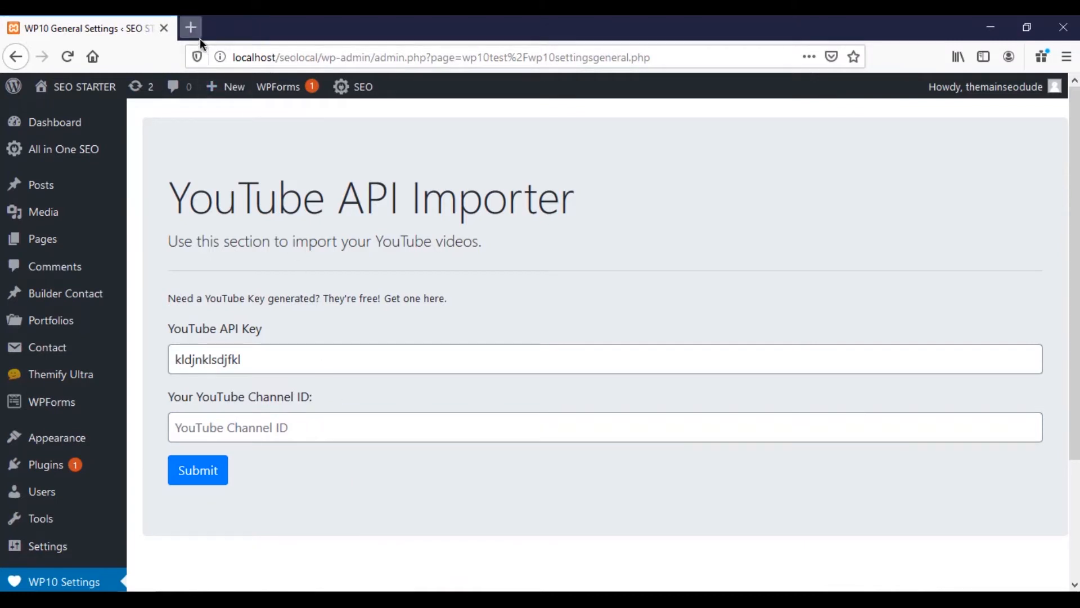
Step: Search Google for 'get youtube channel id' and open the Comment Picker result
left_click(191, 27)
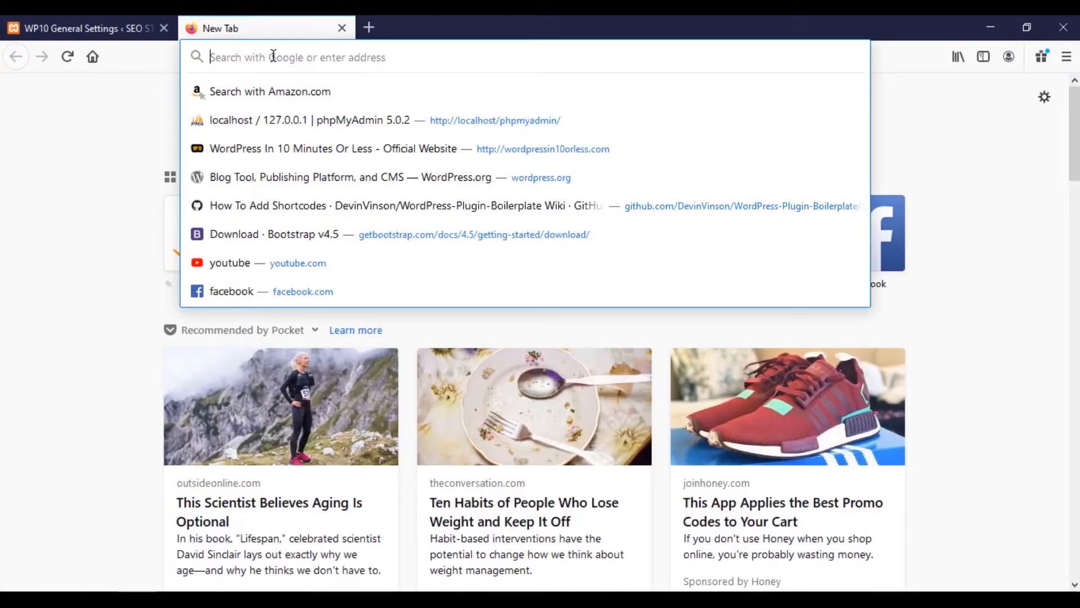
type("get youtube channel id")
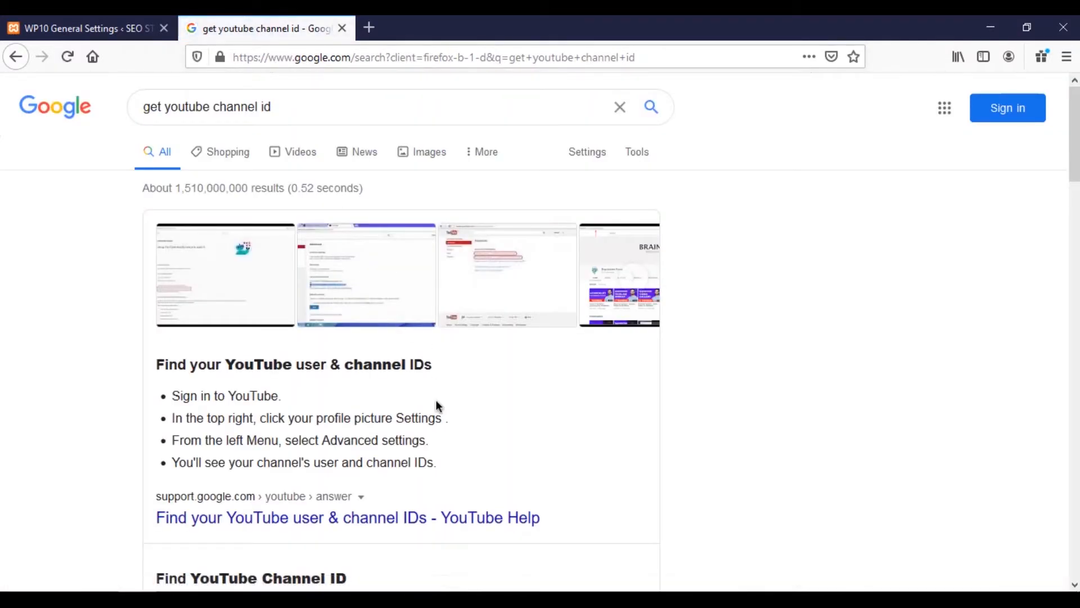
mouse_move(498, 398)
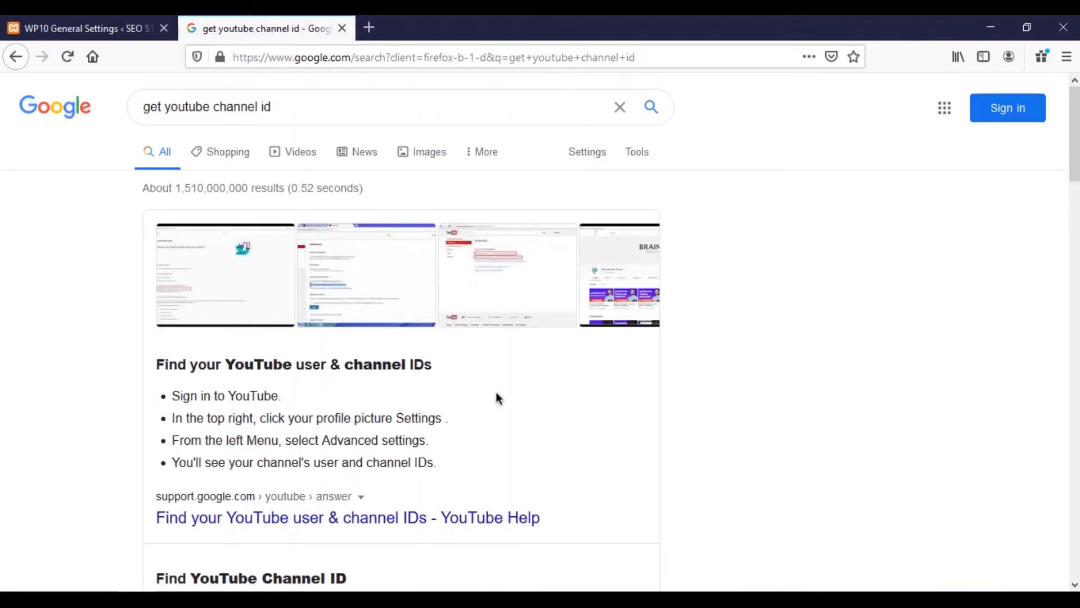
scroll("down", 3)
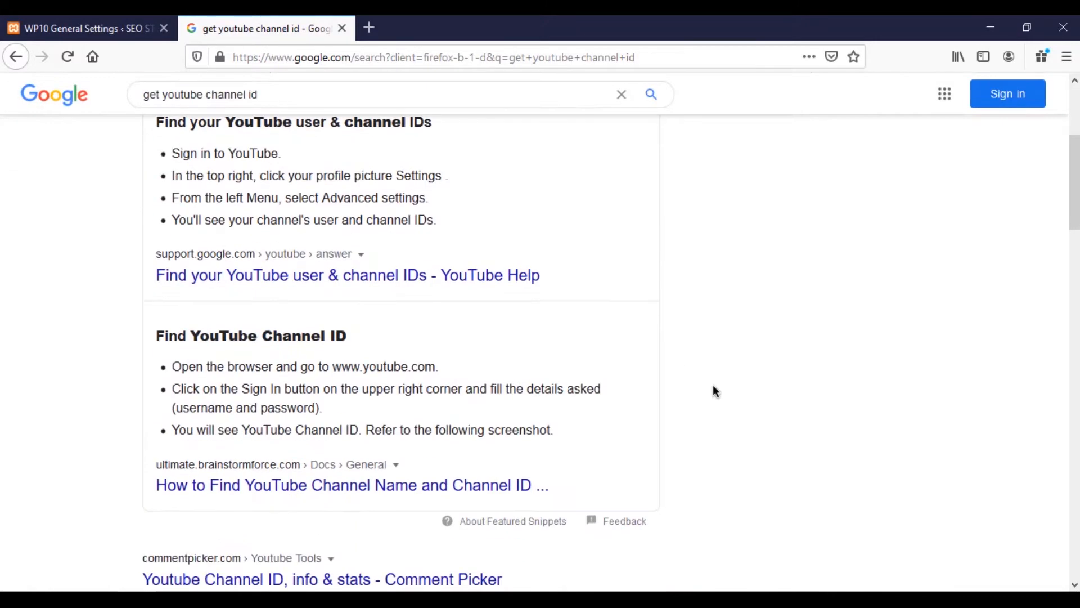
scroll("down", 3)
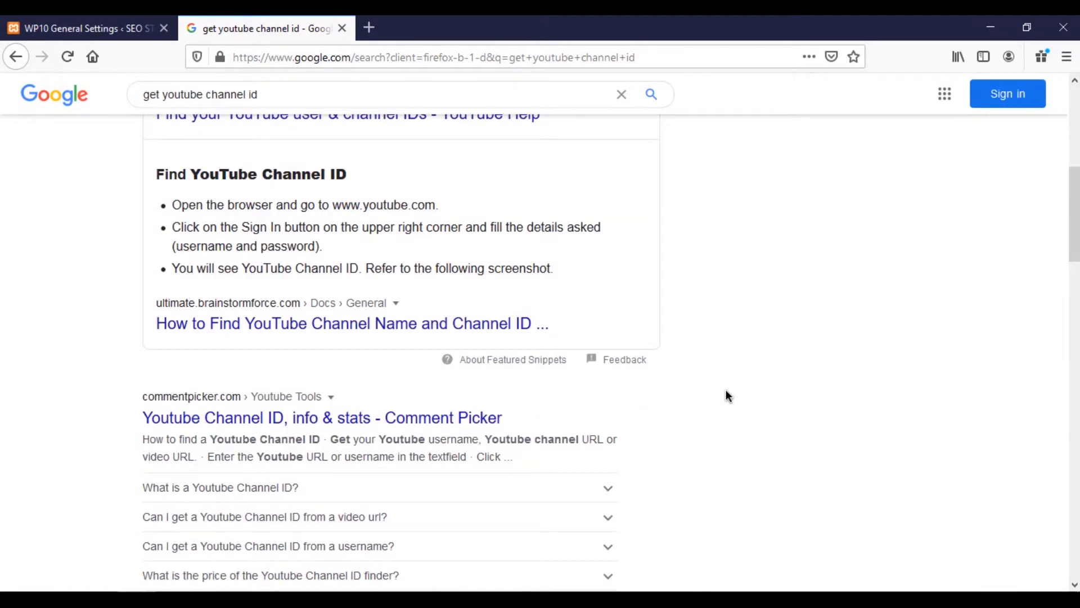
left_click(322, 418)
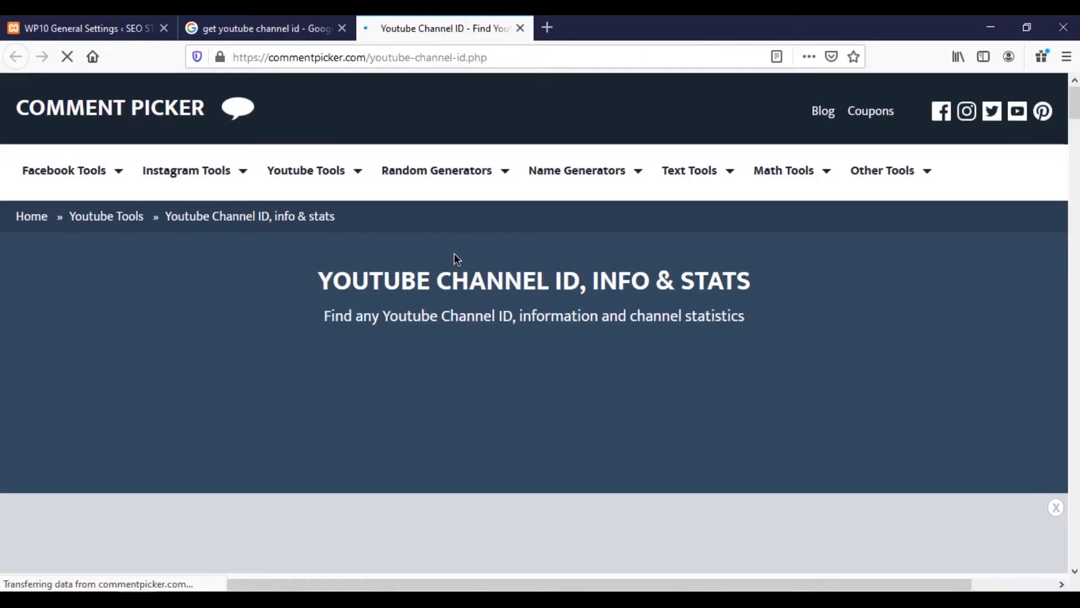
Step: Copy the WordPressIn10OrLess channel link from YouTube into Comment Picker to get its ID
scroll("down", 3)
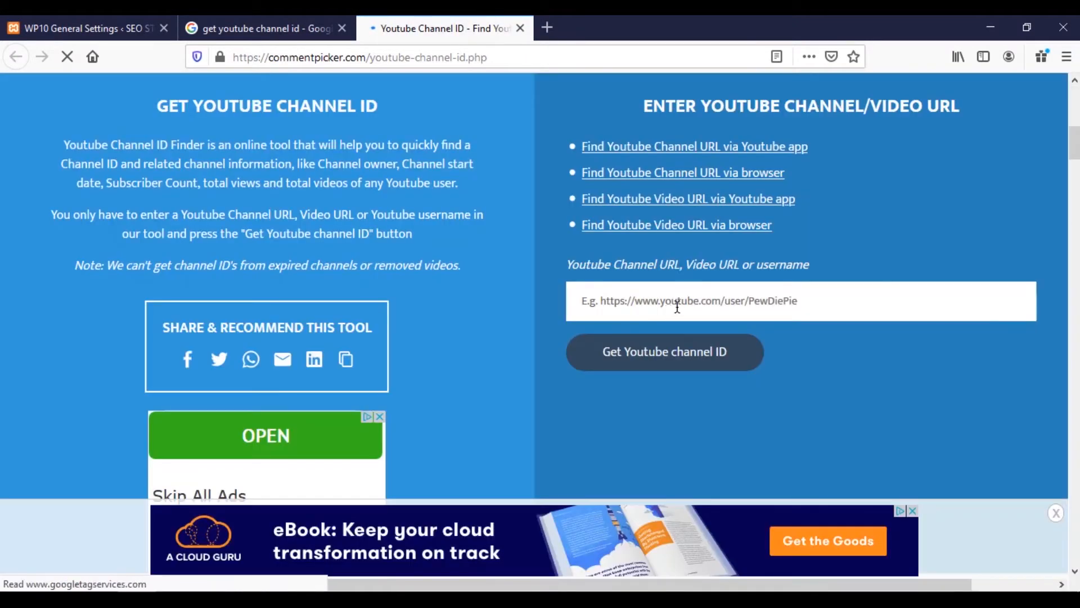
left_click(676, 300)
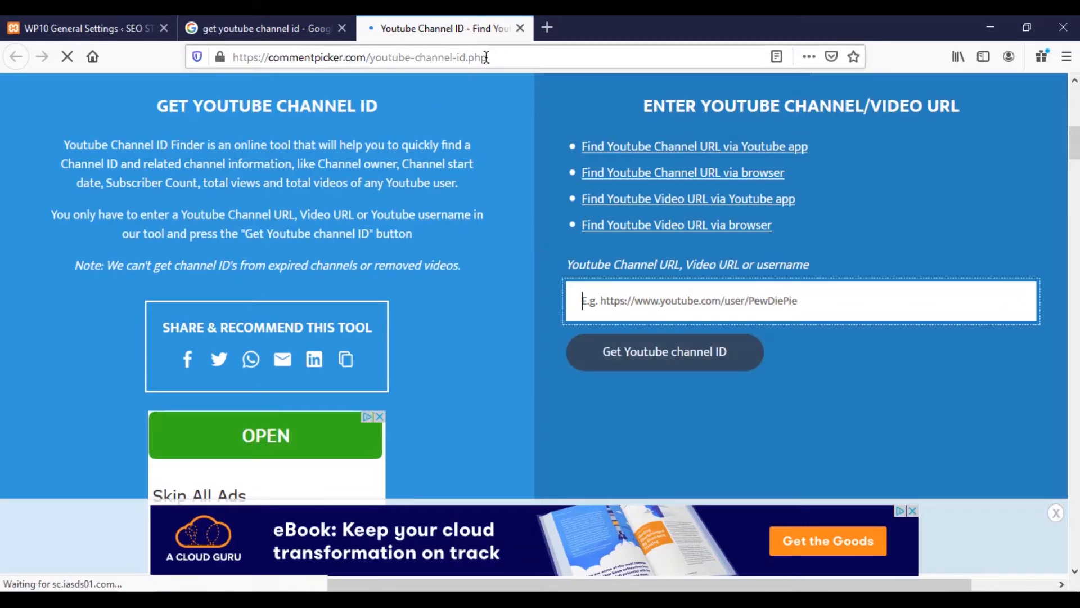
left_click(548, 27)
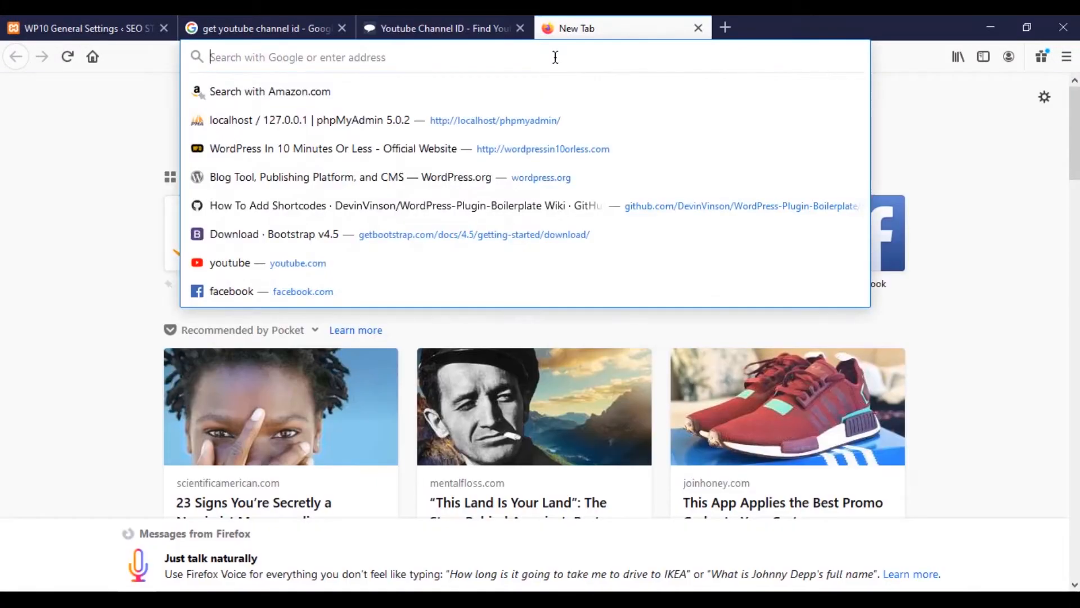
type("youtube.com")
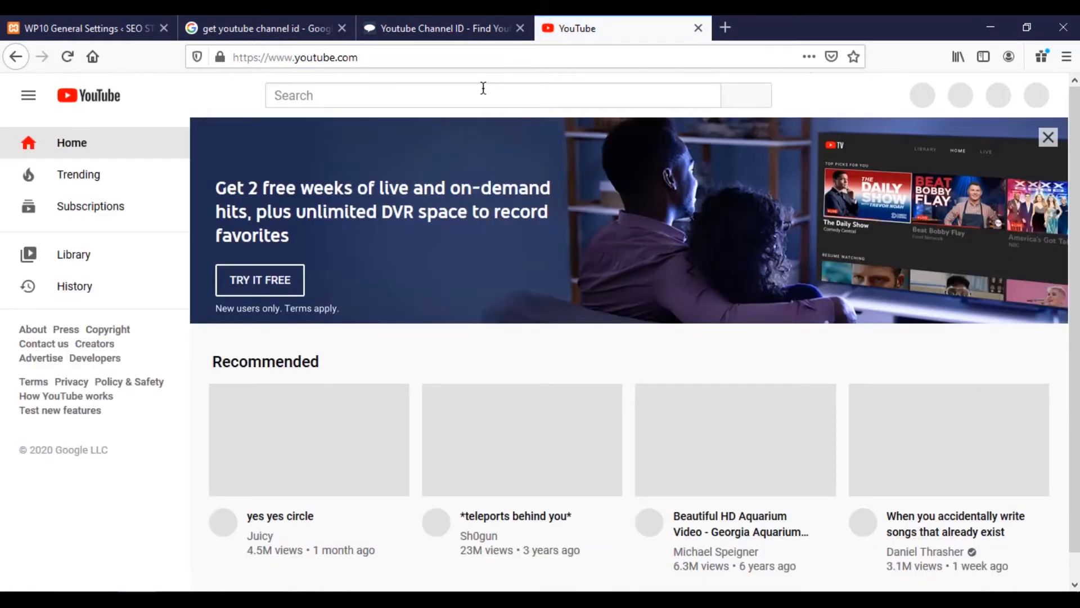
type("wordpressin10orless")
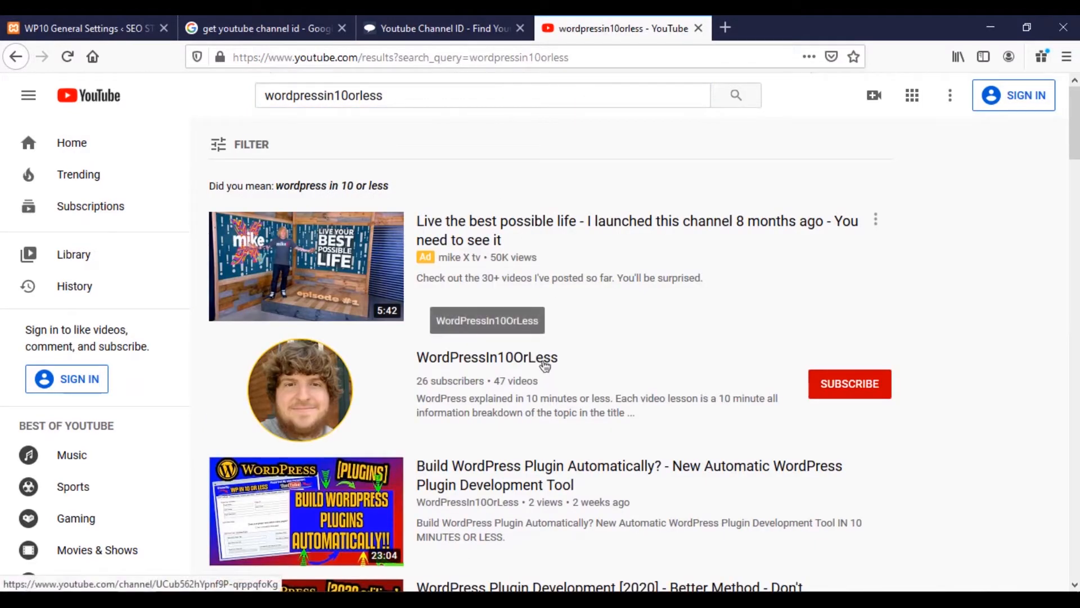
right_click(543, 357)
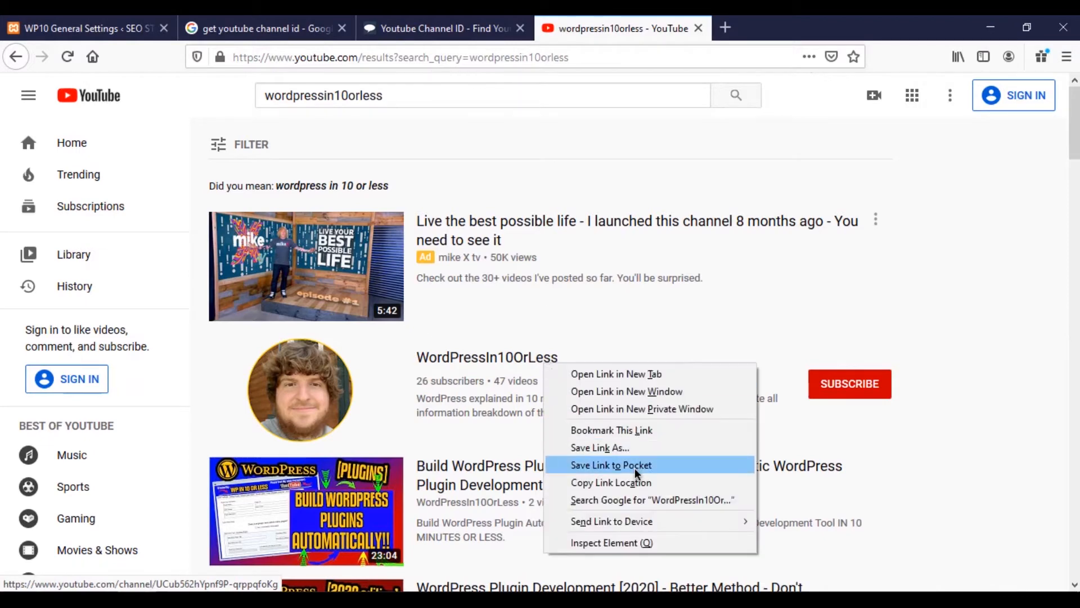
mouse_move(635, 485)
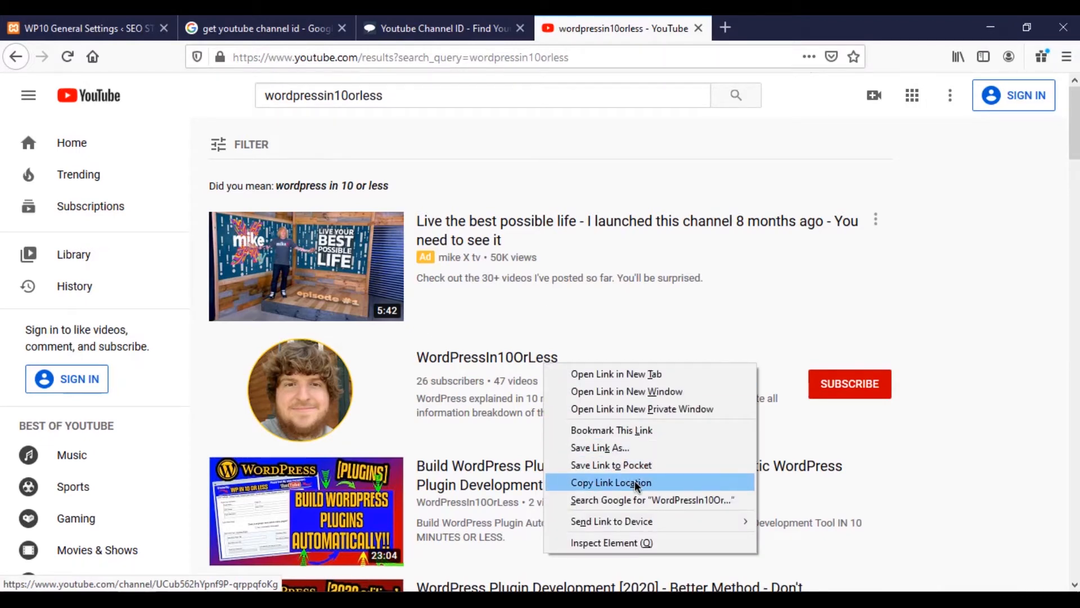
left_click(438, 28)
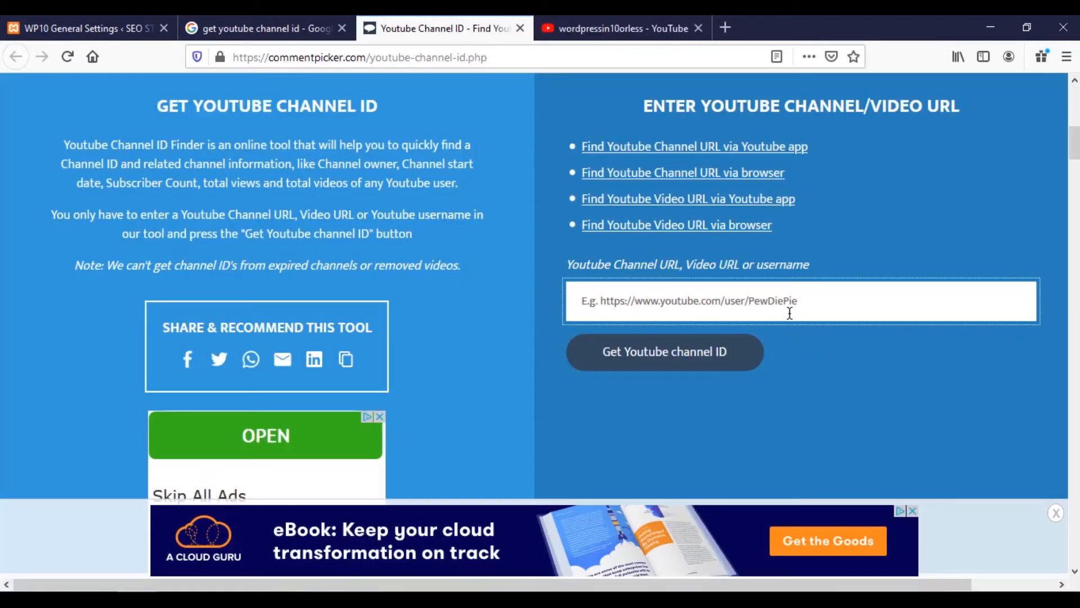
scroll("down", 3)
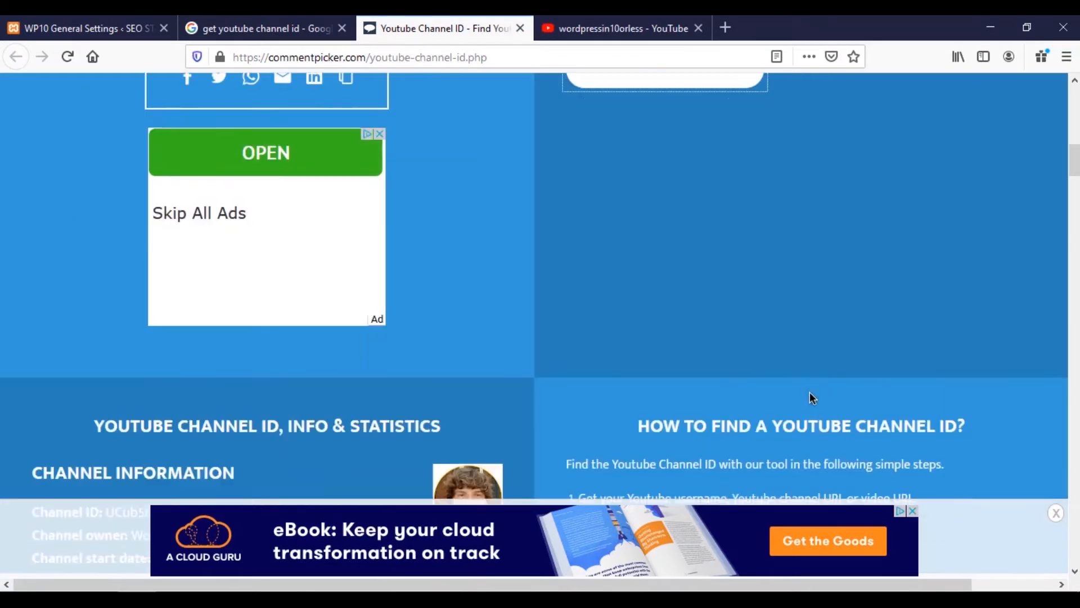
scroll("down", 3)
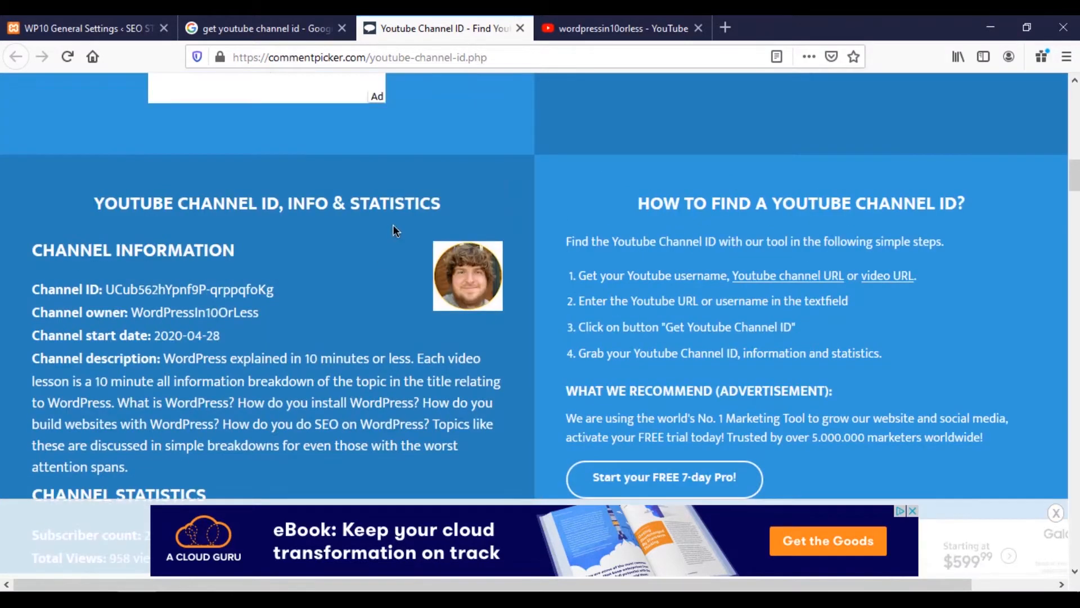
Step: Paste the channel ID into the 'new 1' note, checking the 'new 2' PHP snippet
left_click(621, 27)
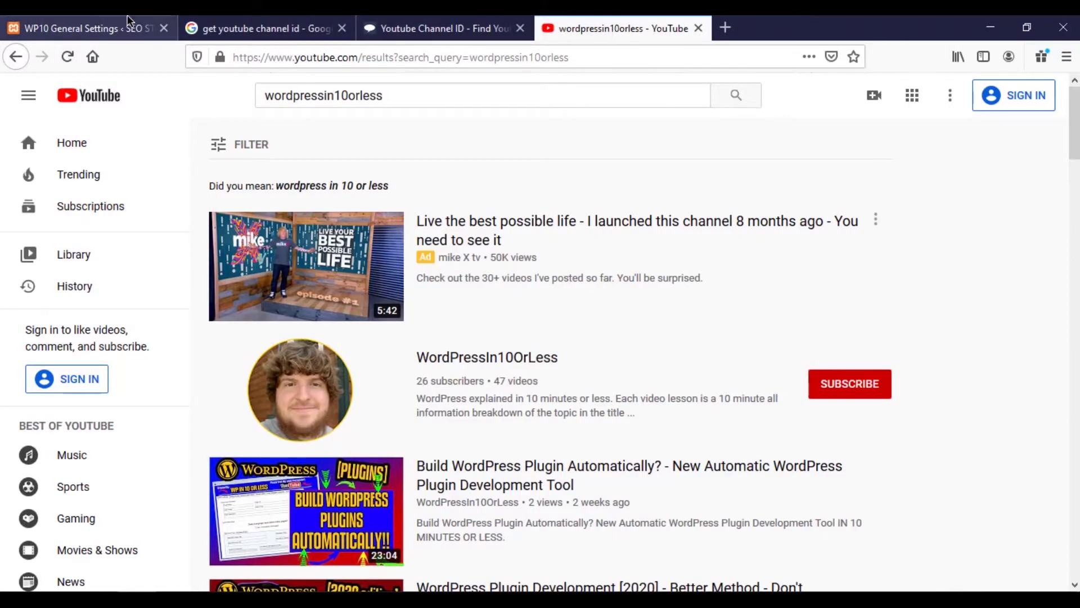
left_click(78, 28)
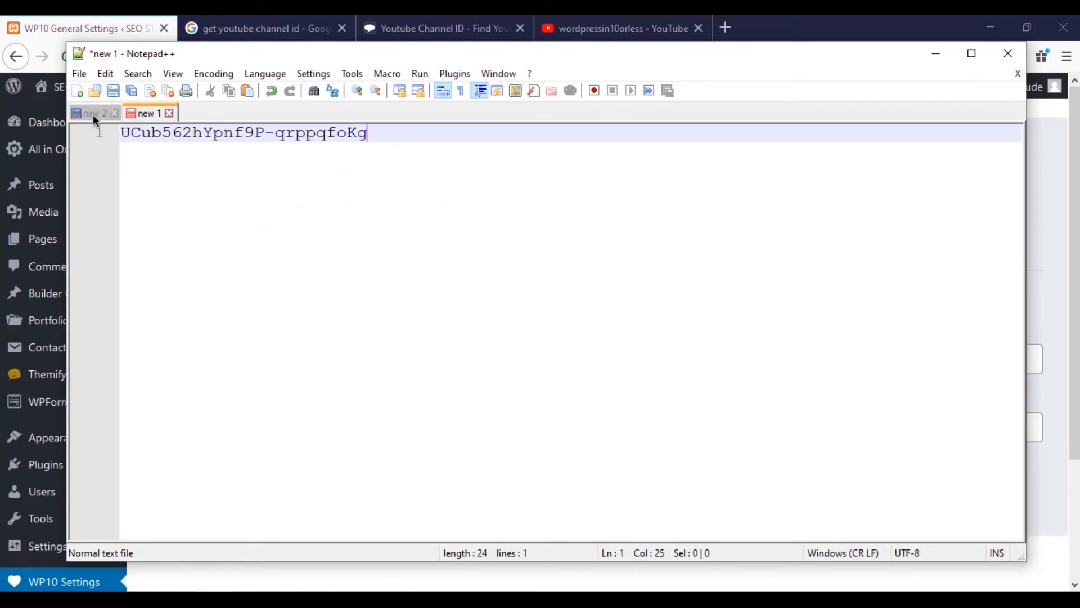
left_click(90, 113)
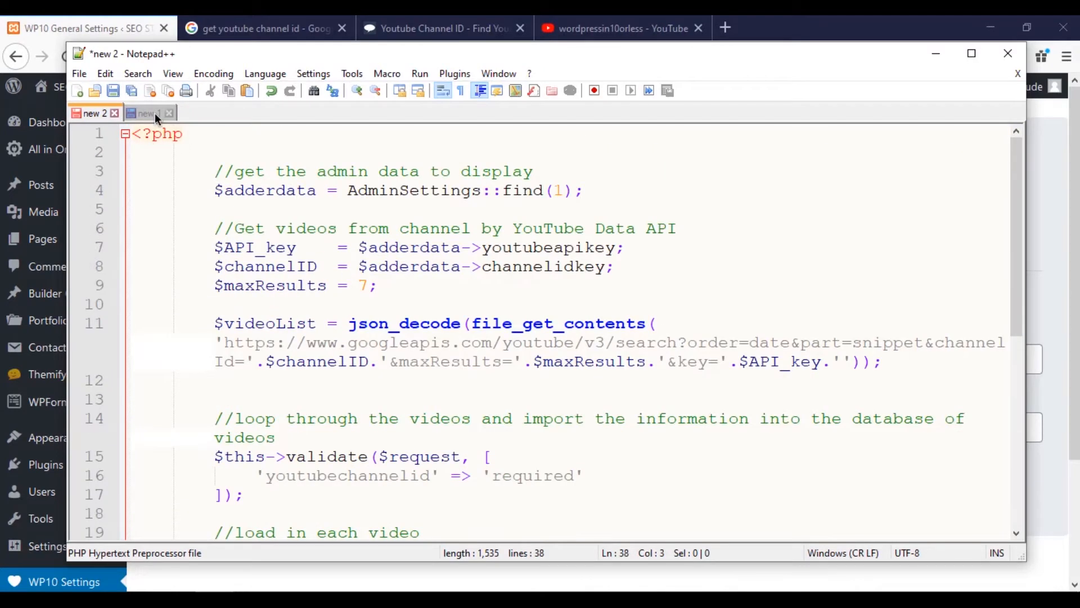
mouse_move(270, 222)
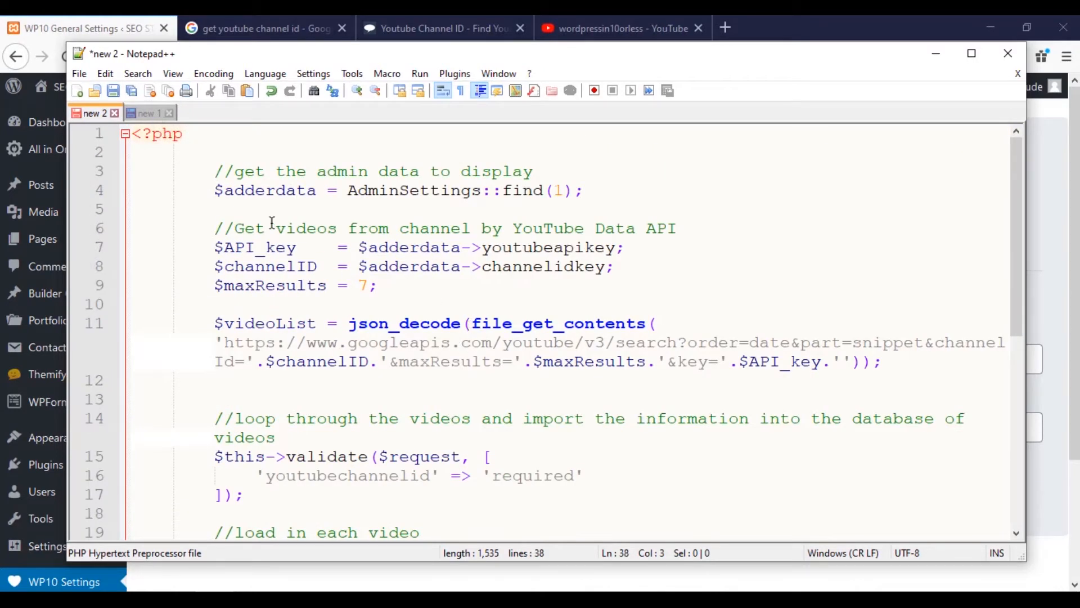
left_click(144, 113)
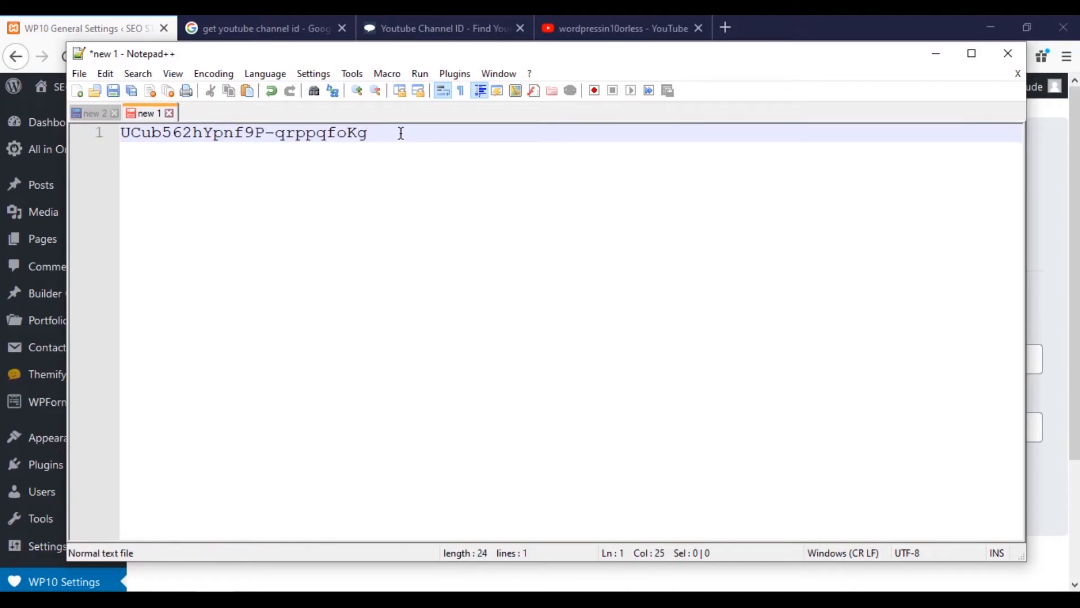
key("Enter")
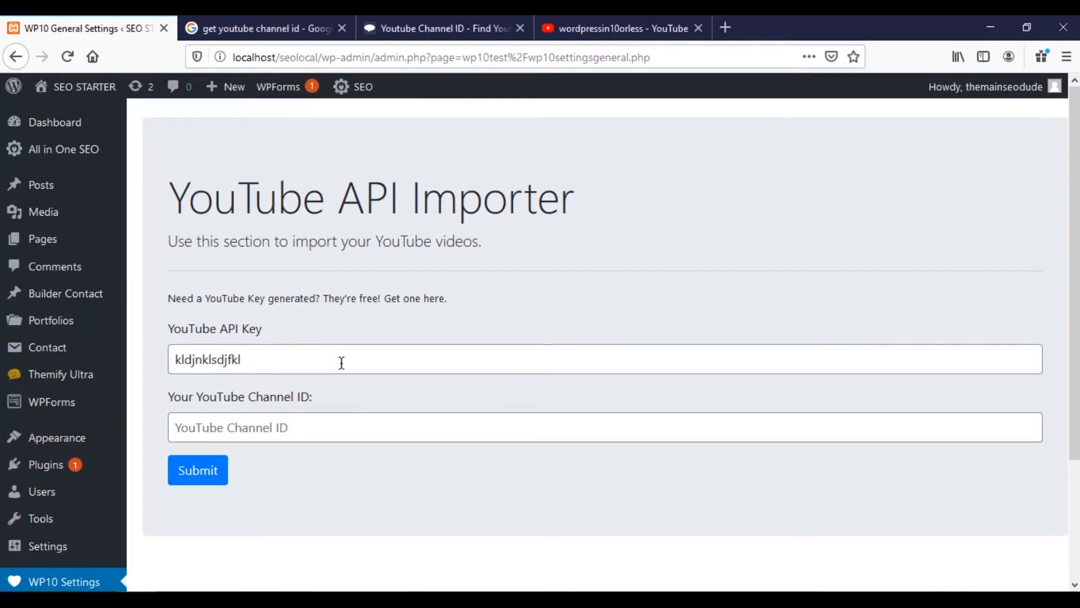
mouse_move(493, 311)
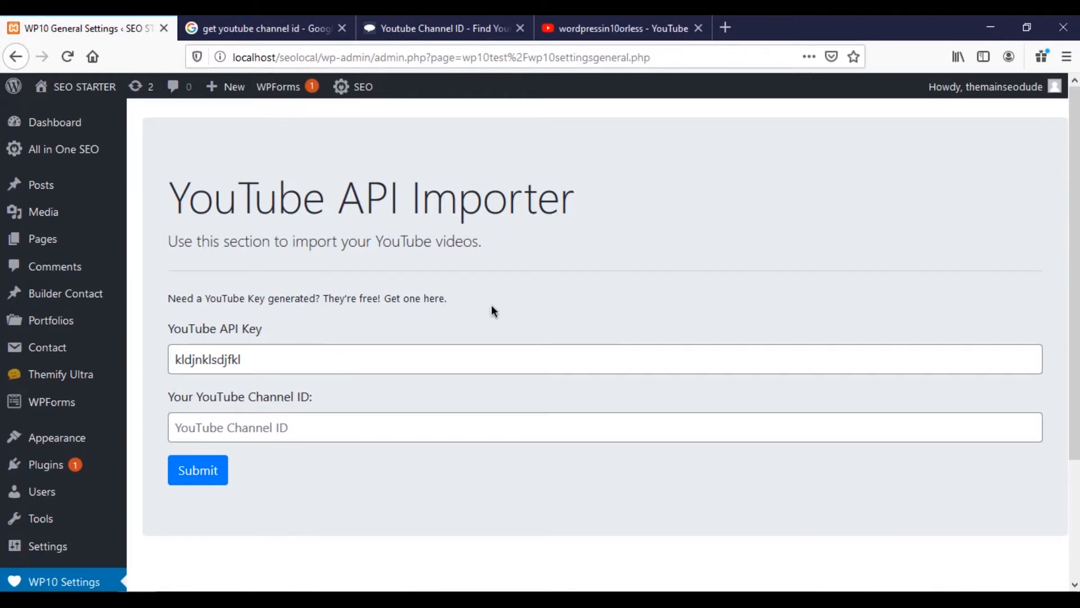
mouse_move(434, 379)
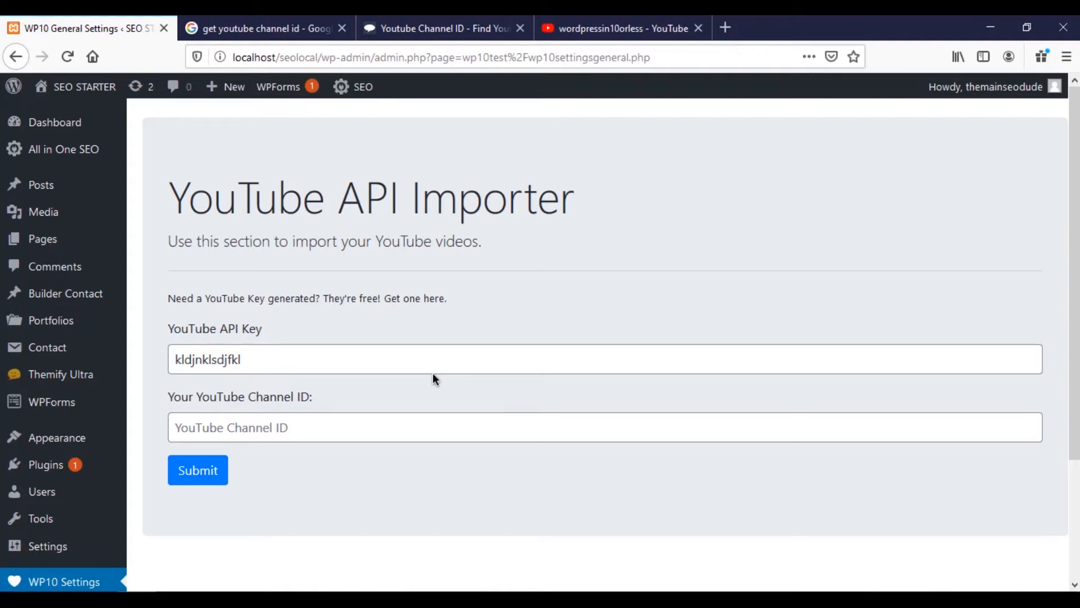
mouse_move(685, 238)
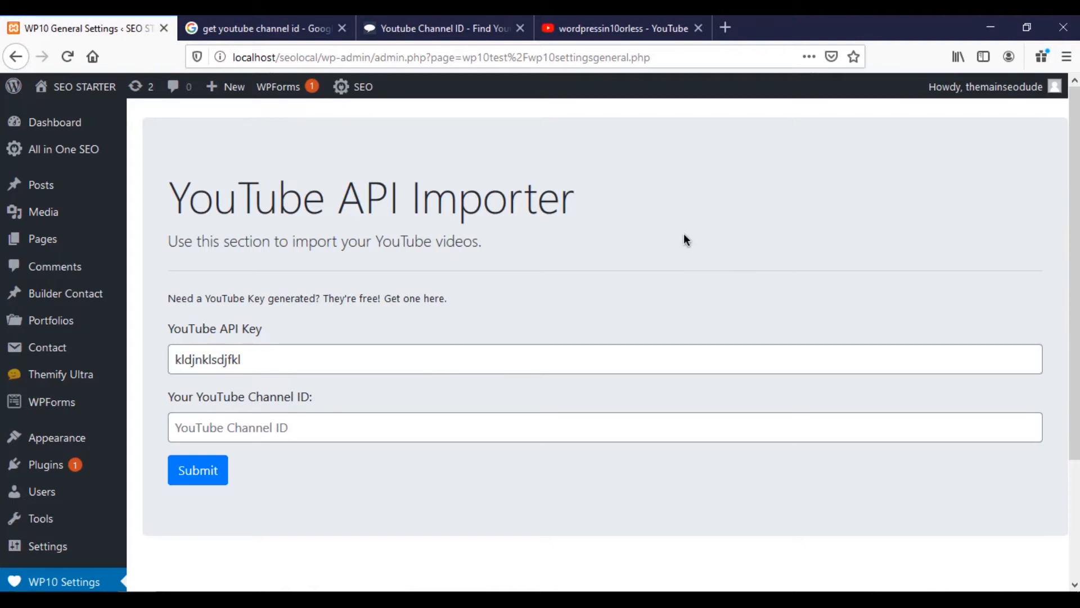
mouse_move(666, 245)
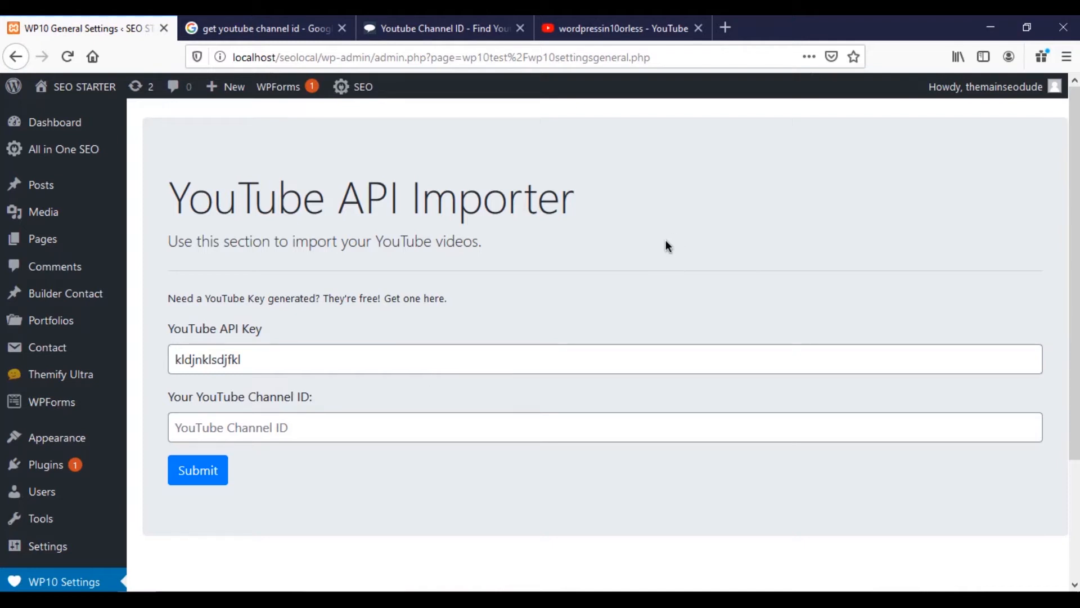
mouse_move(662, 269)
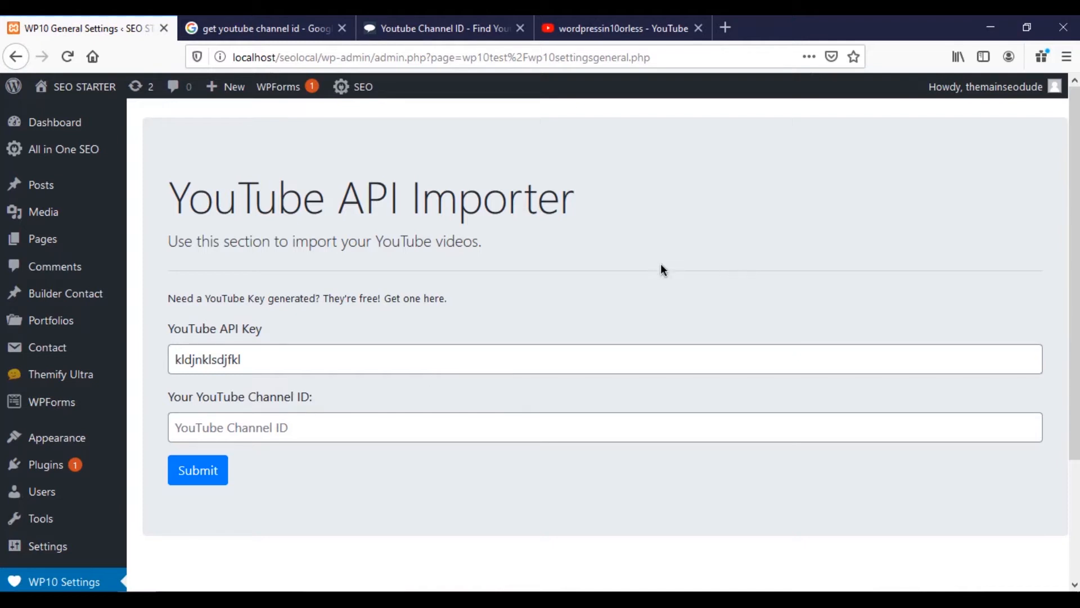
mouse_move(620, 284)
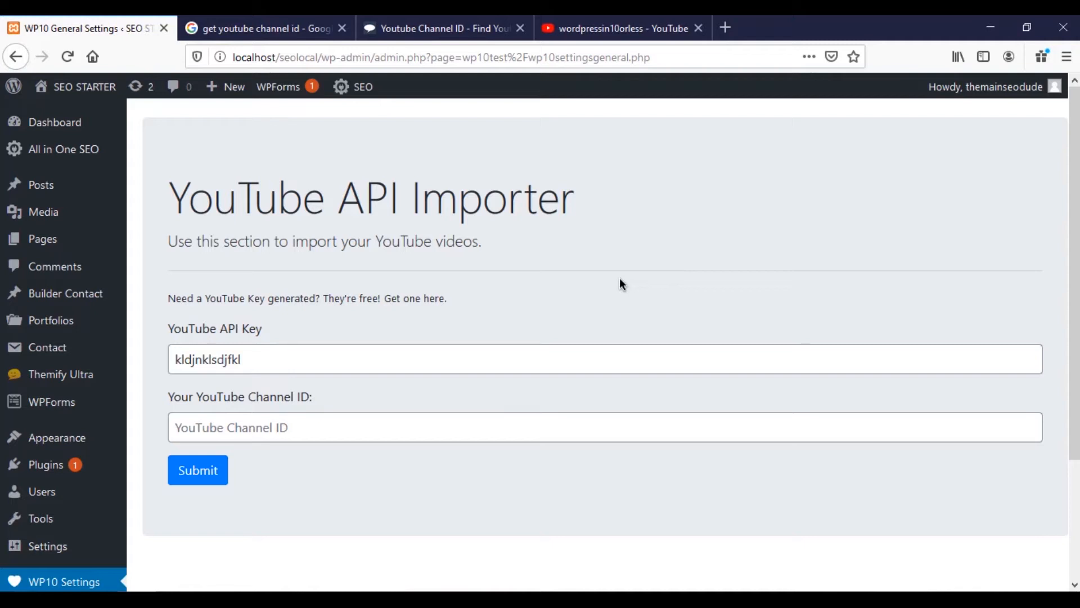
mouse_move(621, 323)
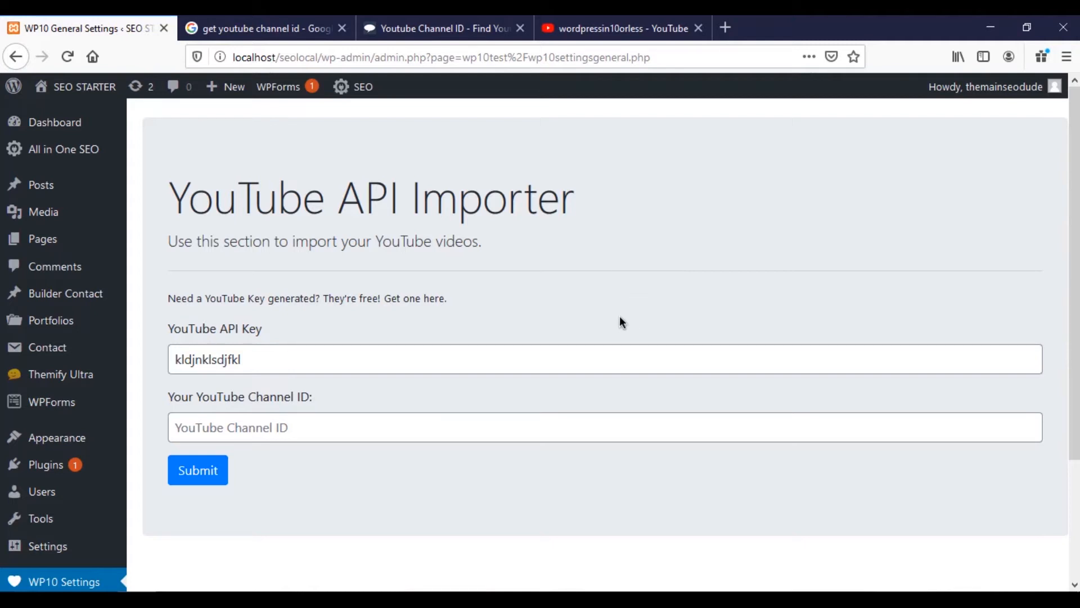
mouse_move(223, 550)
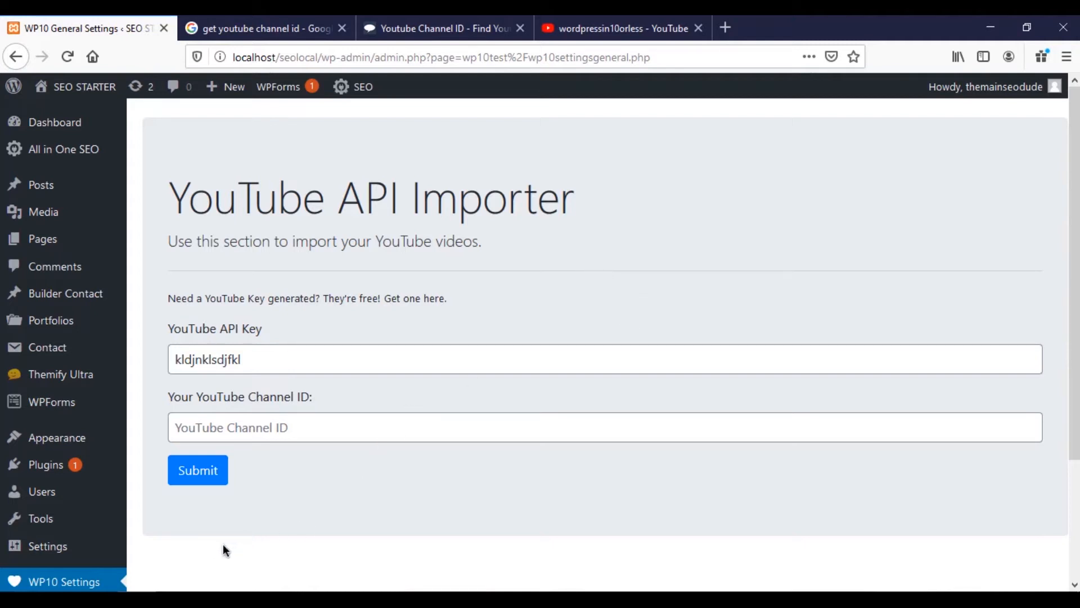
mouse_move(230, 563)
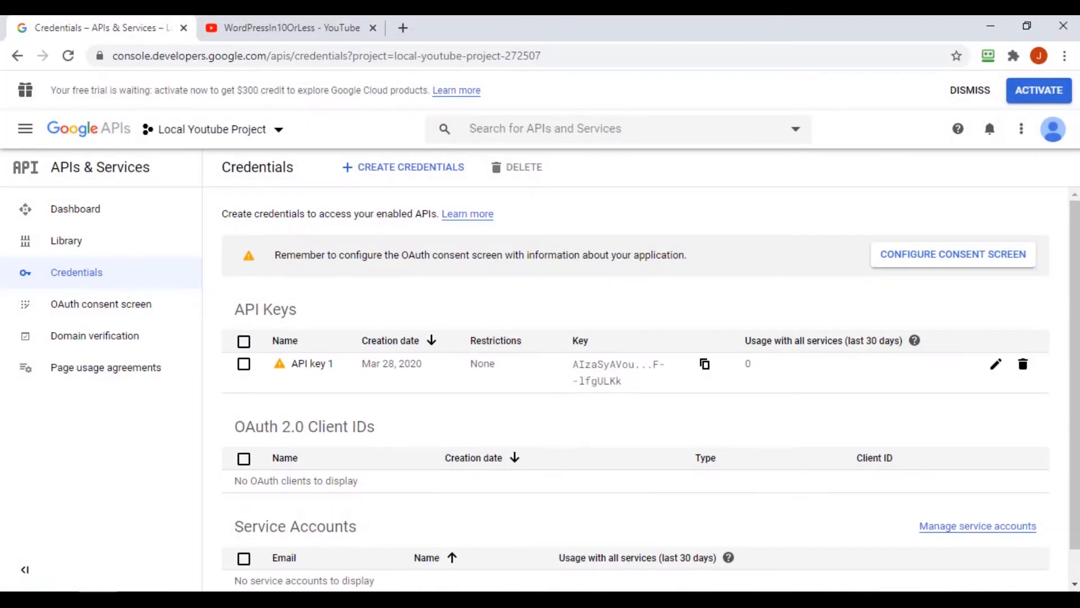
mouse_move(212, 466)
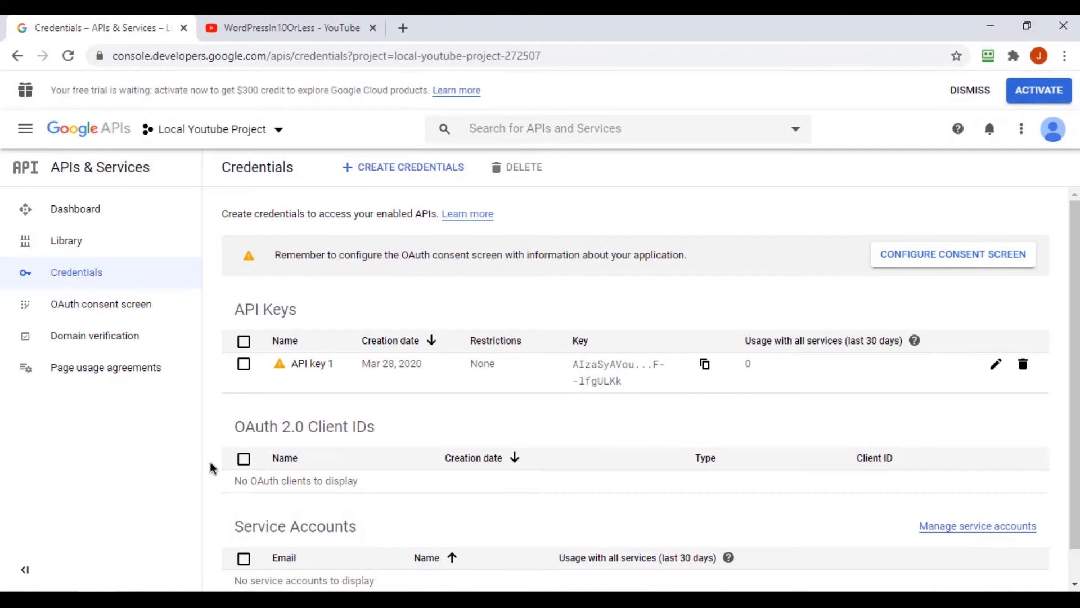
mouse_move(211, 451)
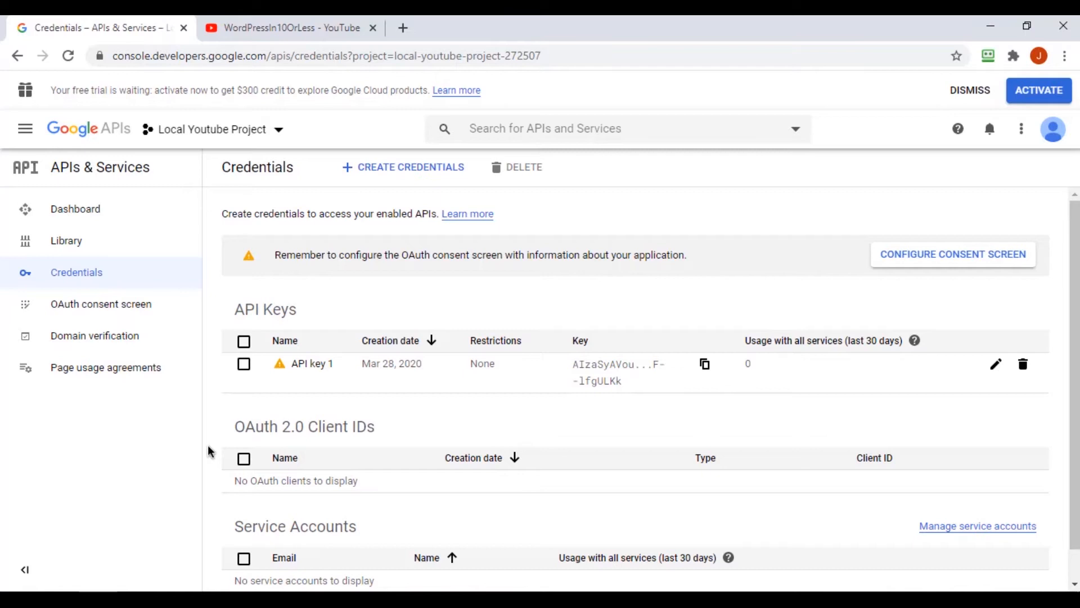
mouse_move(232, 411)
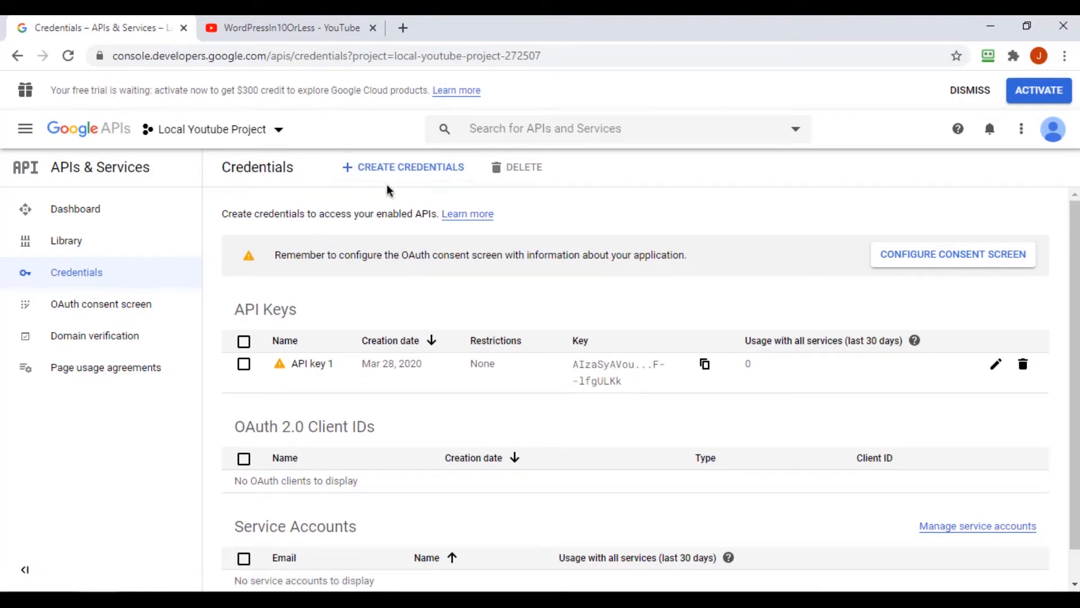
Step: Create an API key through Create Credentials and close the confirmation dialog
left_click(409, 167)
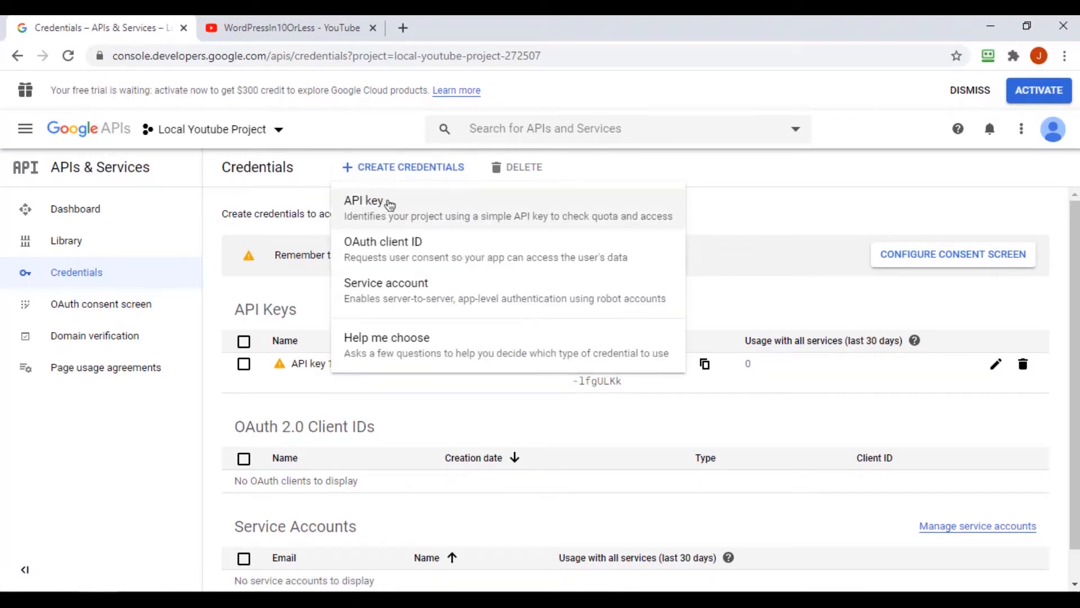
left_click(366, 201)
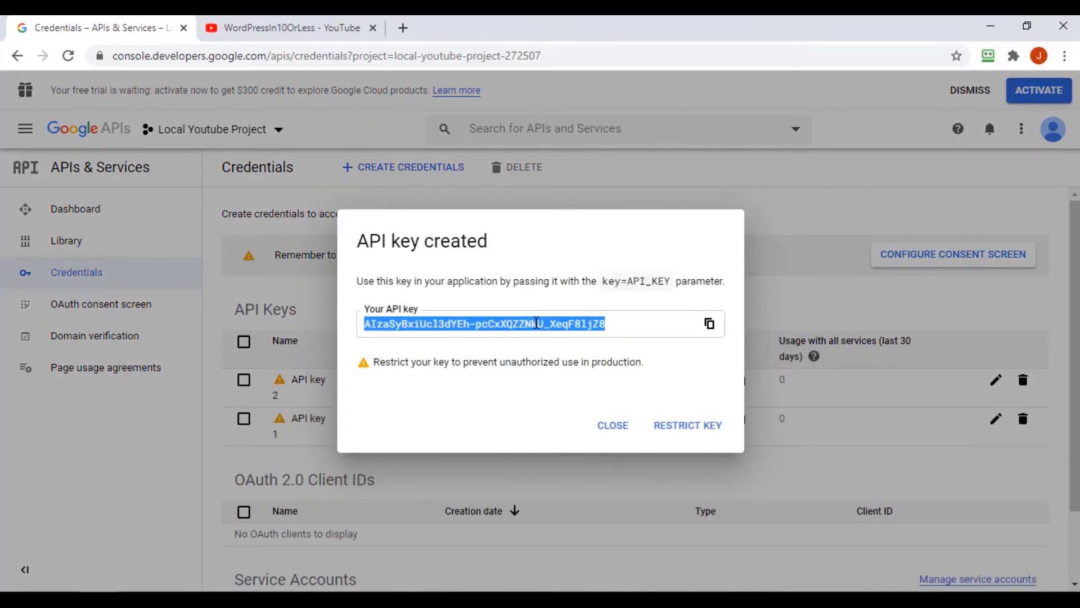
mouse_move(596, 390)
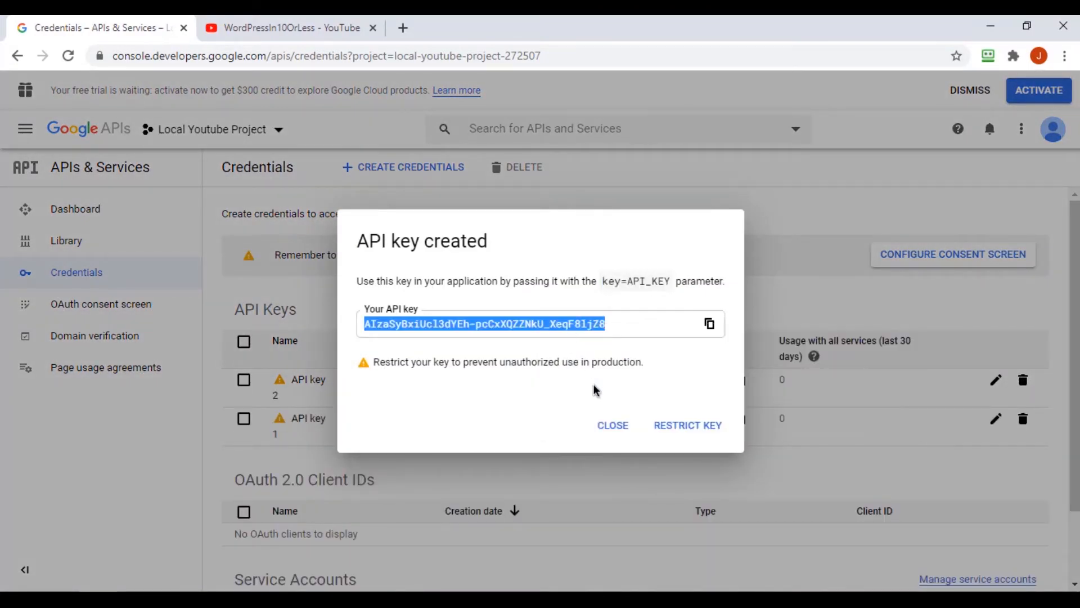
mouse_move(613, 426)
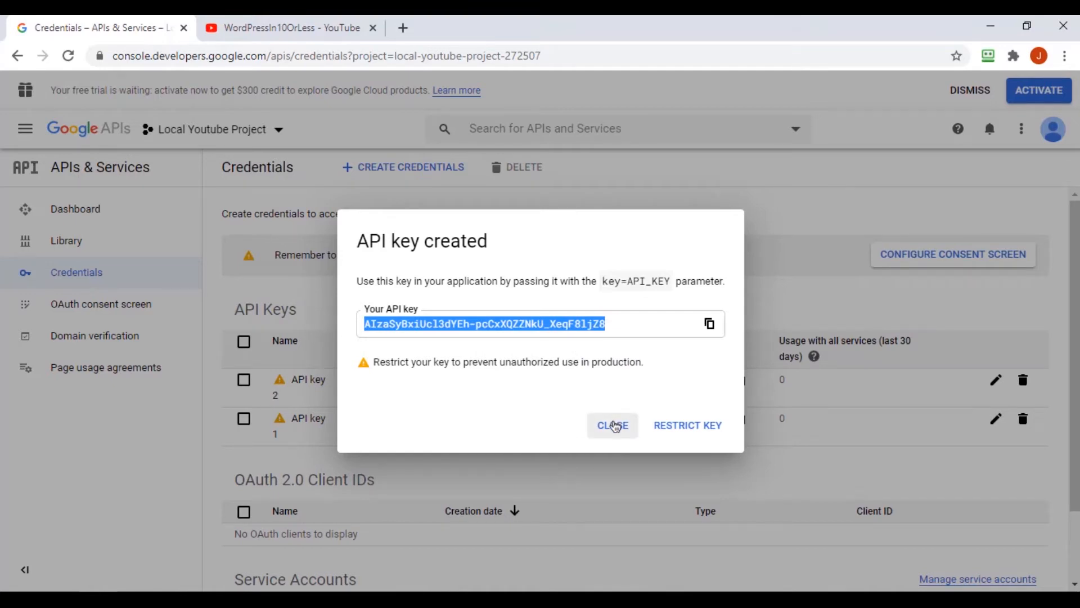
left_click(612, 425)
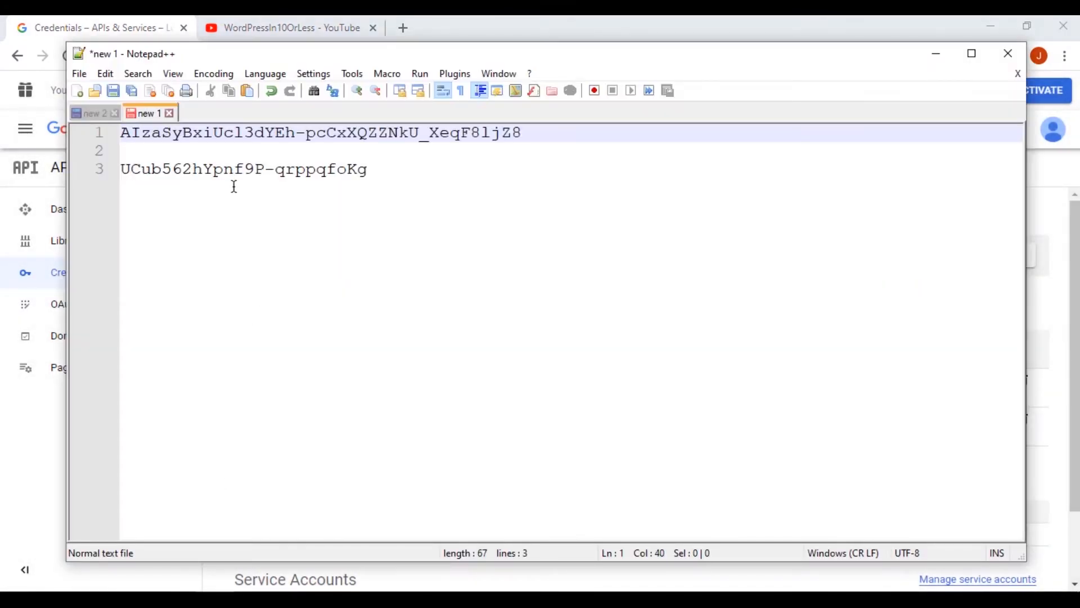
Step: Keep the new API key on line 1 of 'new 1', above the channel ID
left_click(367, 169)
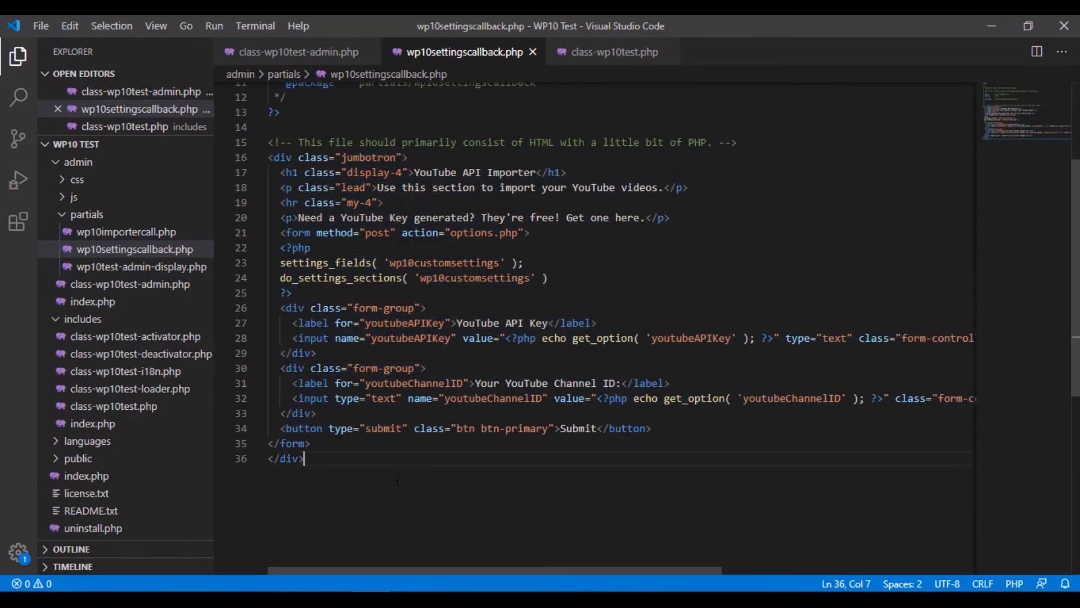
Step: Insert an empty <?php ?> block with blank lines below the closing </div>
key("Enter")
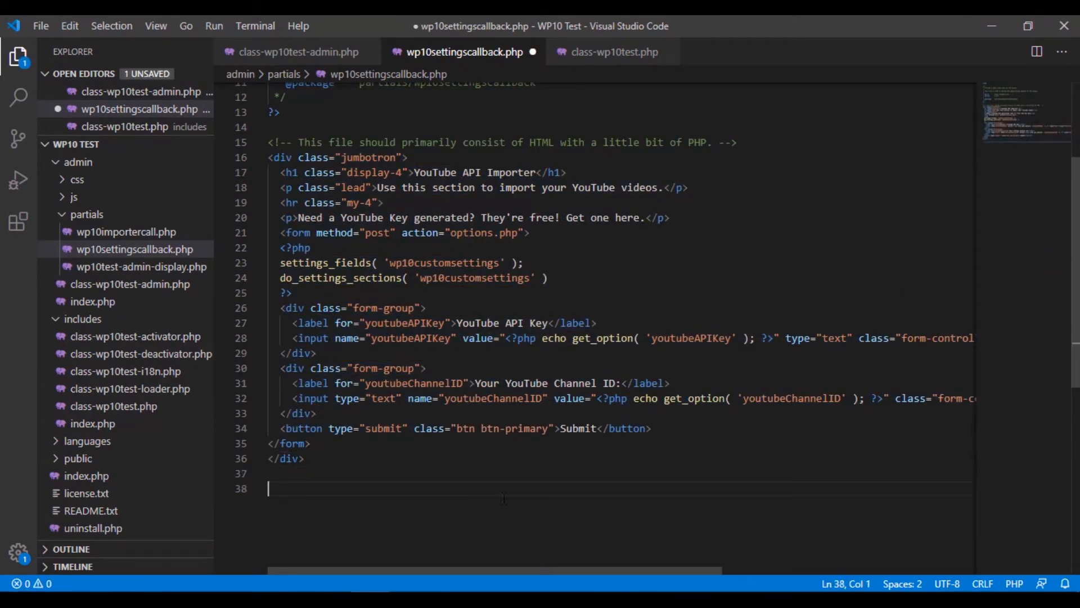
type("<?PH")
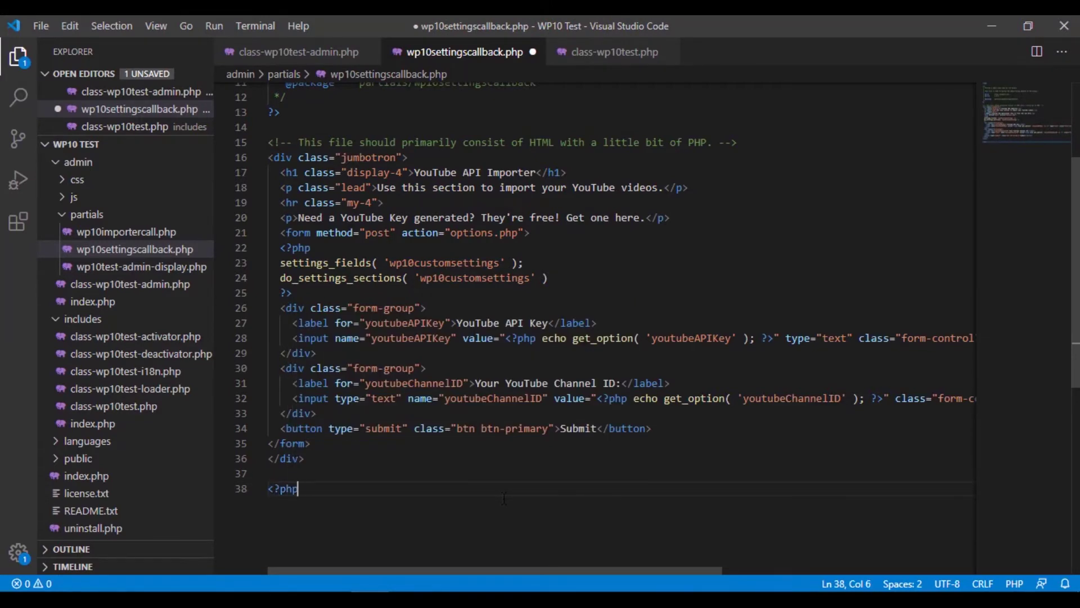
key("Enter")
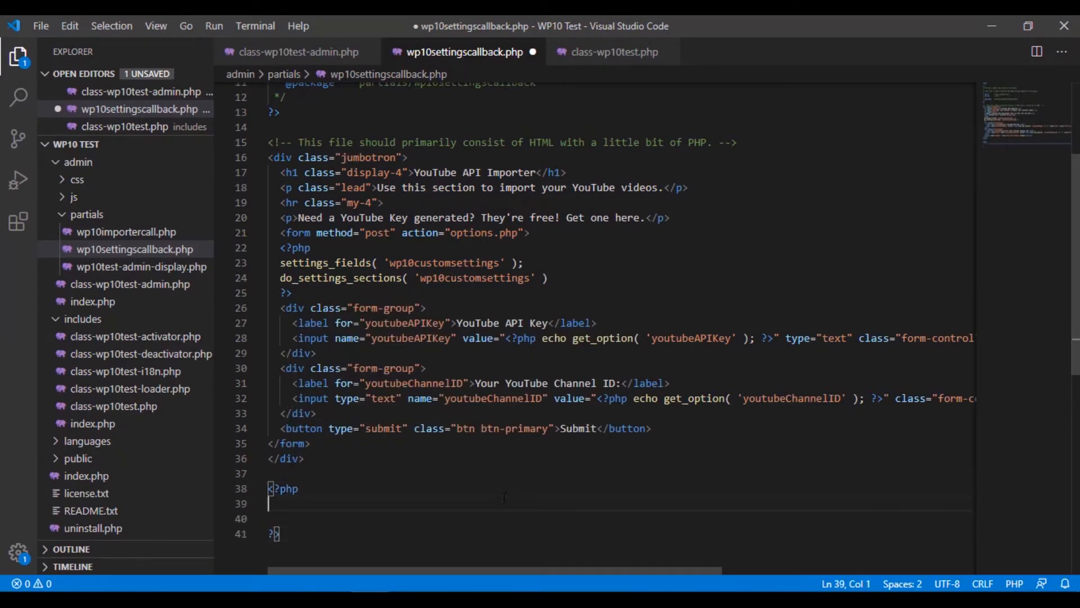
key("Enter")
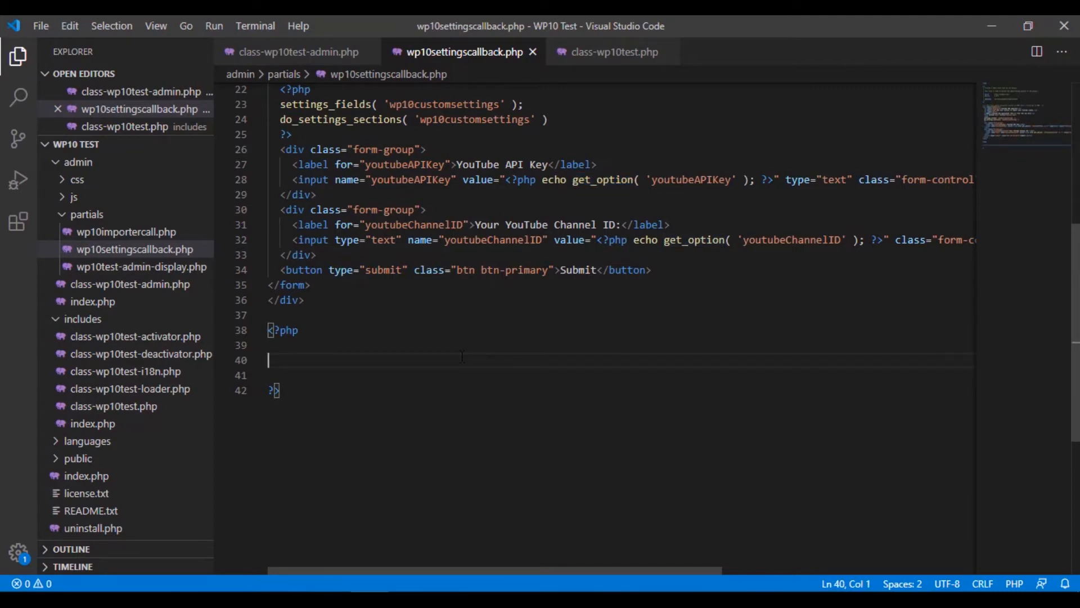
Step: Add $theyoutubekey = get_option('youtubeAPIKey'); to the PHP block
type("$")
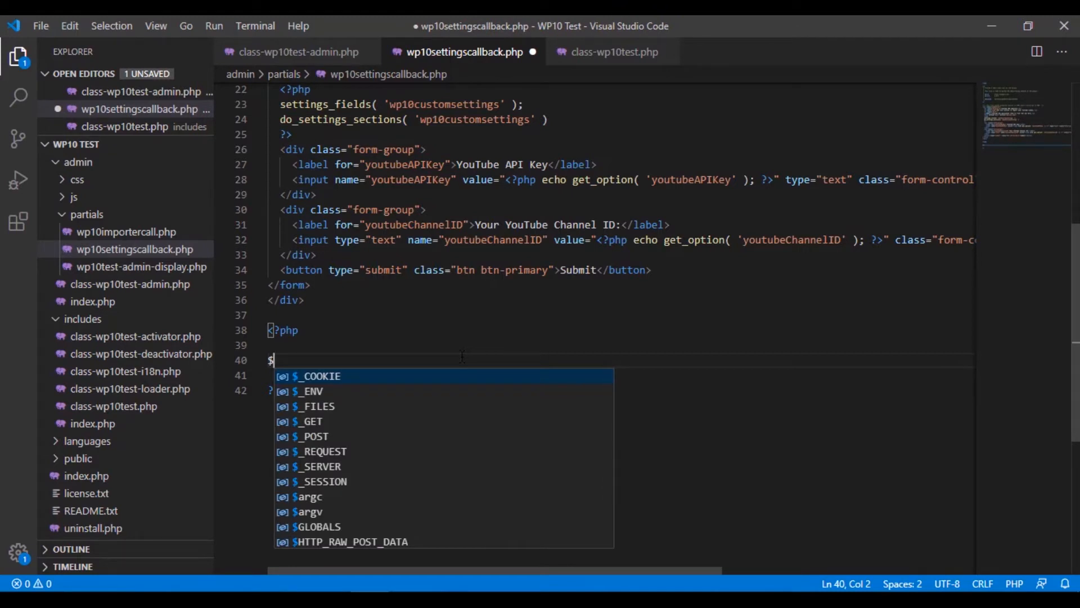
type("y")
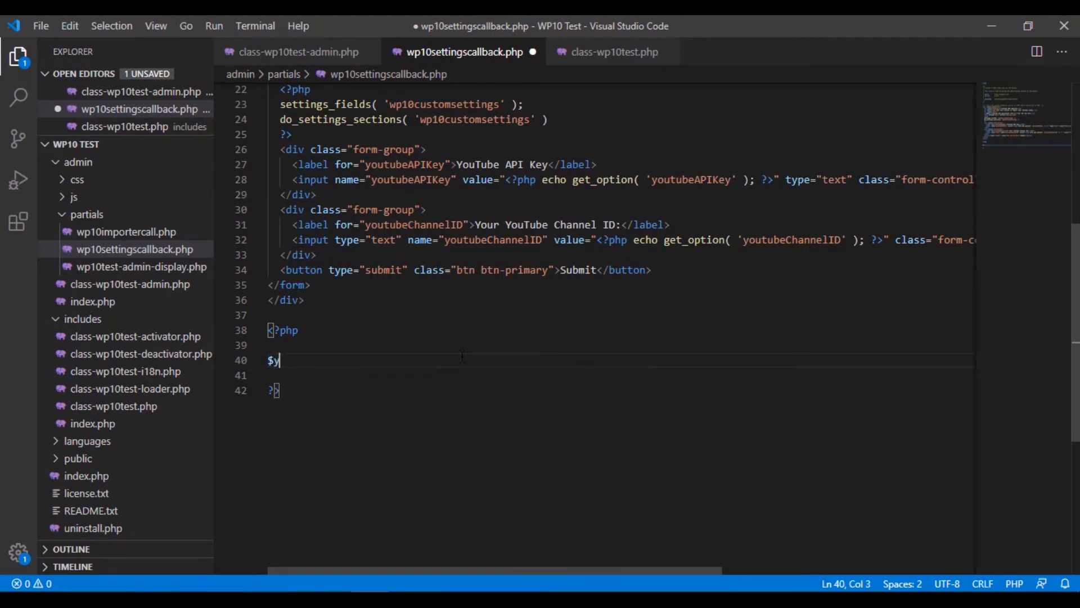
type("heyout")
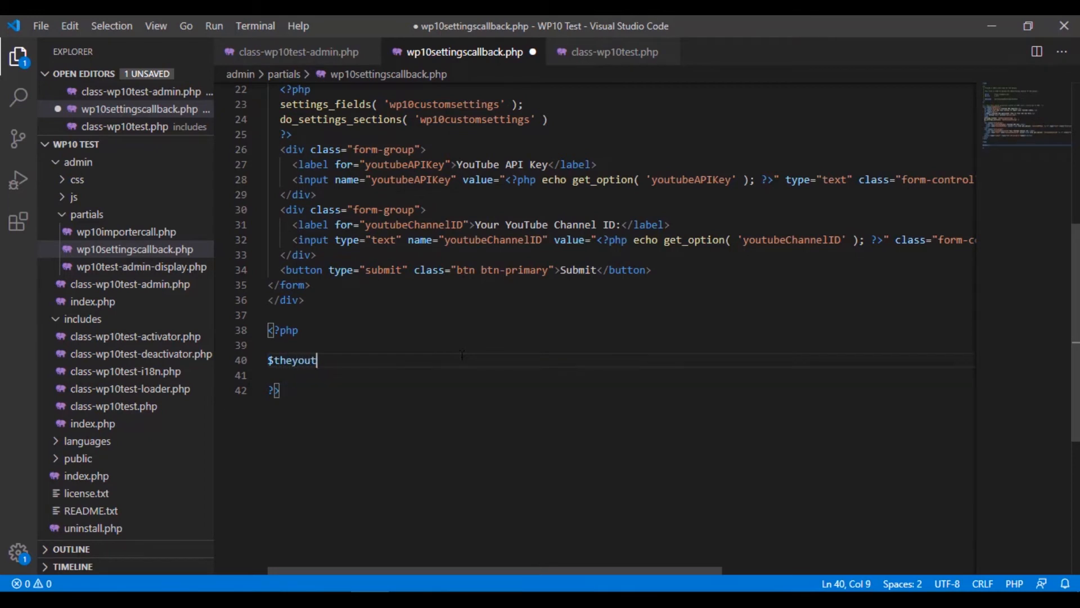
type("ubekey =")
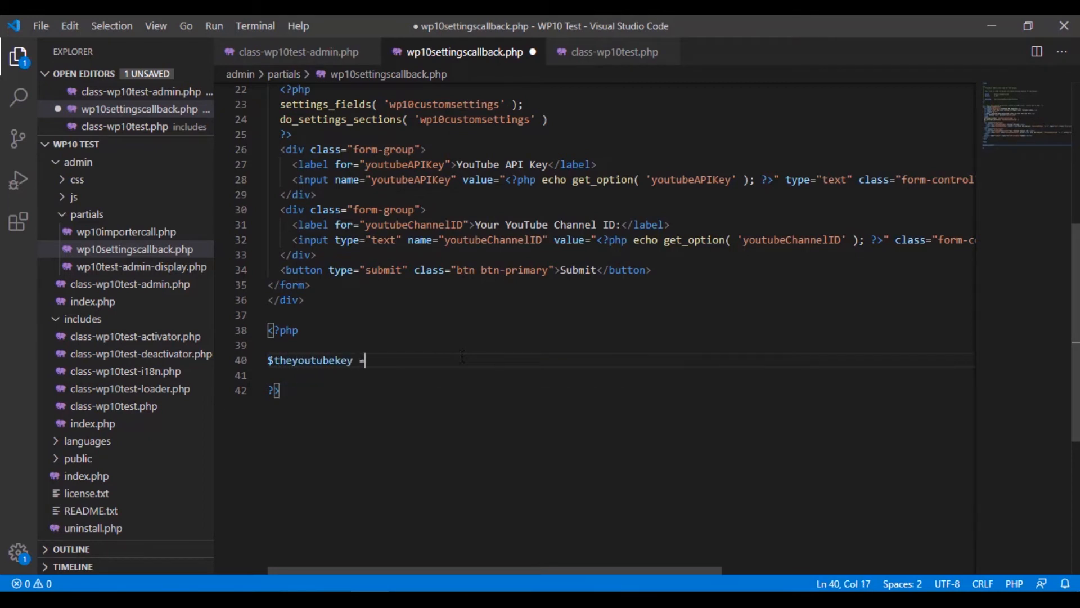
type("g;")
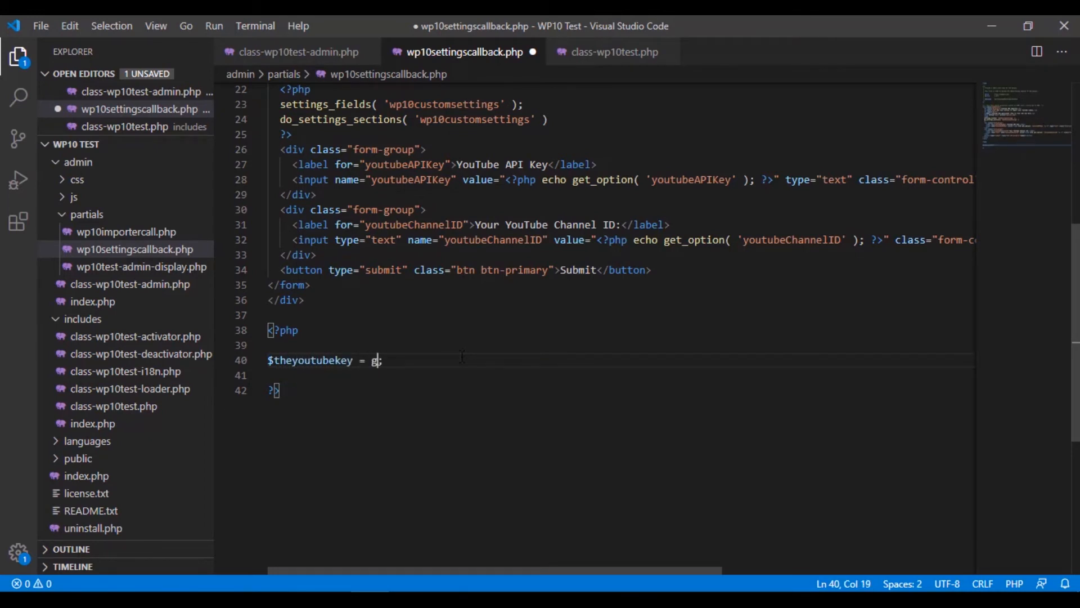
type("et_option( ''")
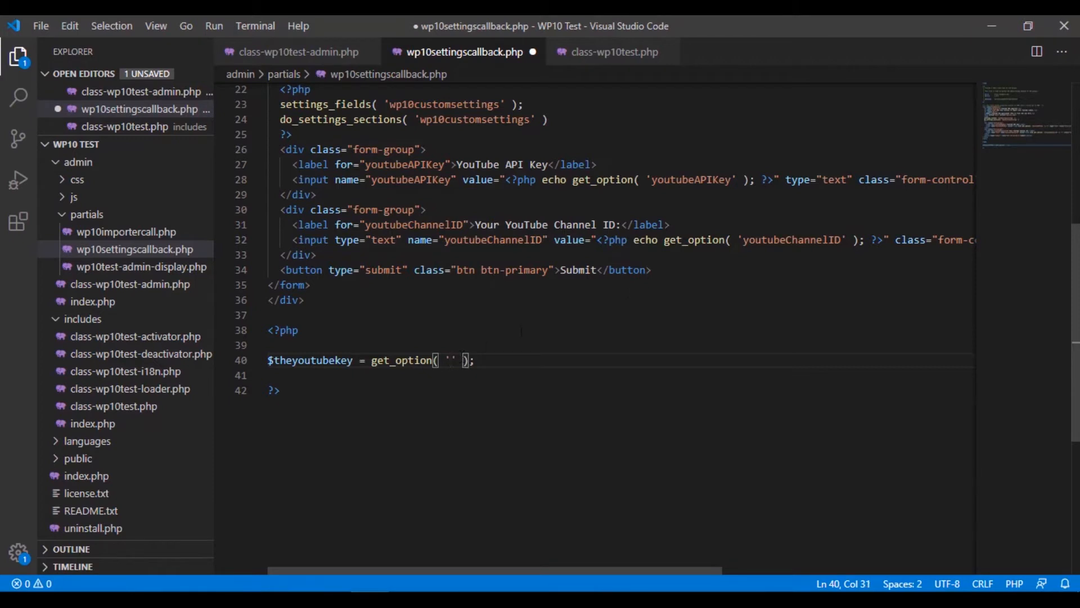
double_click(690, 179)
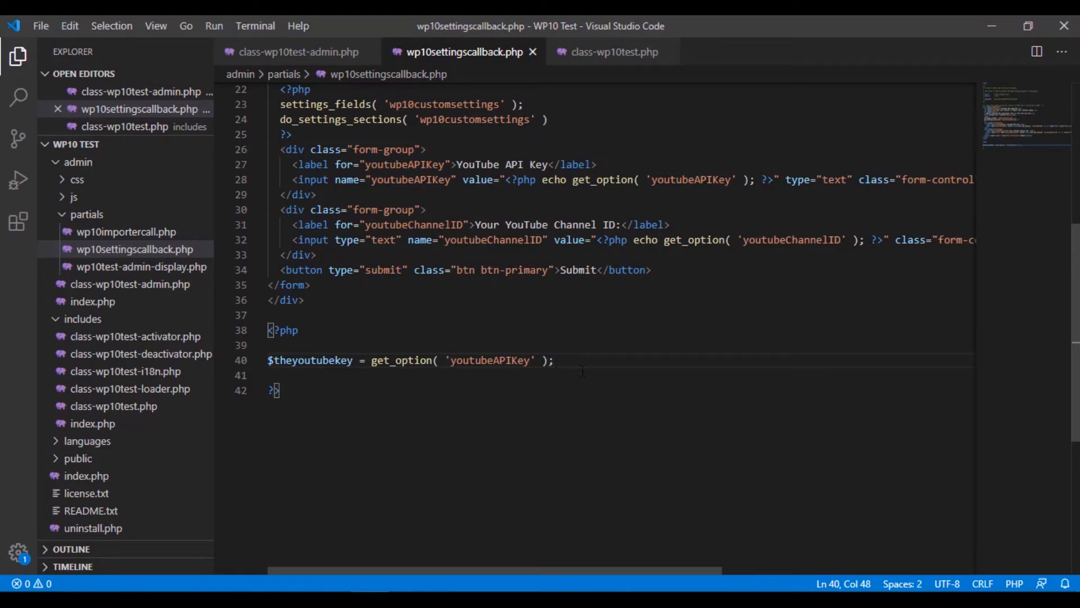
Step: Add $thechannelid = get_option('youtubeChannelID'); on the next line
key("Enter")
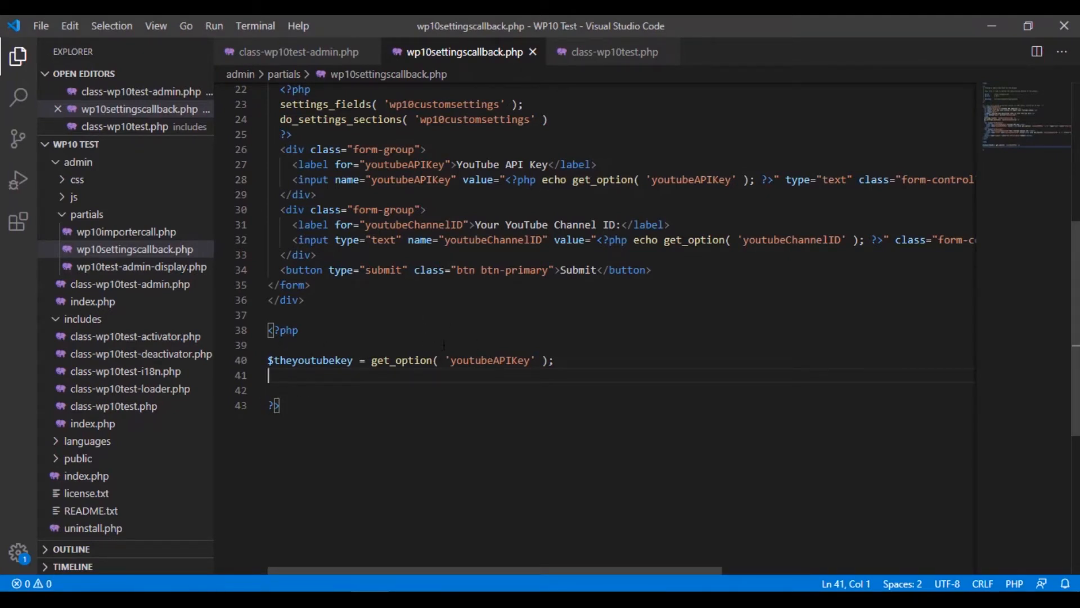
type("$")
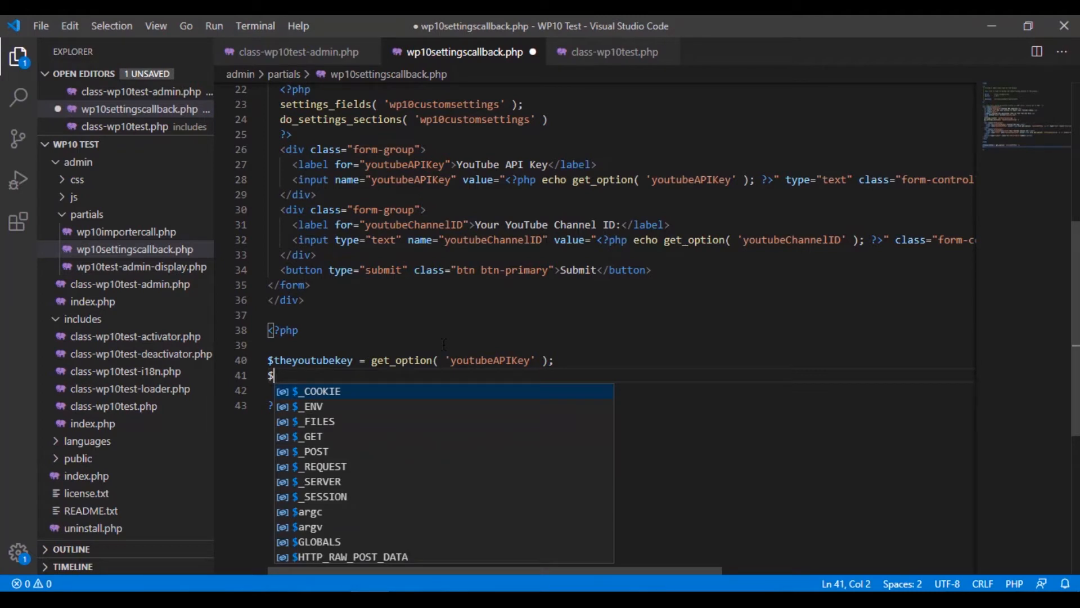
type("thechannelid")
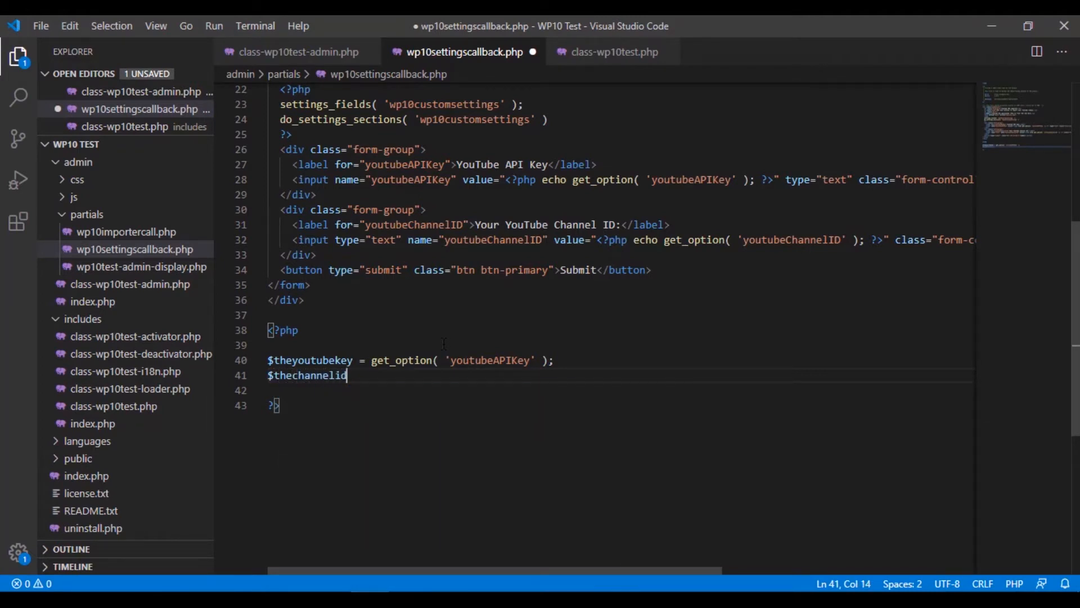
type("= get_option(")
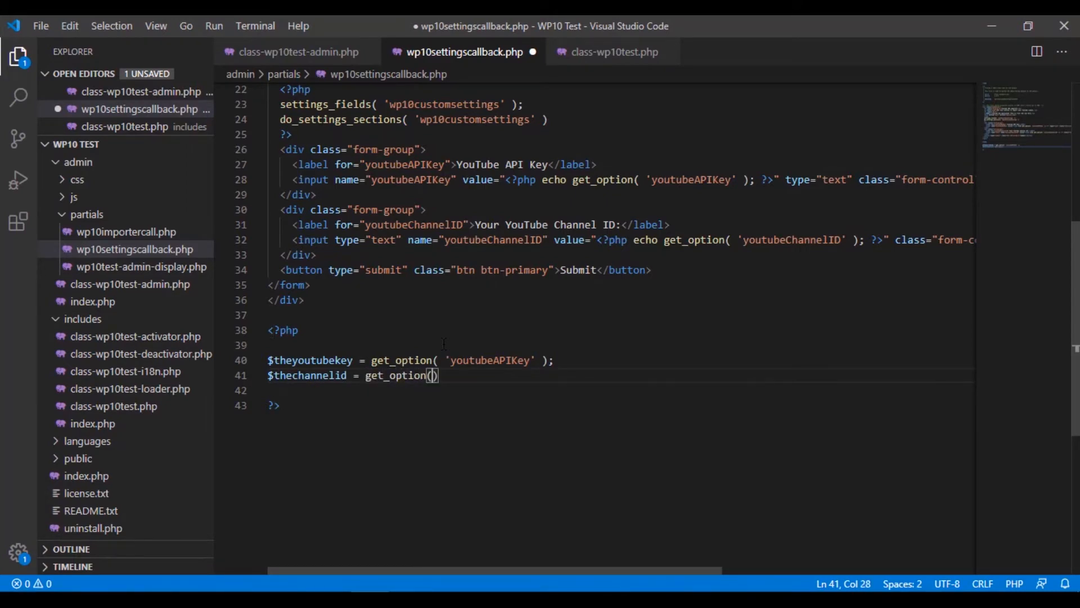
type(");")
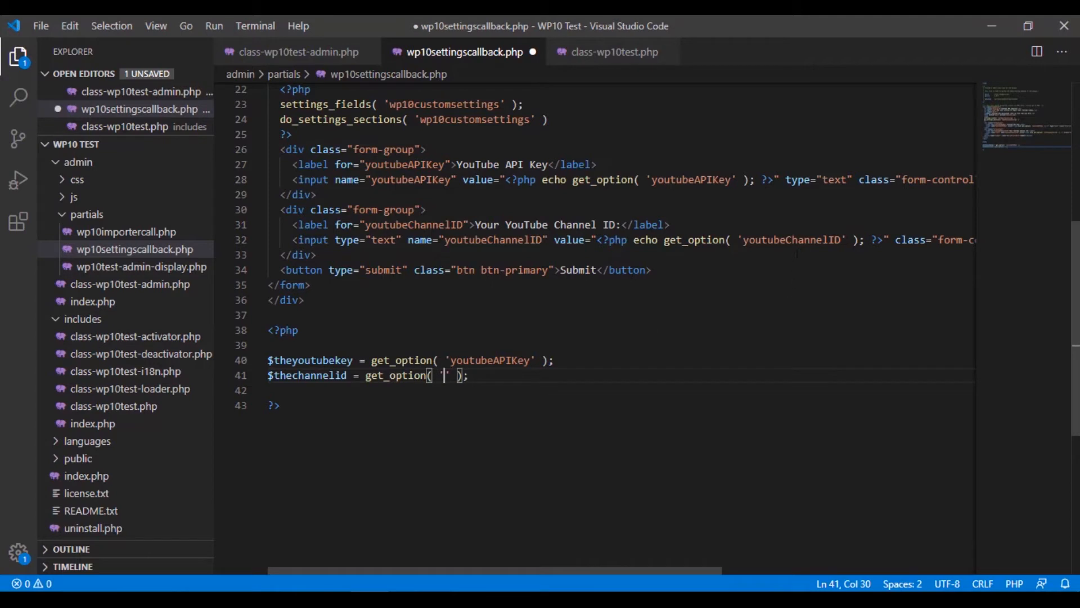
type("youtubeChannelID")
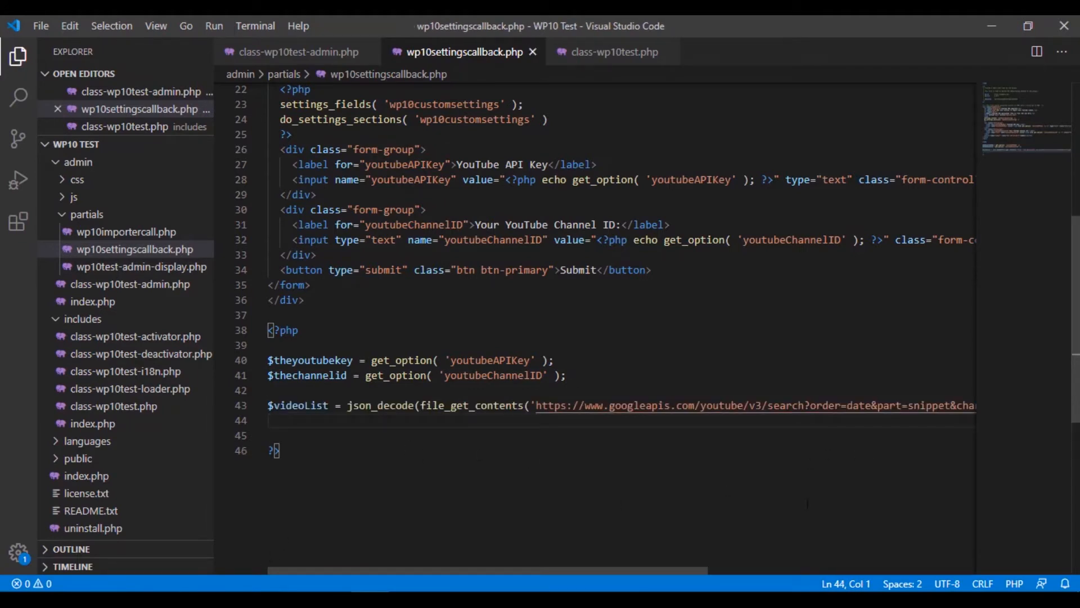
mouse_move(807, 504)
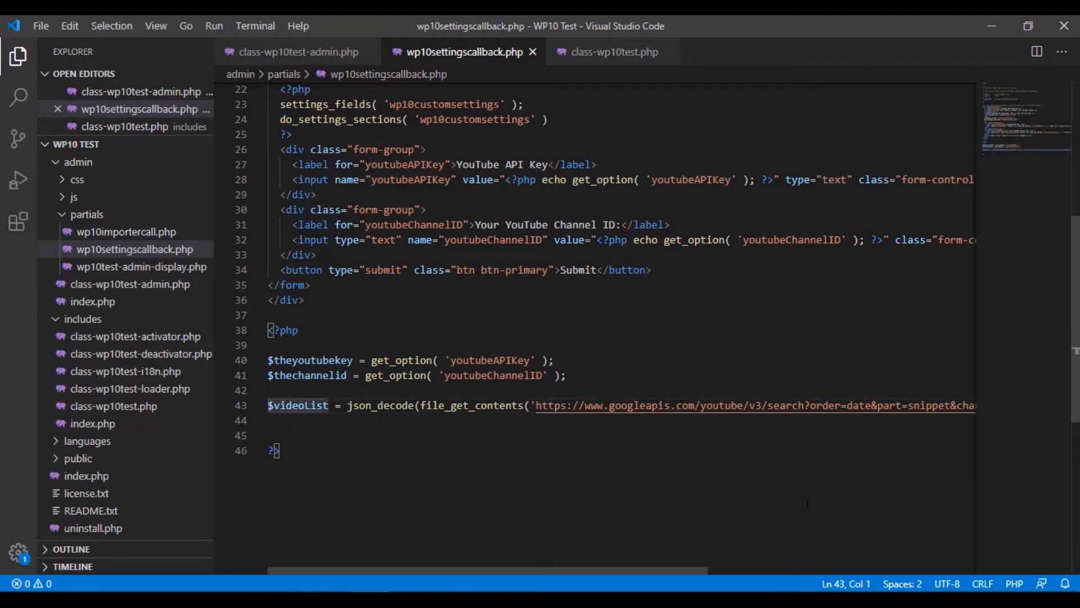
Step: Replace $API_key with $theyoutubekey in the request URL and set maxResults to 5
left_click(301, 406)
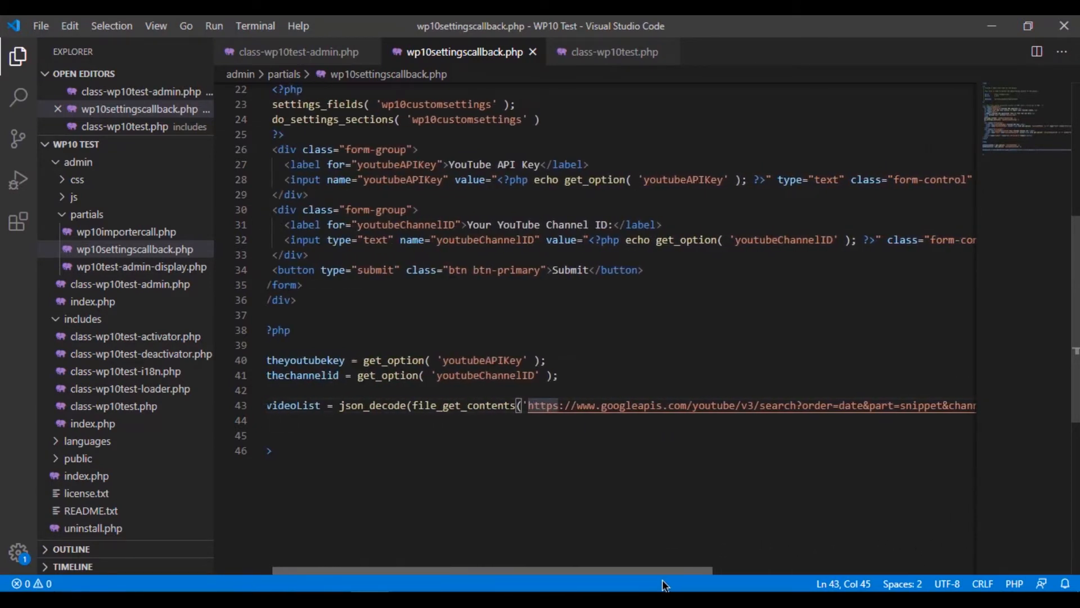
left_click(41, 26)
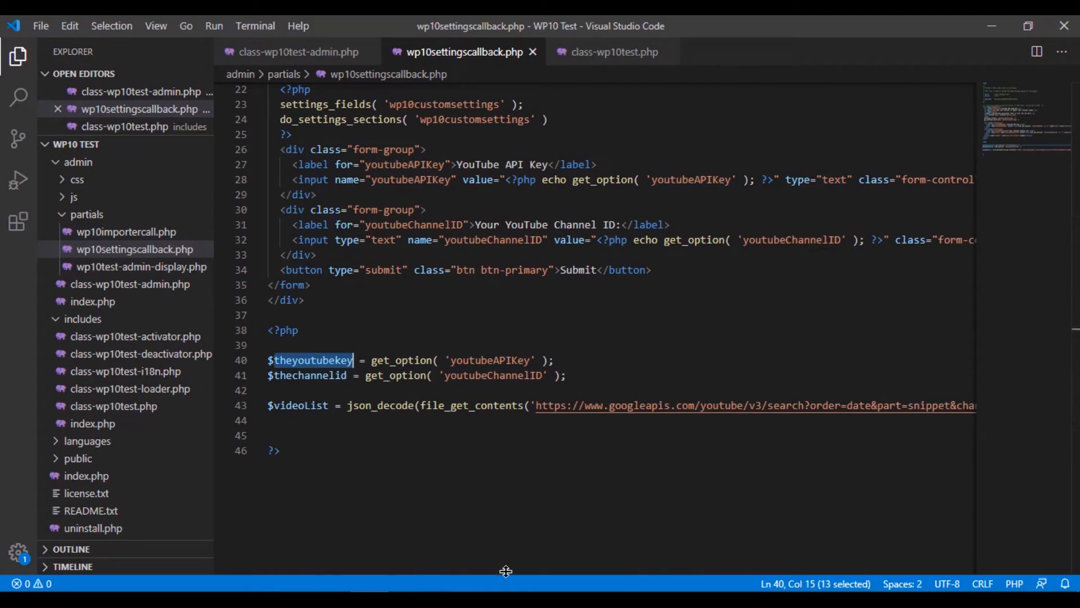
scroll("right", 3)
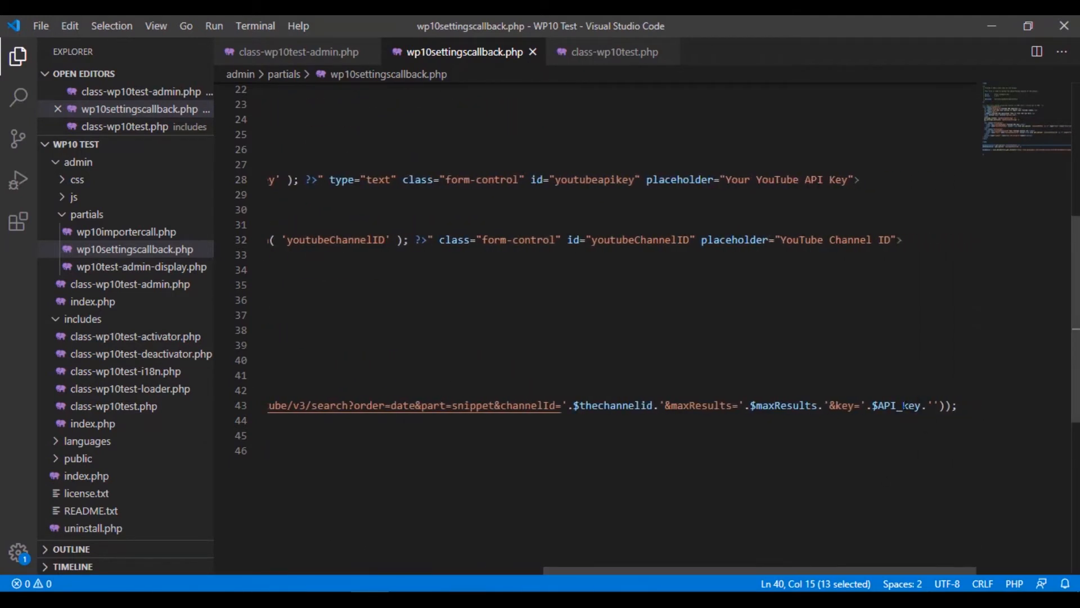
type("theyoutubekey")
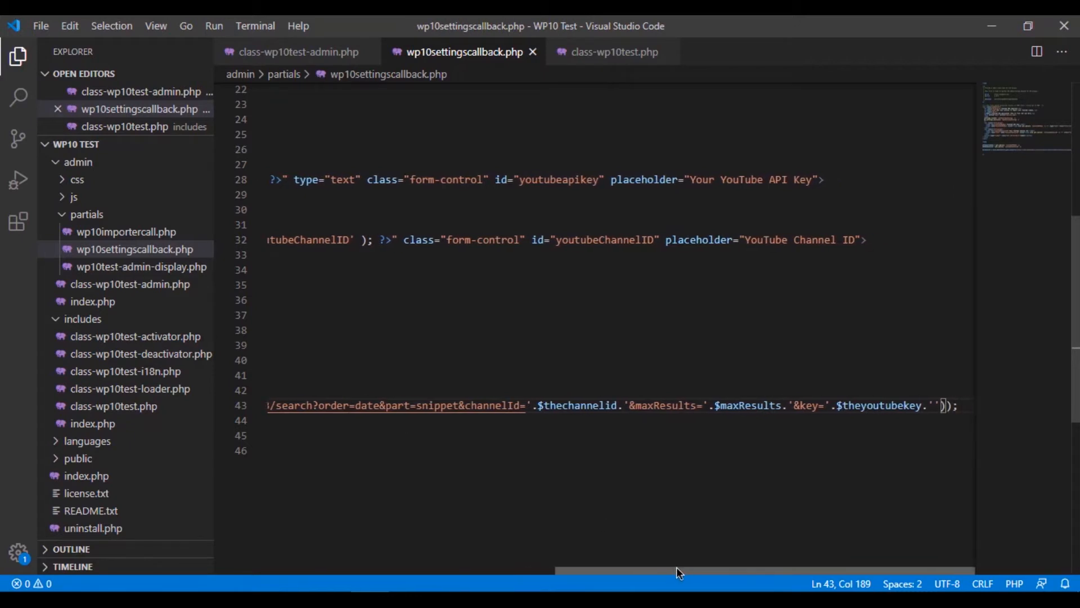
double_click(663, 405)
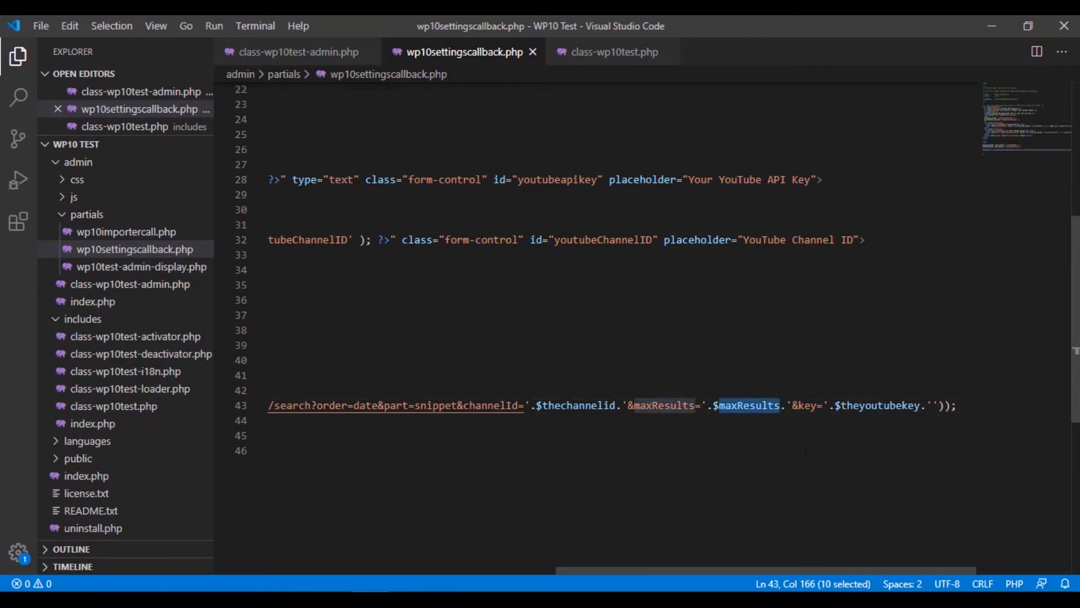
key("Delete")
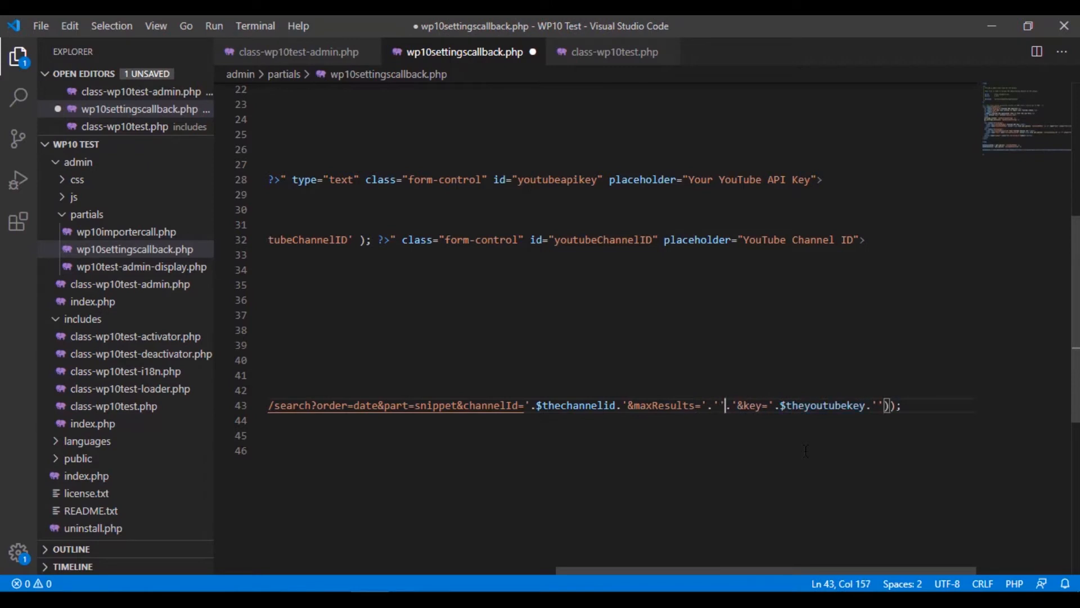
type("5")
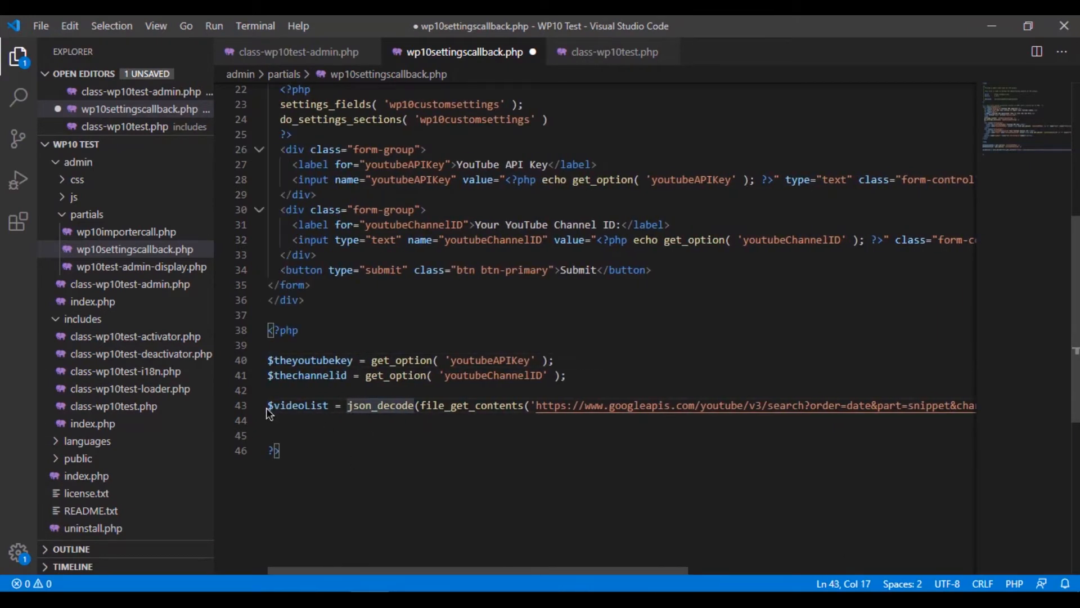
Step: Save the settings callback file and add blank lines below the request line
left_click(40, 25)
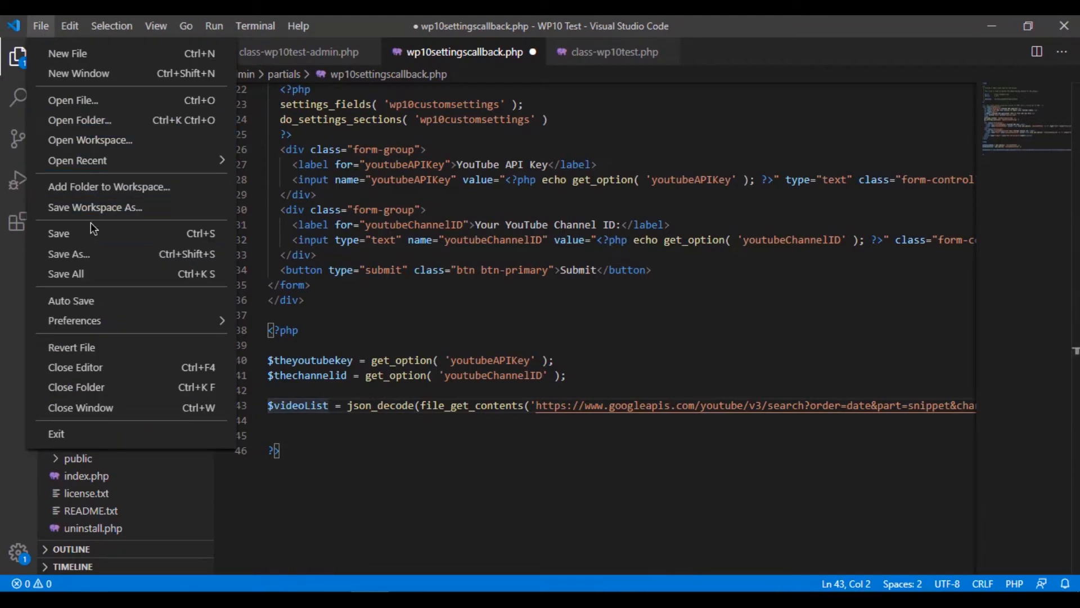
left_click(58, 233)
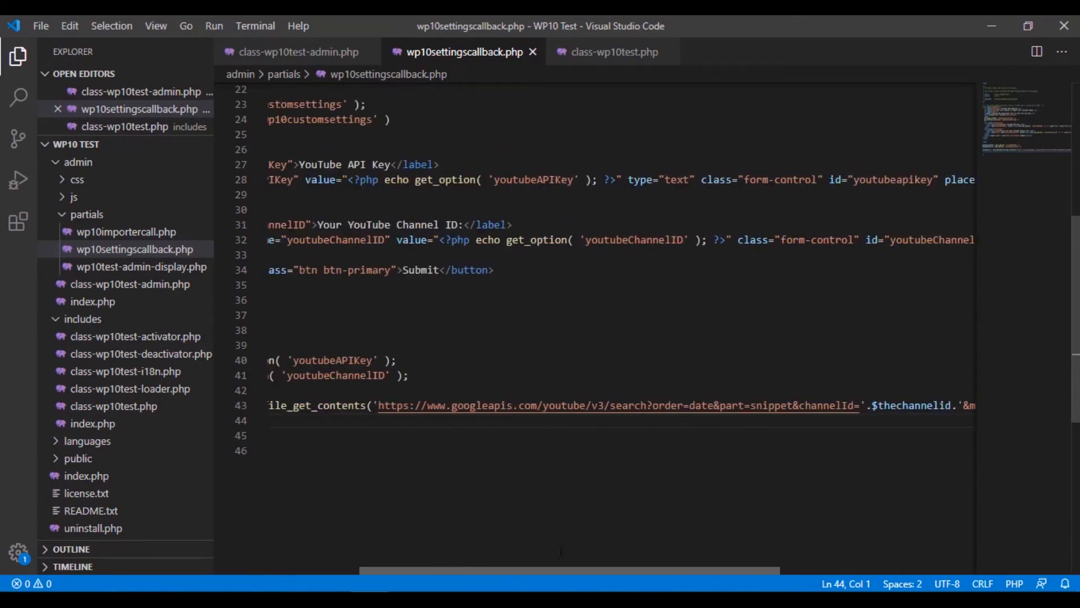
scroll("left", 3)
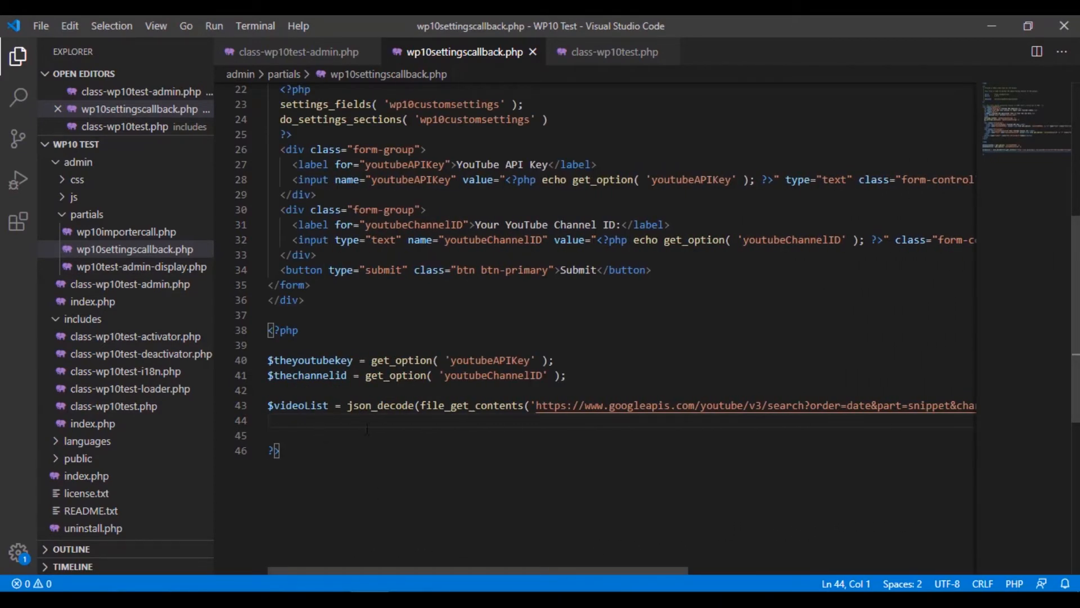
key("Enter")
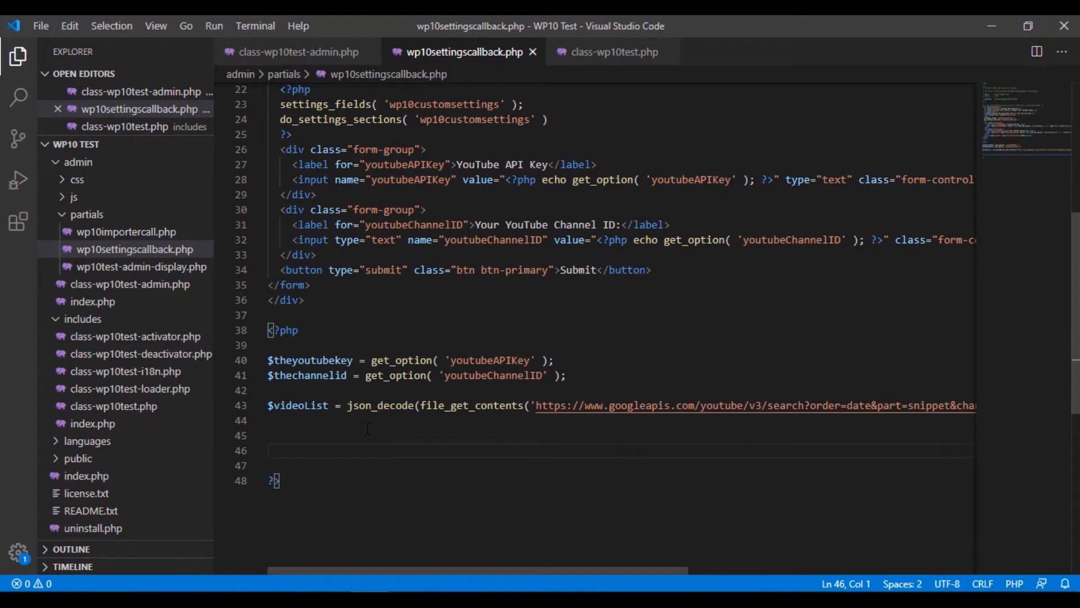
Step: Add the comment //sort and an empty foreach($videoList->items as $item) loop, then save
type("//sort through the items and output")
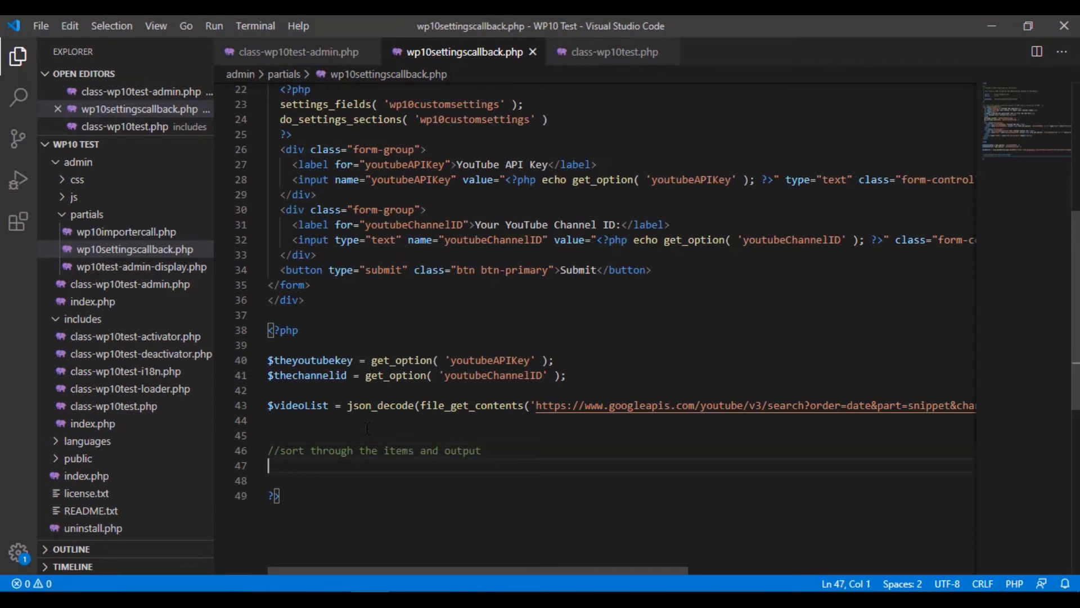
scroll("down", 3)
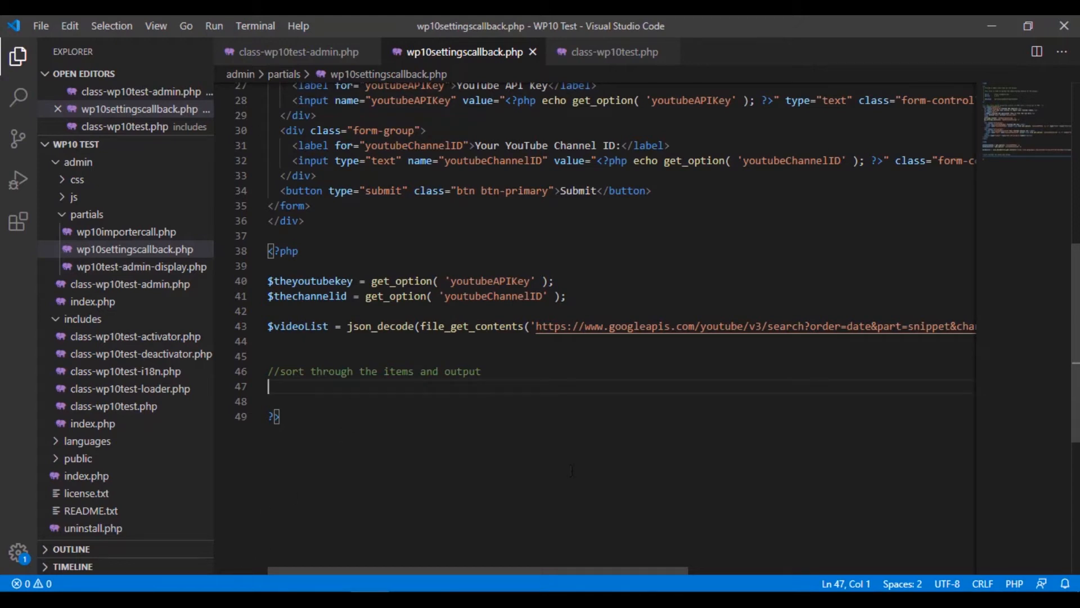
type("foreach($videoList->items as $item){")
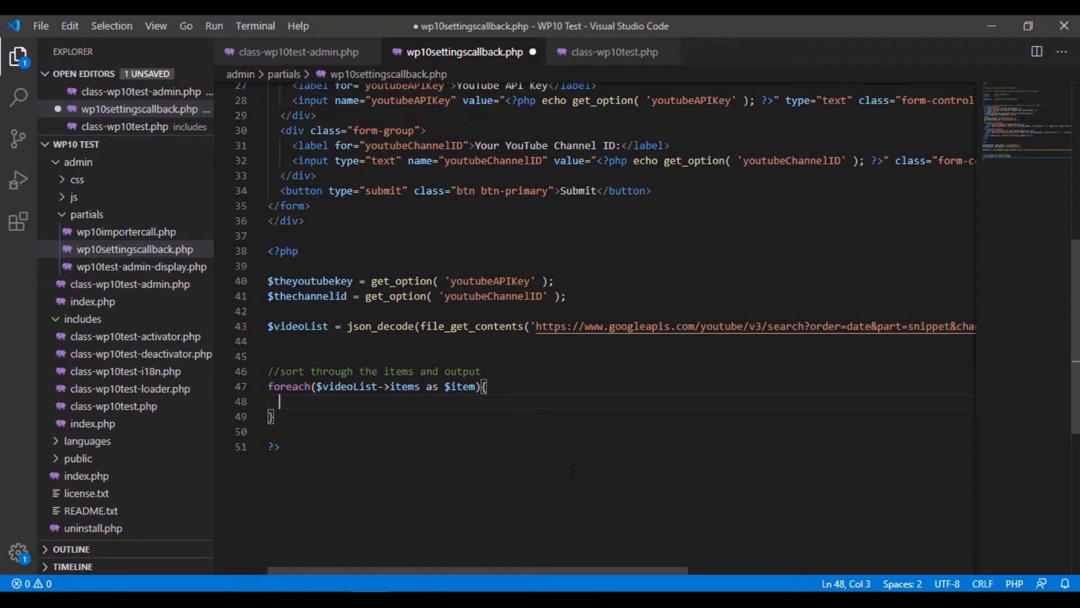
key("Ctrl+S")
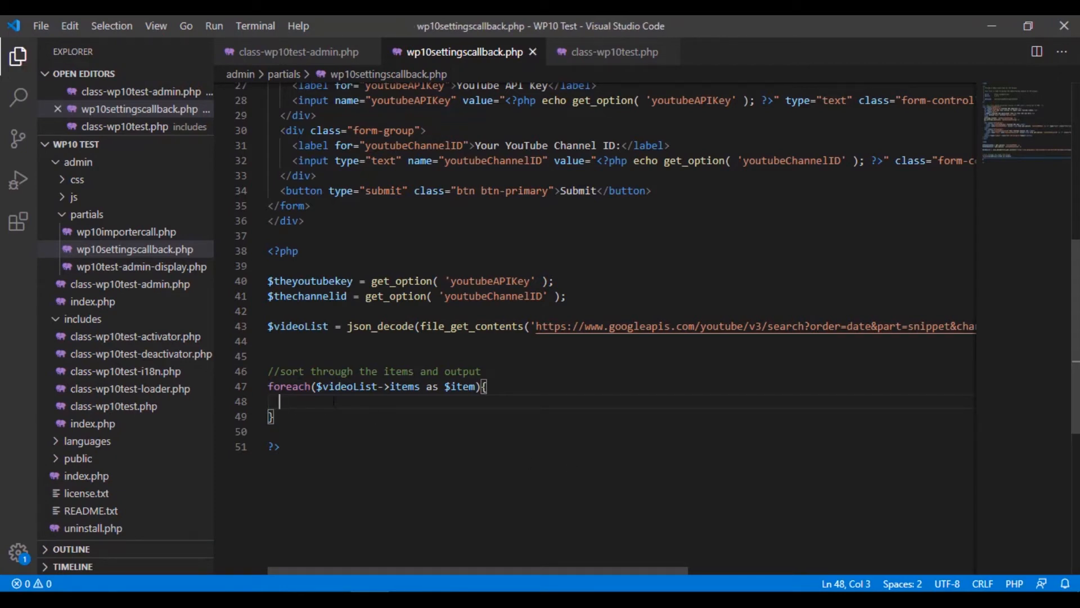
left_click(399, 386)
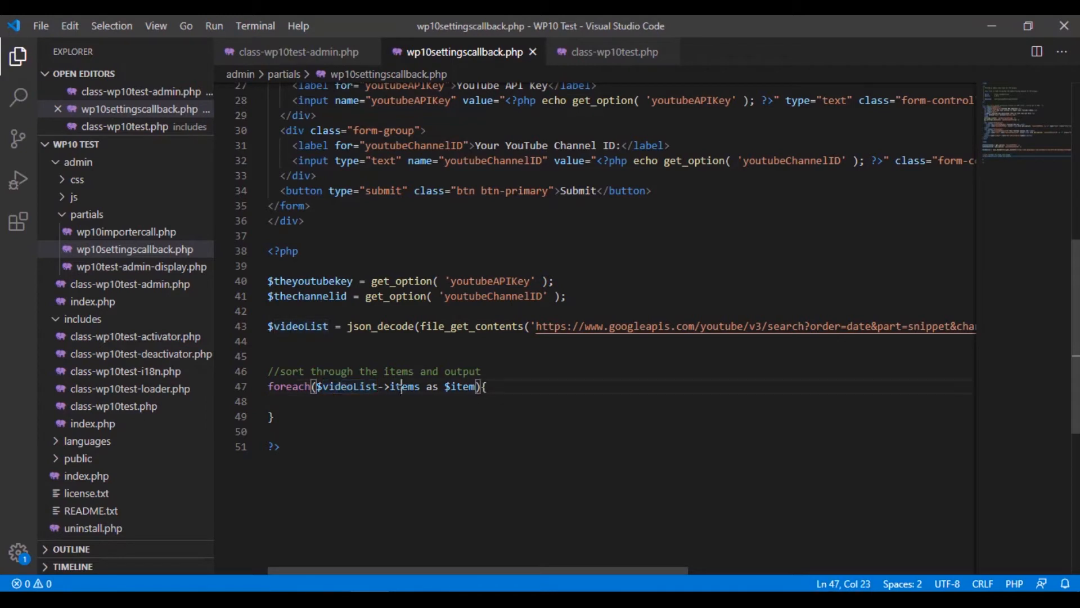
double_click(404, 386)
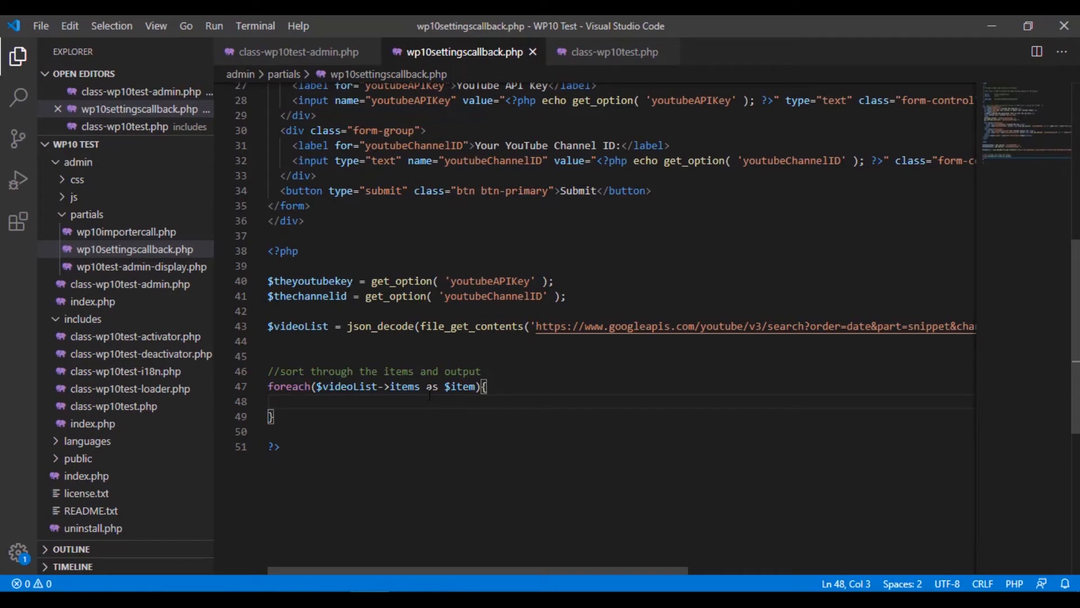
scroll("down", 3)
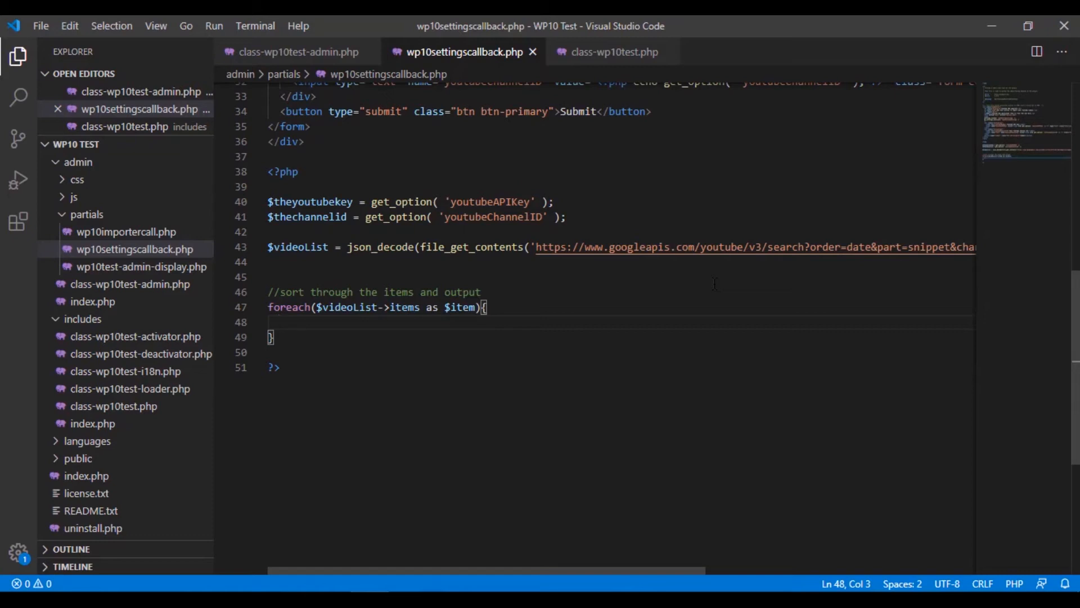
Step: Echo $item->snippet->title followed by an "==" separator inside the loop, and save
type("$item->snippet->title;")
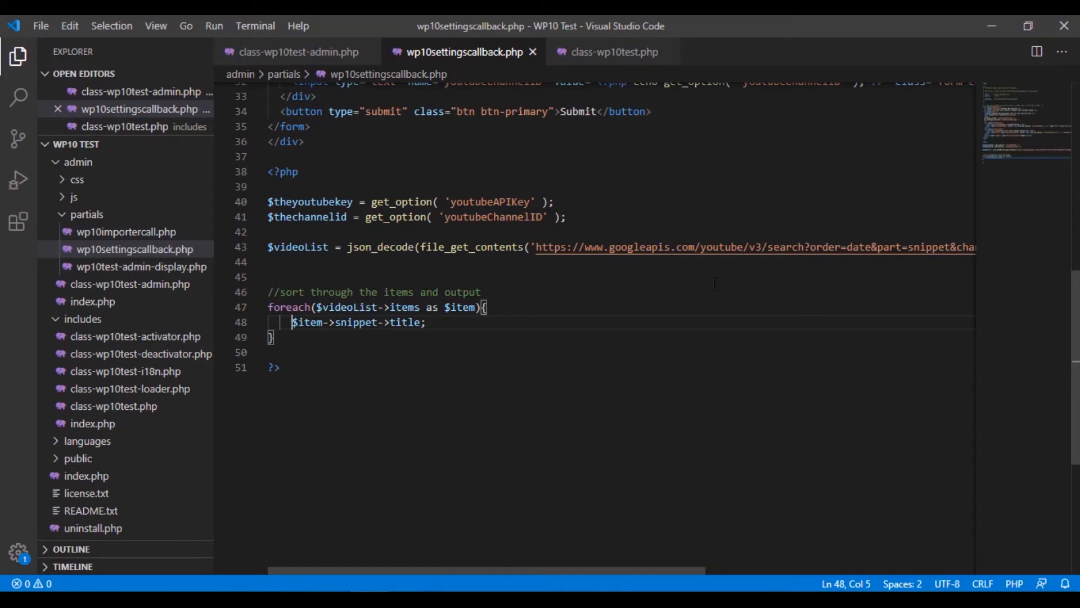
type("echo")
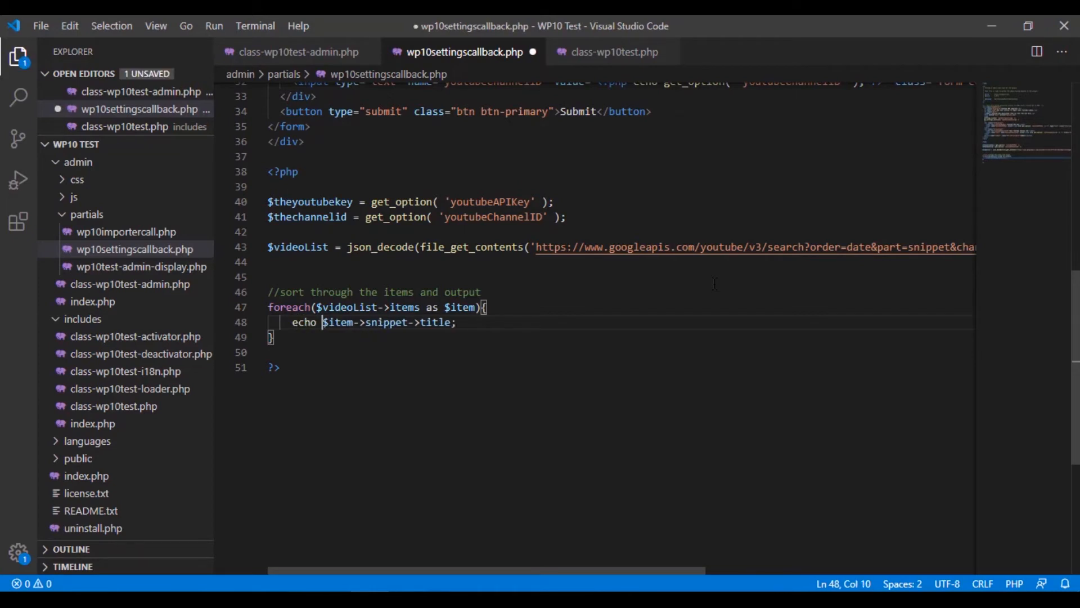
double_click(434, 322)
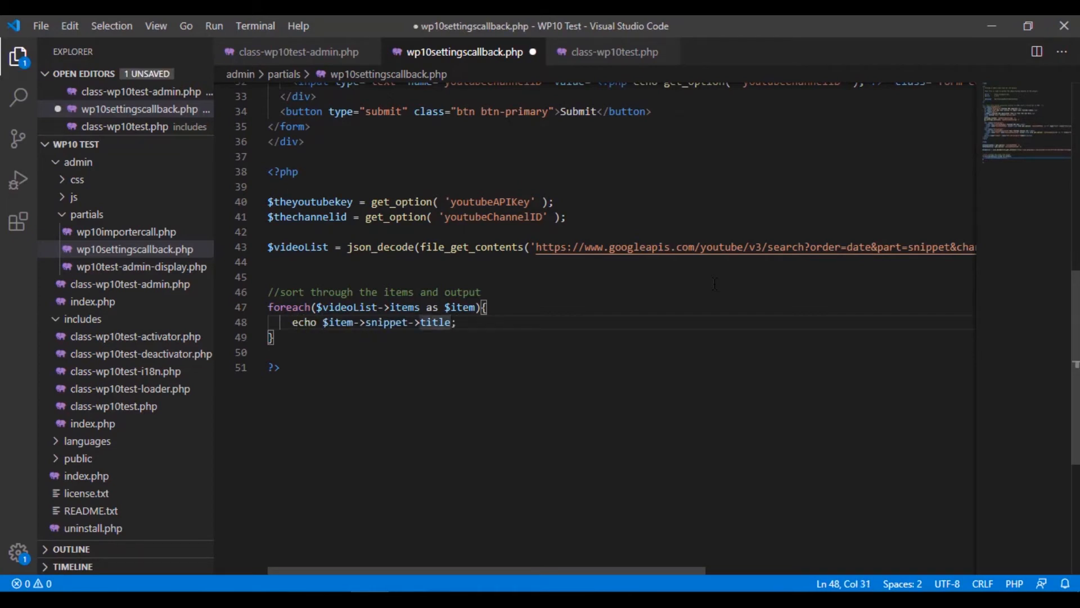
type(". \"\"")
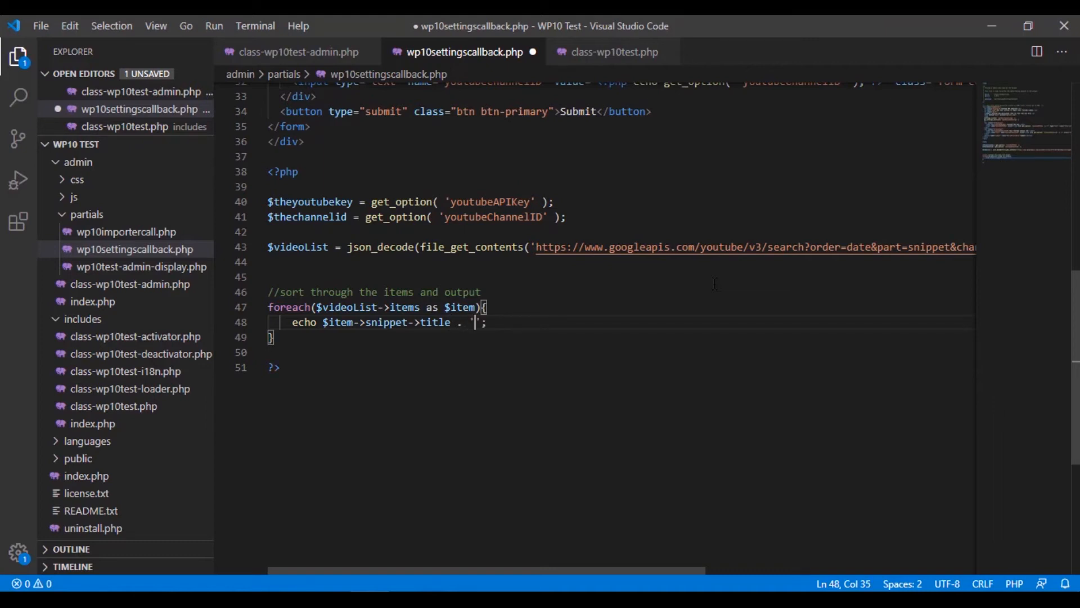
key("Ctrl+s")
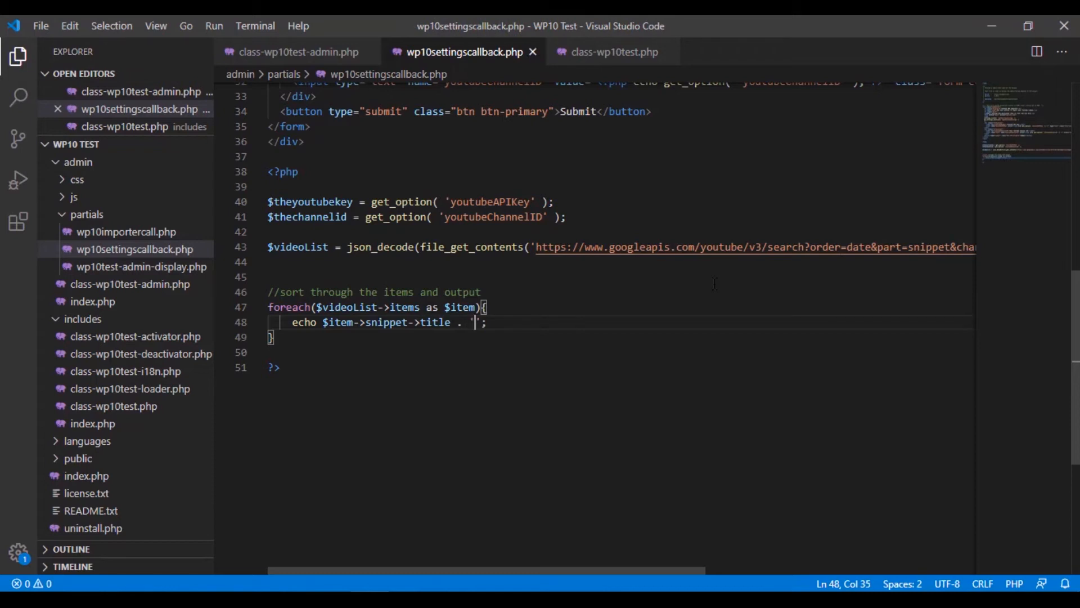
type("==")
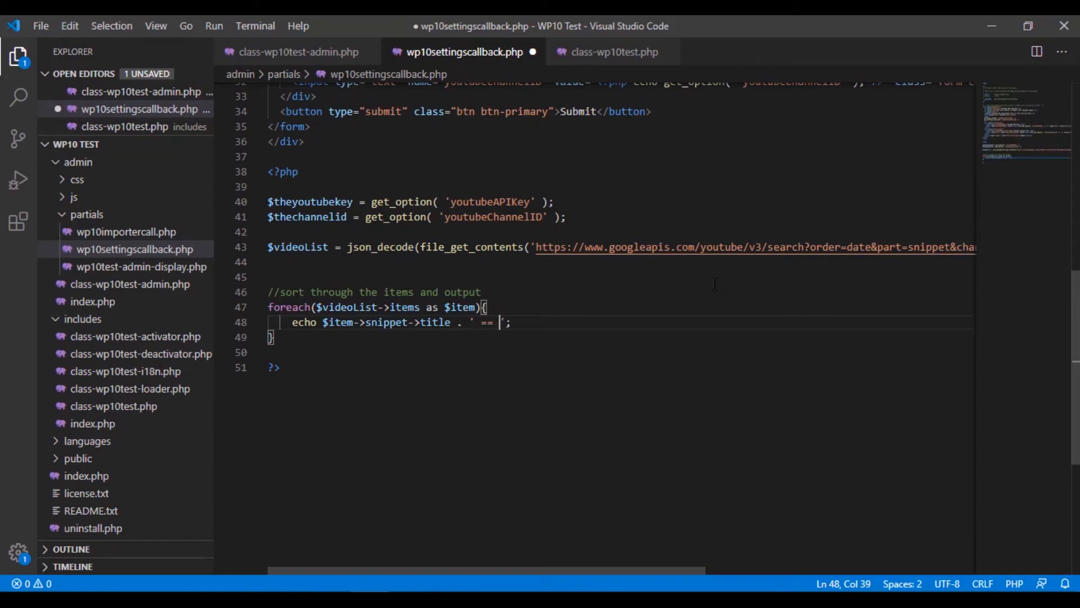
key("Ctrl+s")
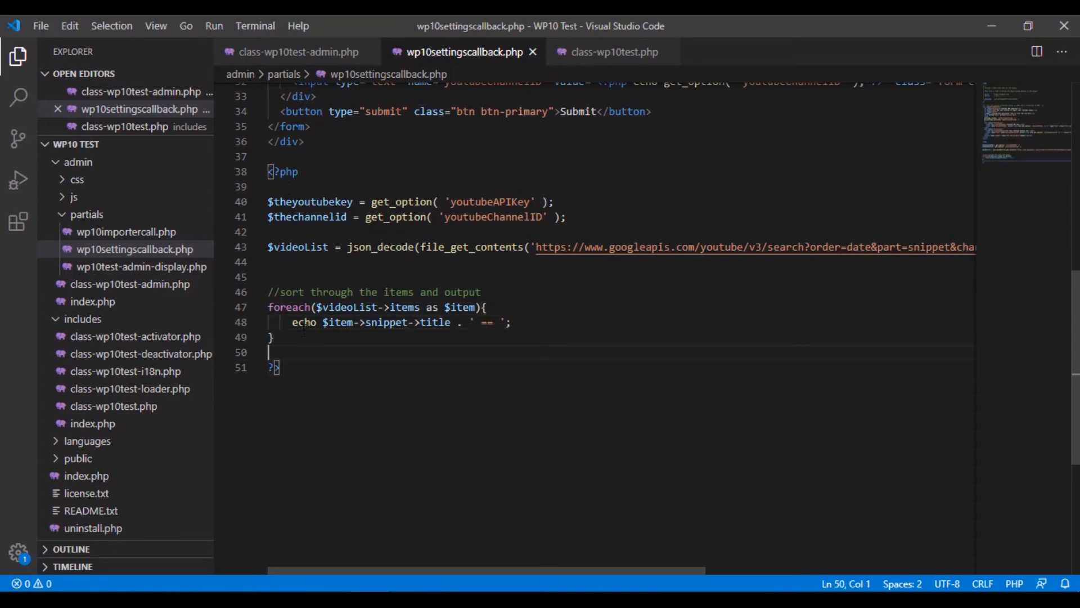
left_click(40, 26)
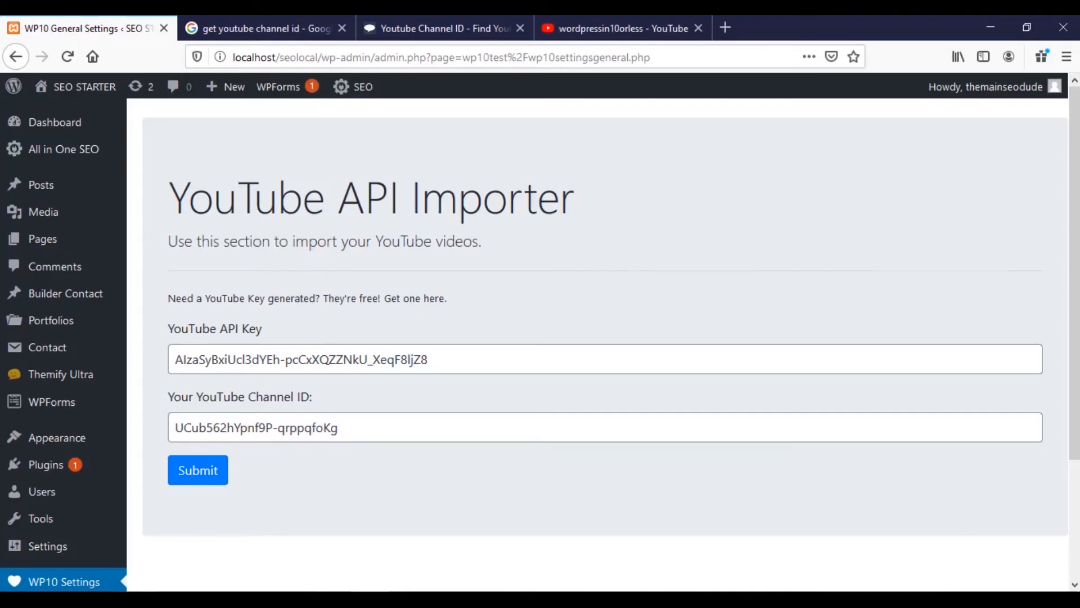
Step: Reload the WP10 Settings page and scroll down to the ==-separated video titles
scroll("down", 3)
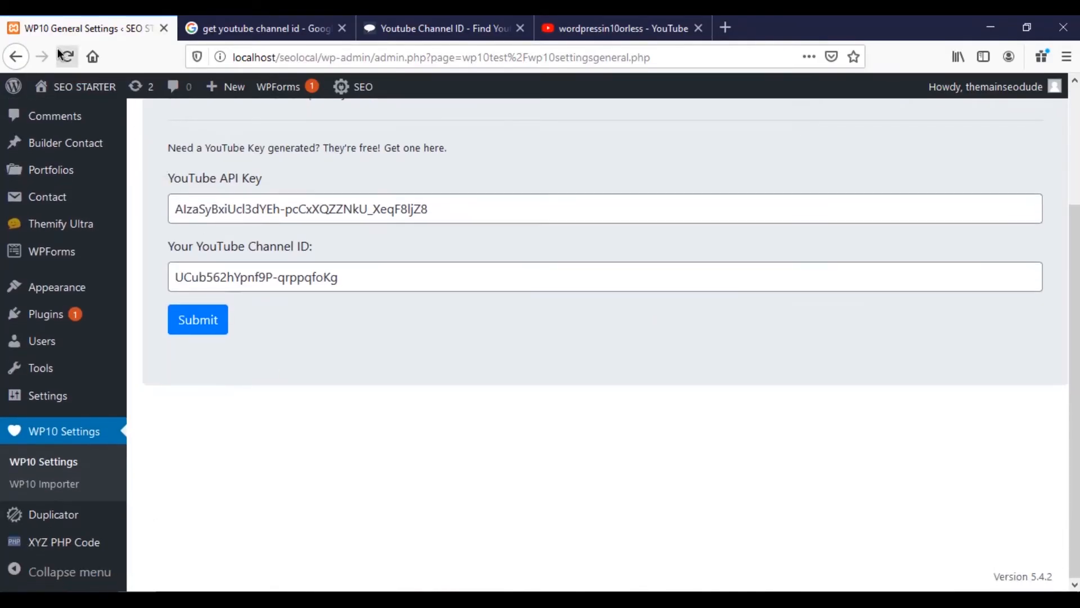
left_click(197, 319)
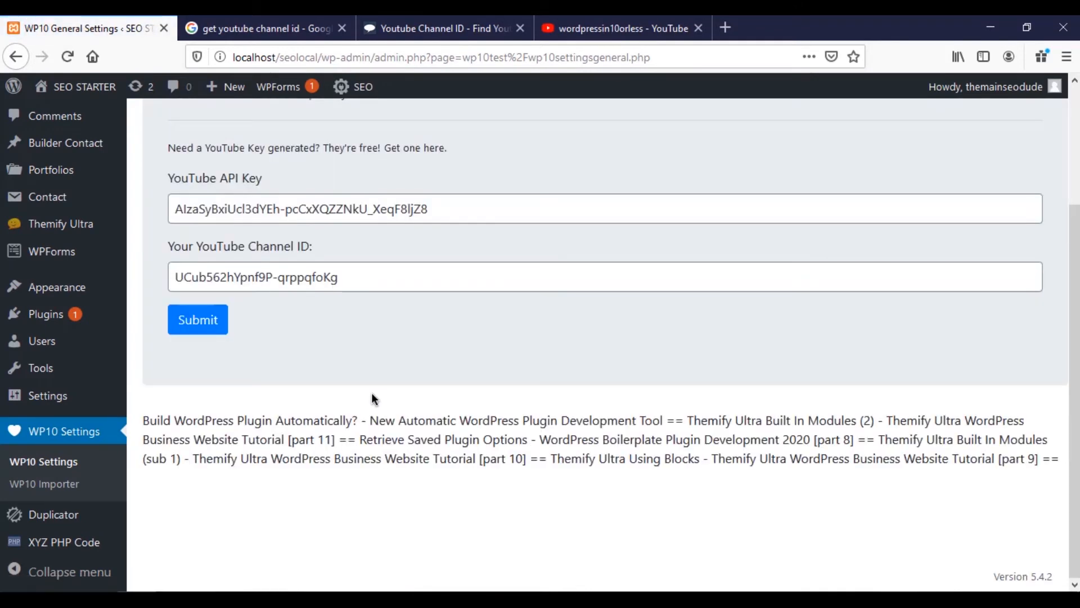
mouse_move(423, 494)
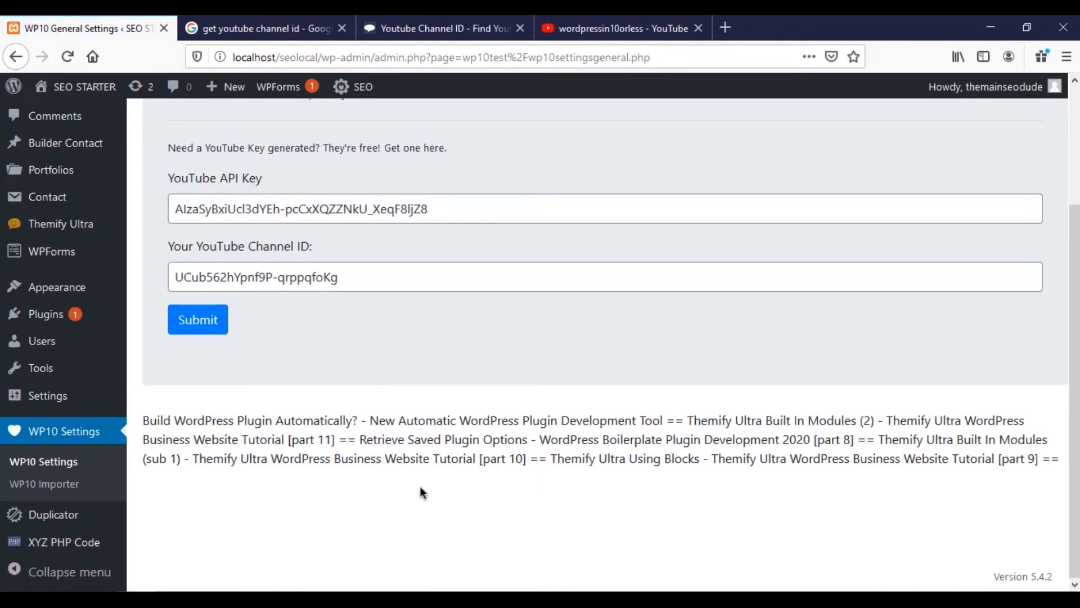
mouse_move(553, 476)
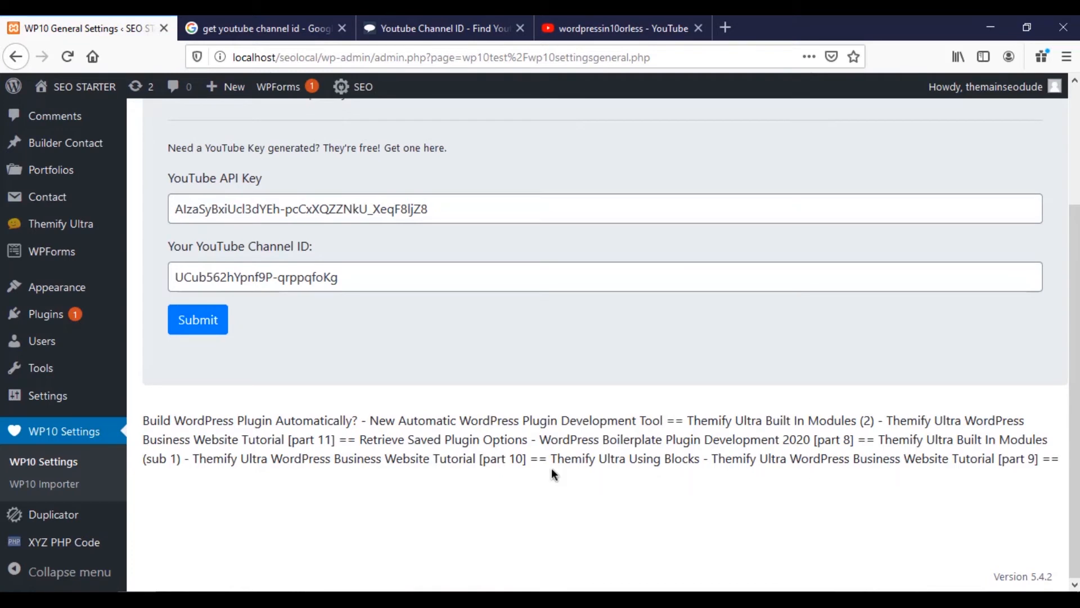
double_click(250, 420)
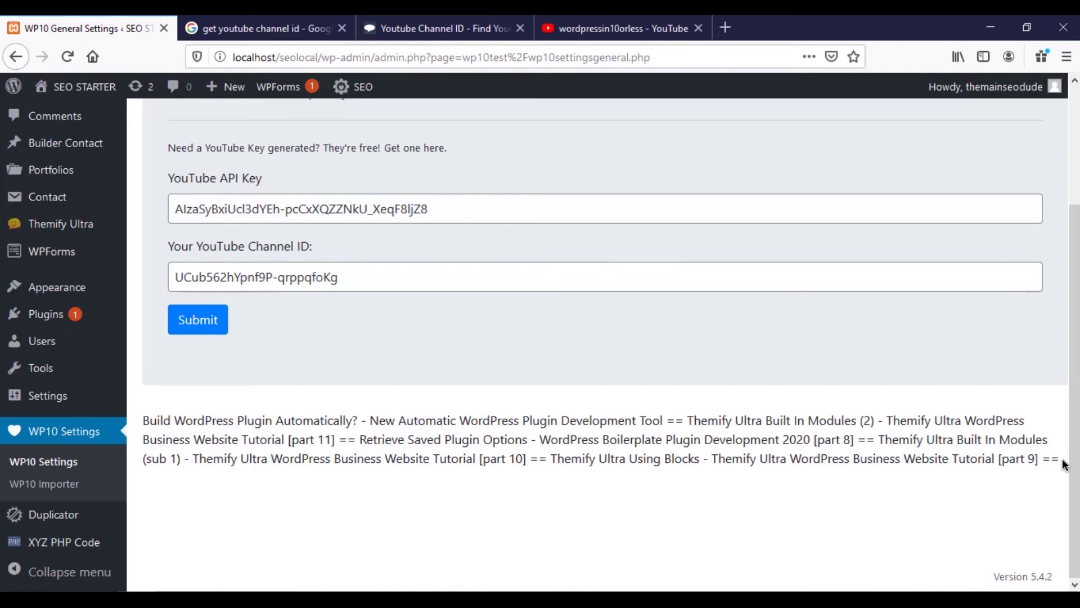
mouse_move(403, 565)
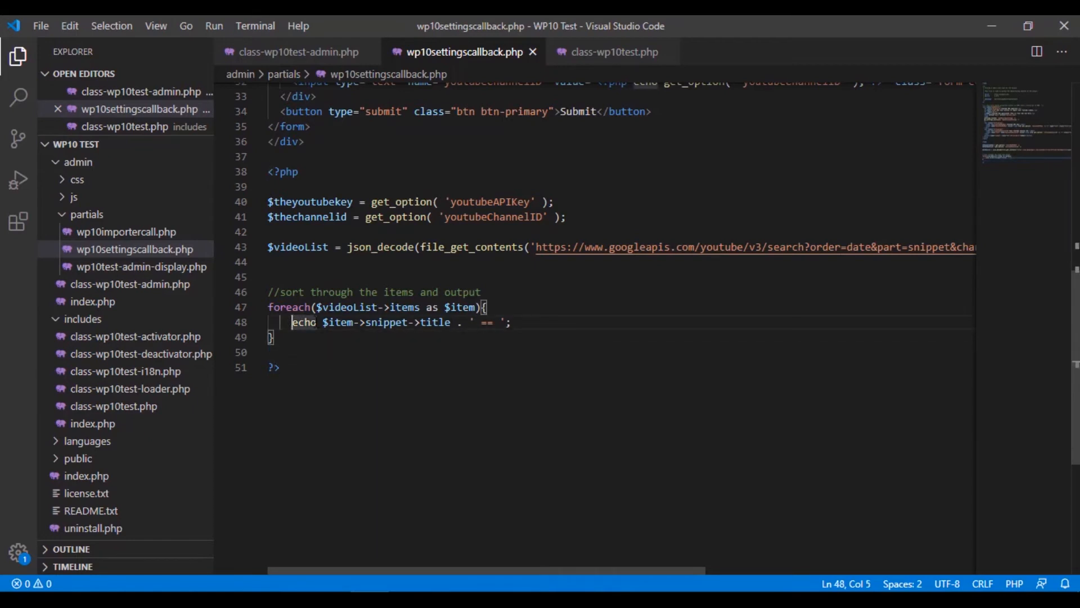
Step: Add echo lines opening a div and closing it with </div><br> around the title
key("Enter")
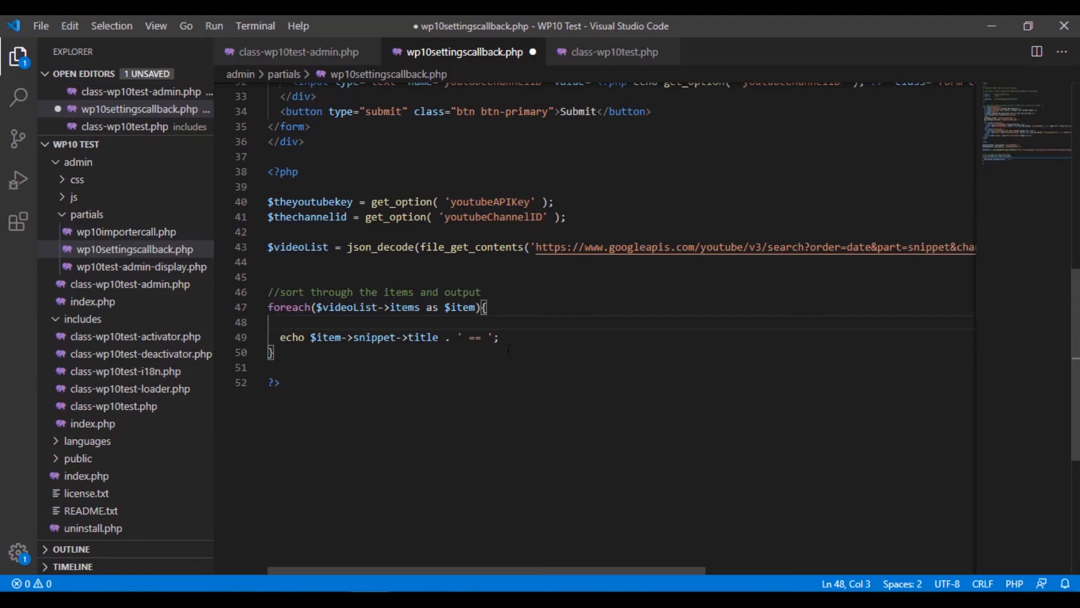
type("echo ()")
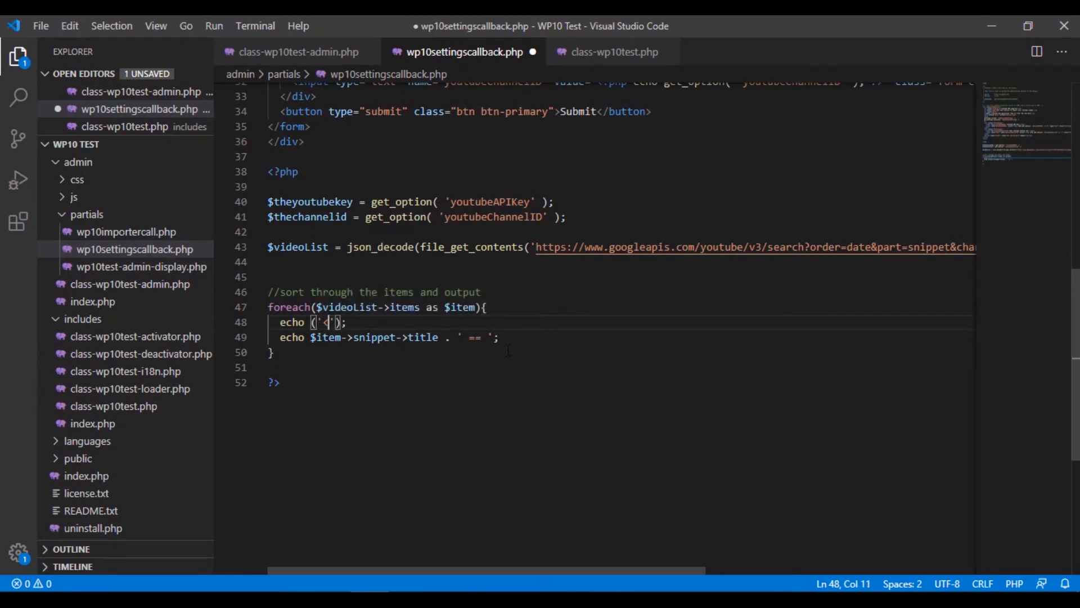
type("div>")
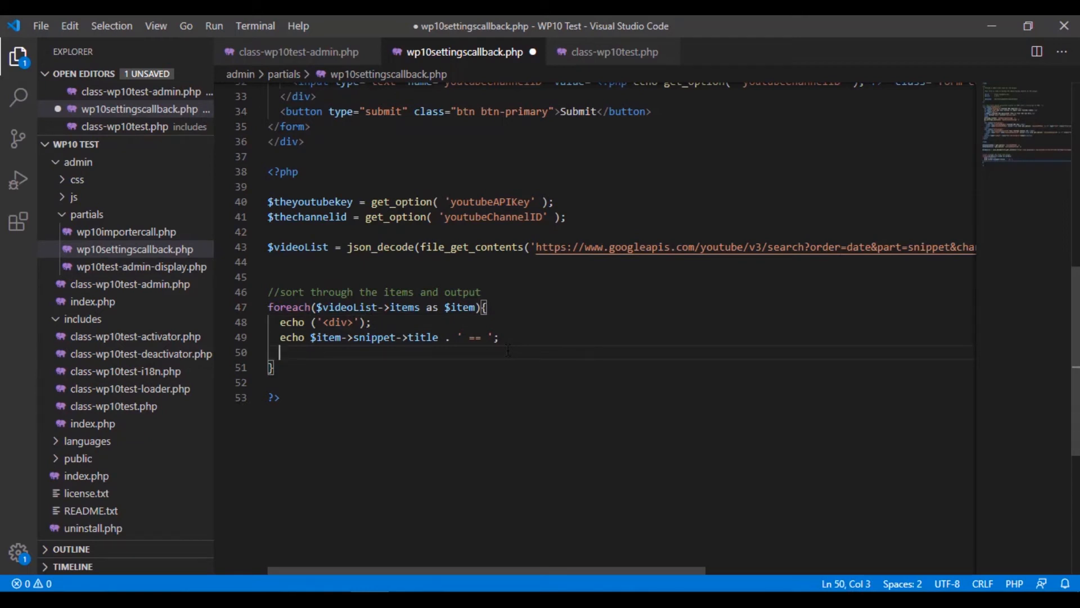
type("echo('');")
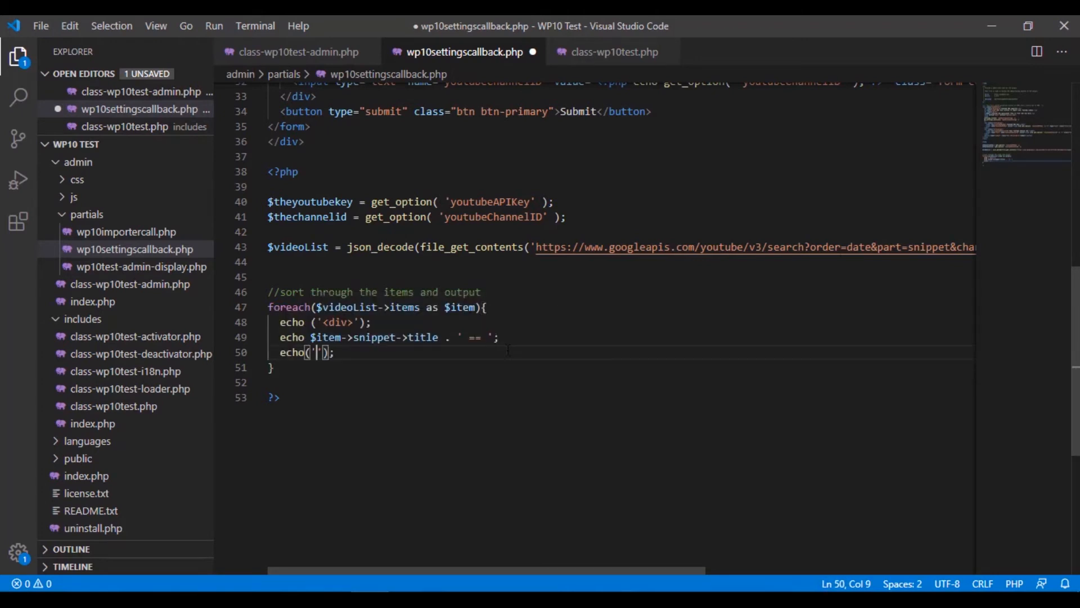
type("</div>")
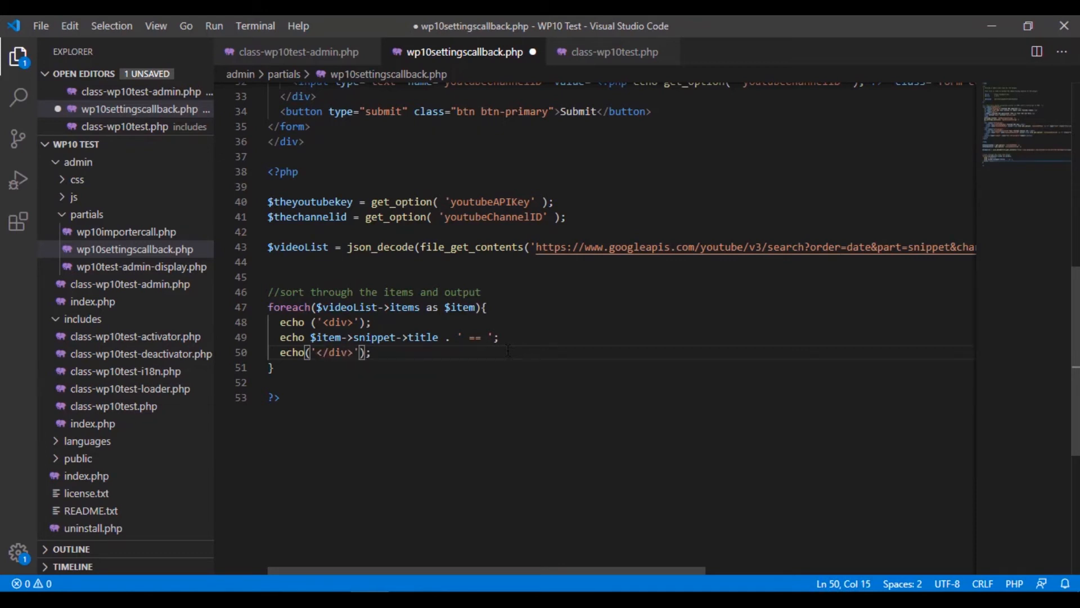
type("<br>")
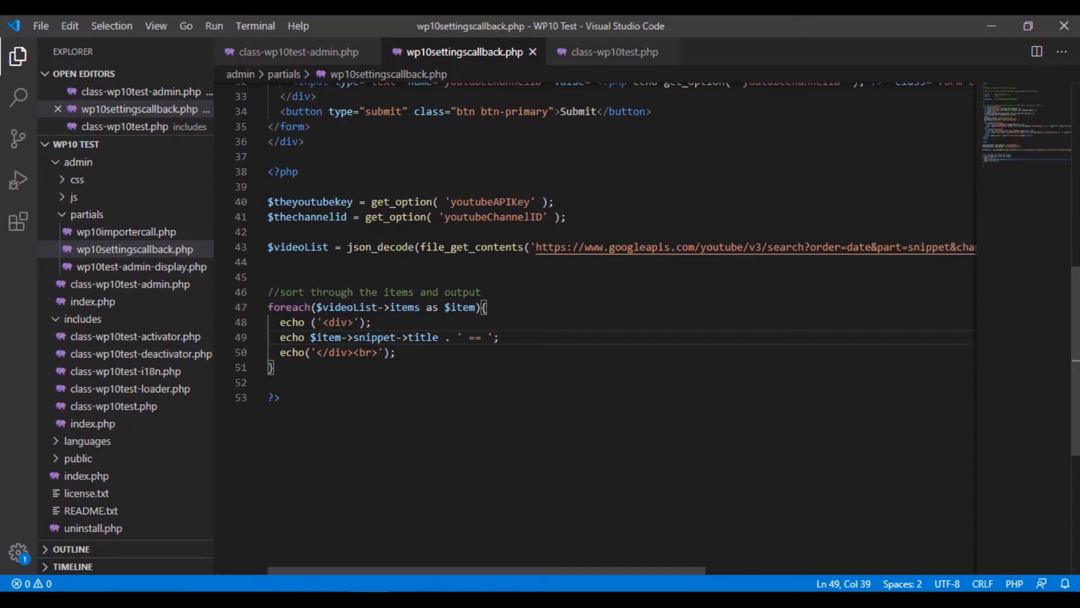
Step: Give the div a style of border:2px solid black, save, and edit the separator
left_click(344, 322)
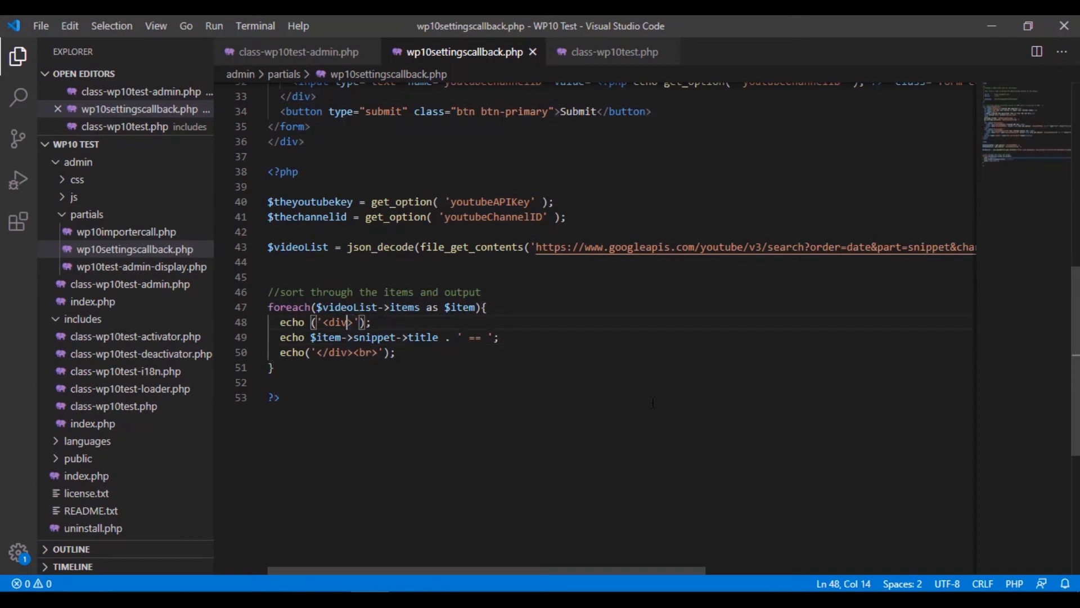
type("style=\"\"")
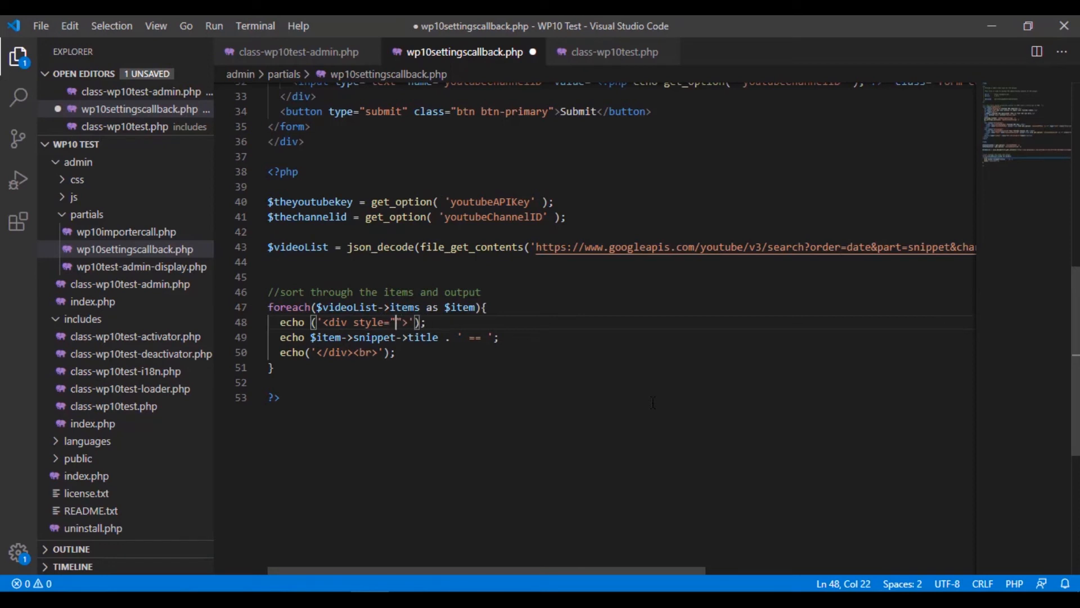
type("border:")
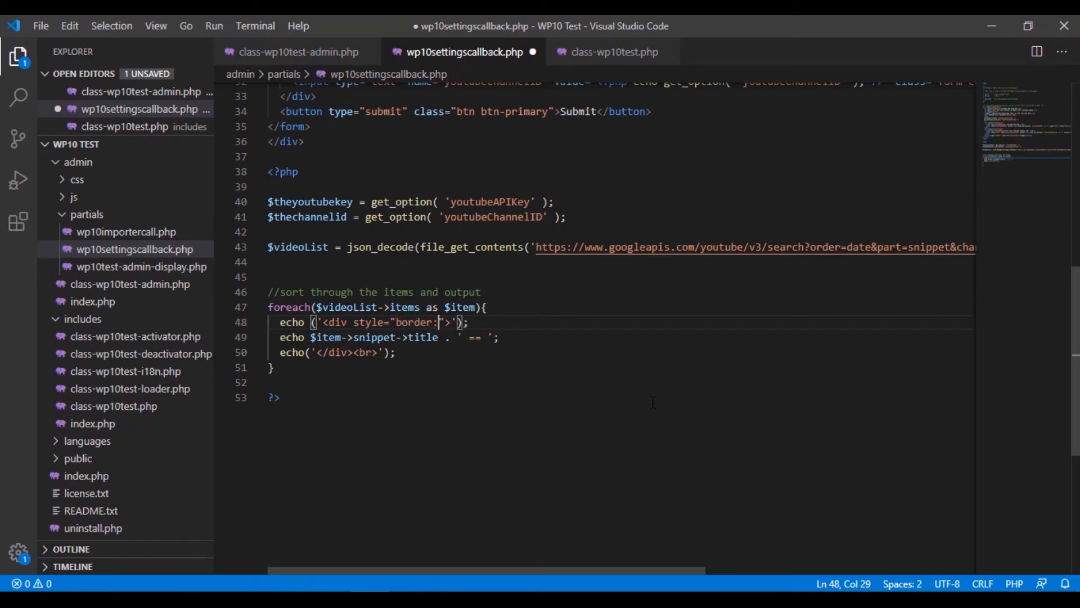
type("2px solid black;")
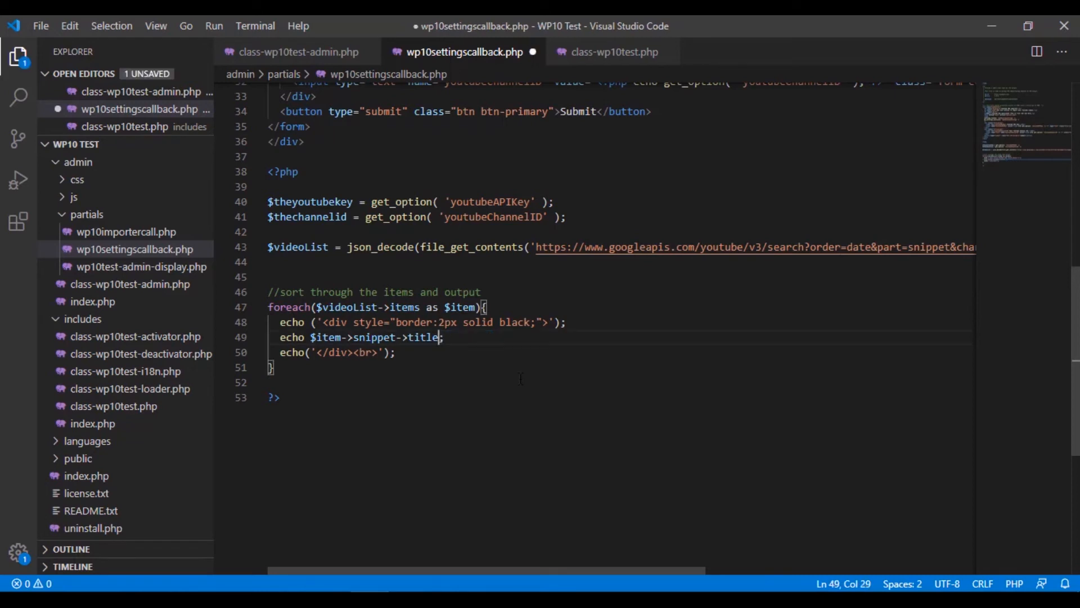
key("Ctrl+s")
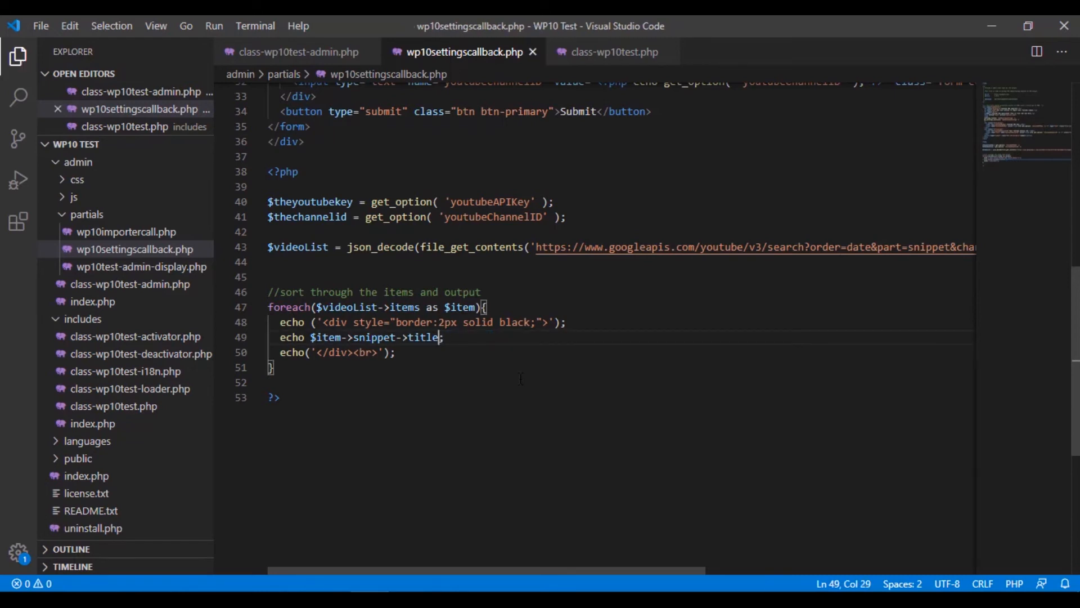
type(". \"<\"")
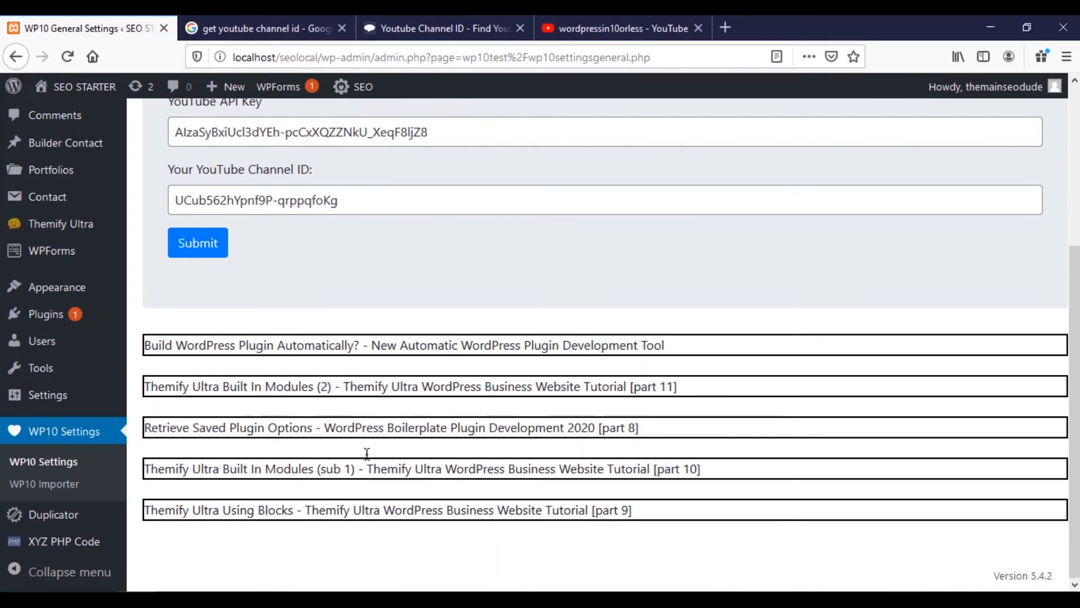
mouse_move(377, 344)
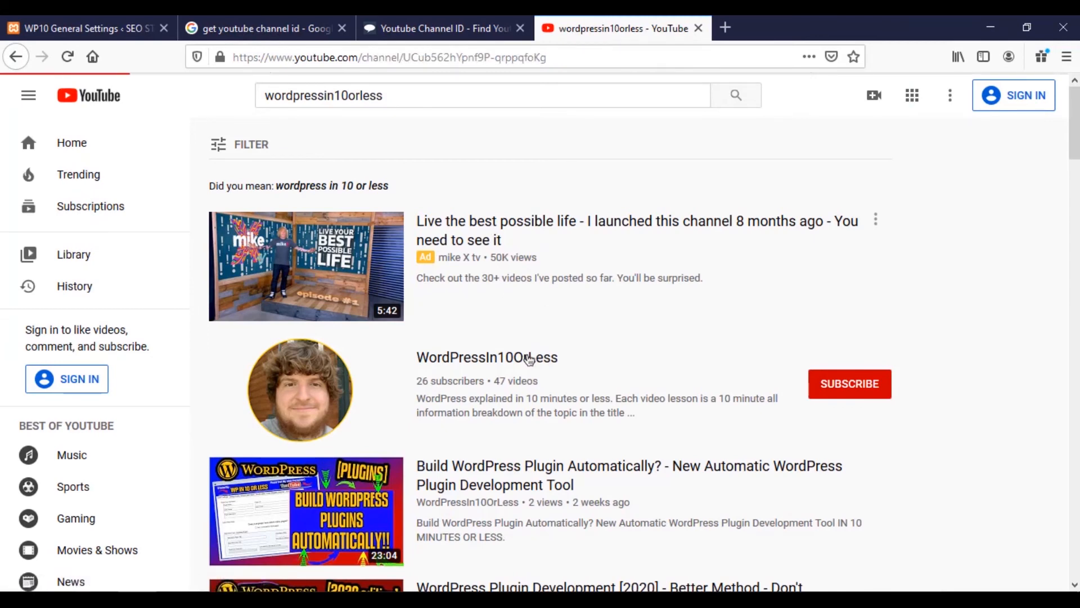
Step: Browse the WordPressIn10OrLess channel's Videos tab, then return to the WordPress tab
left_click(486, 358)
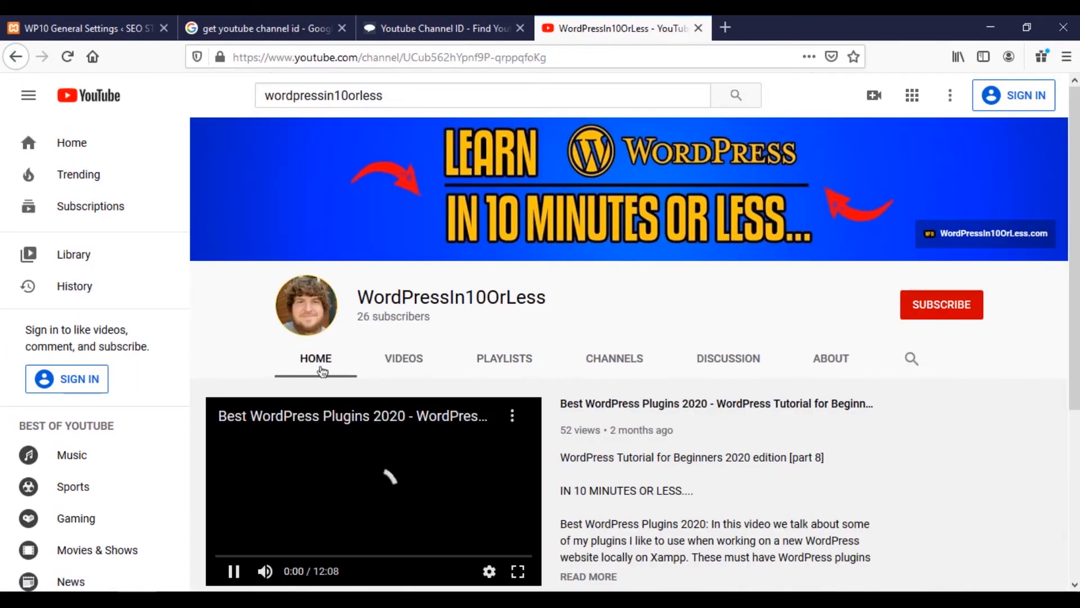
left_click(404, 358)
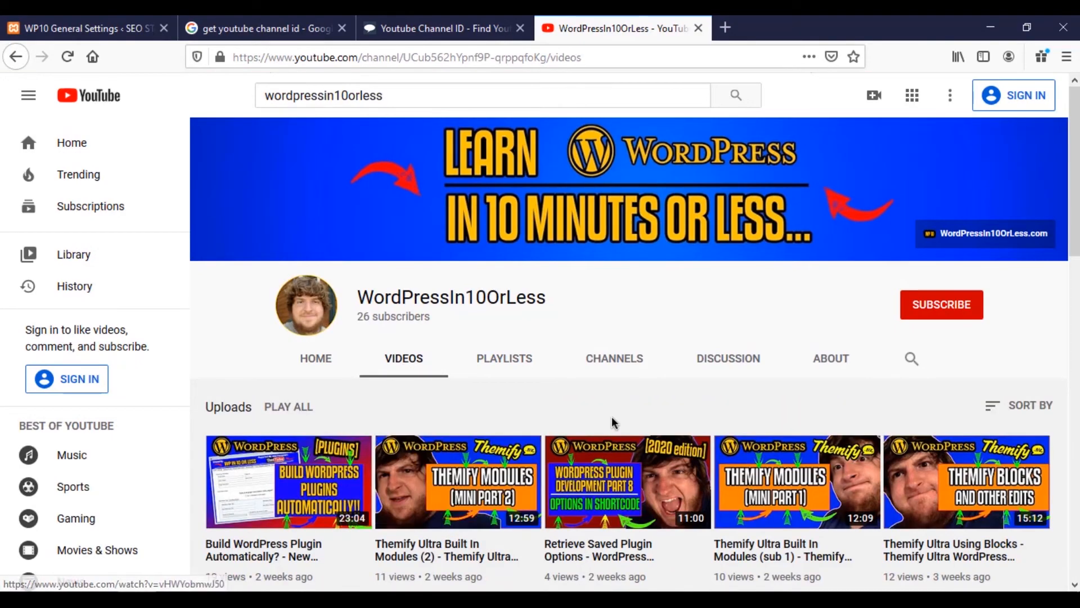
scroll("down", 3)
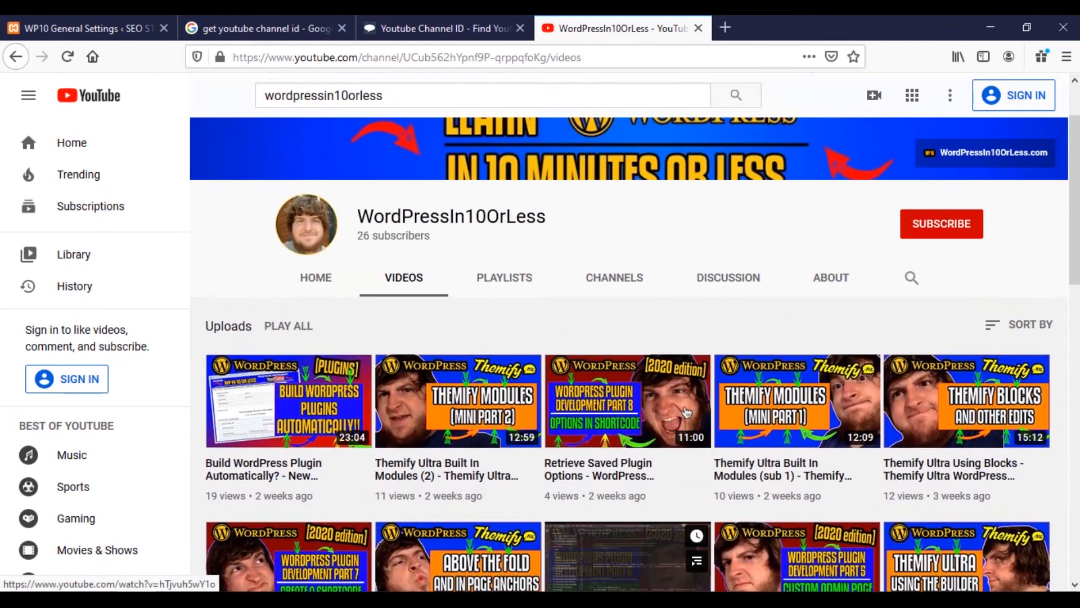
scroll("down", 3)
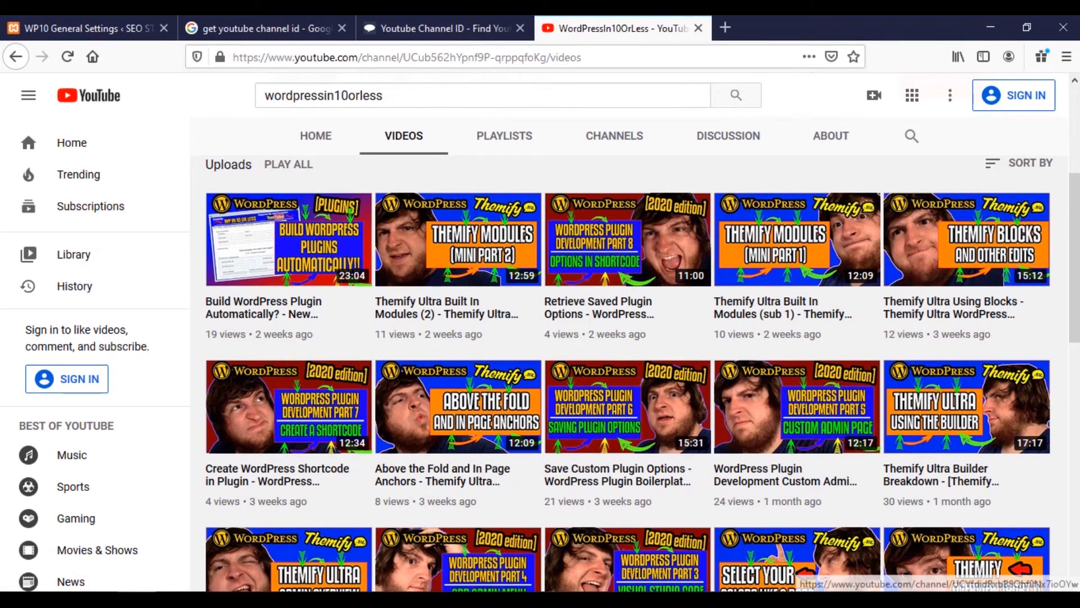
left_click(84, 29)
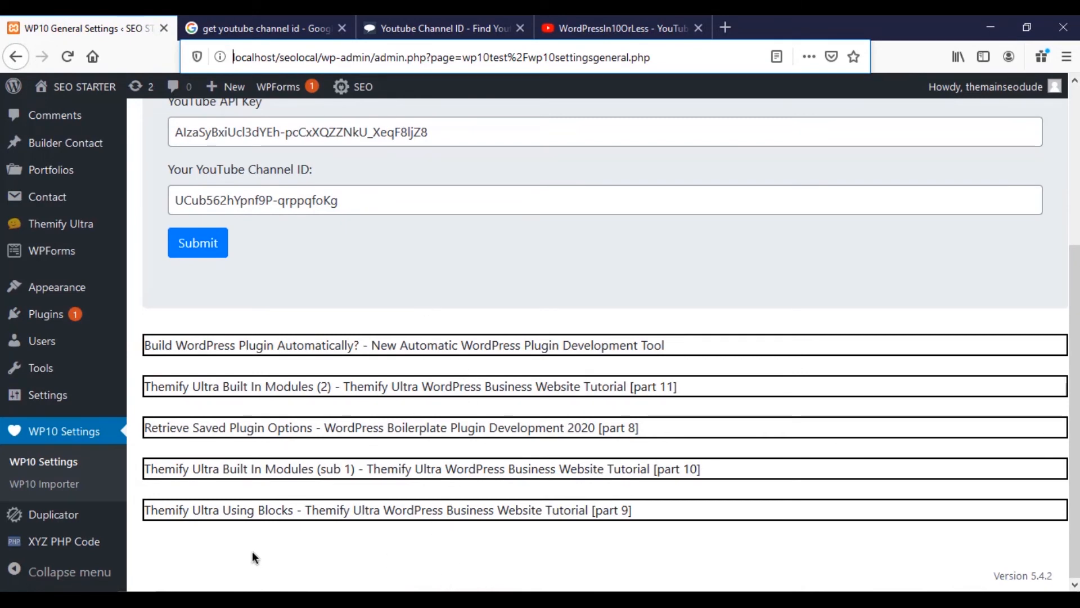
mouse_move(442, 576)
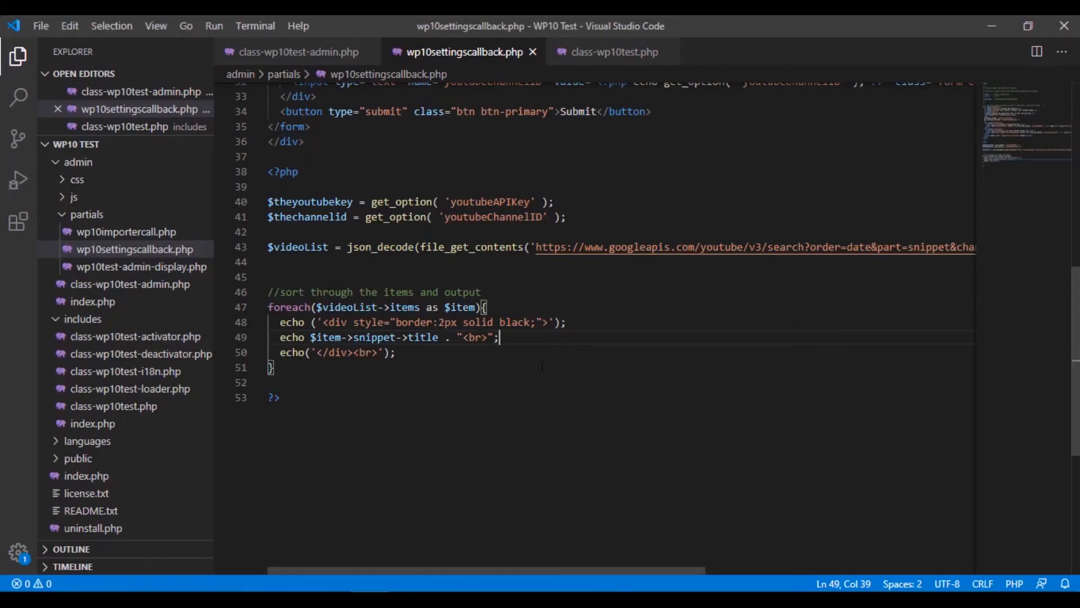
Step: Duplicate the title echo line and change the copy to output snippet->description
key("Enter")
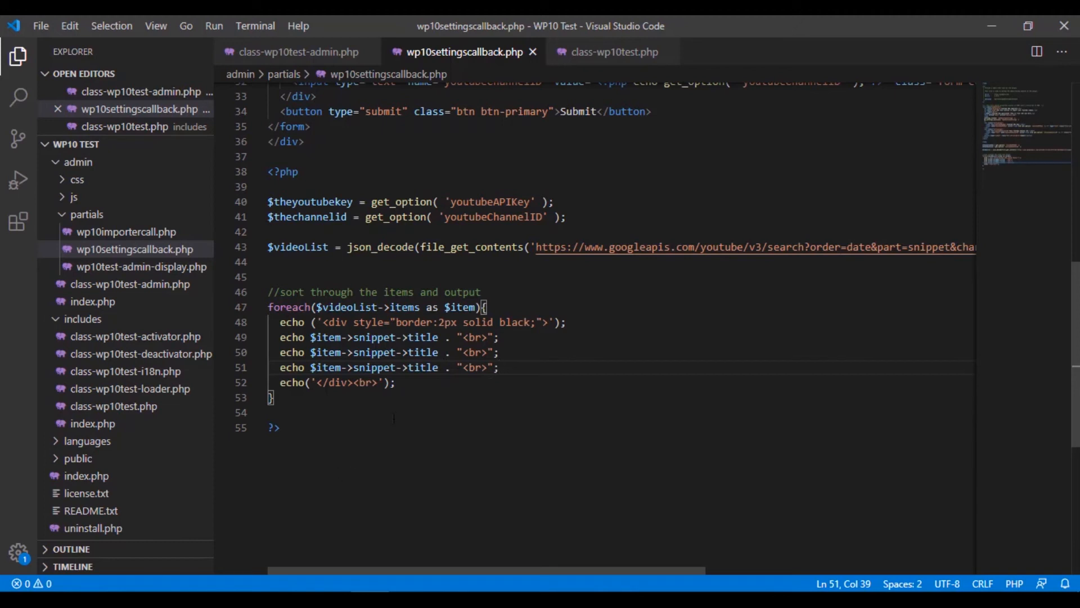
double_click(423, 352)
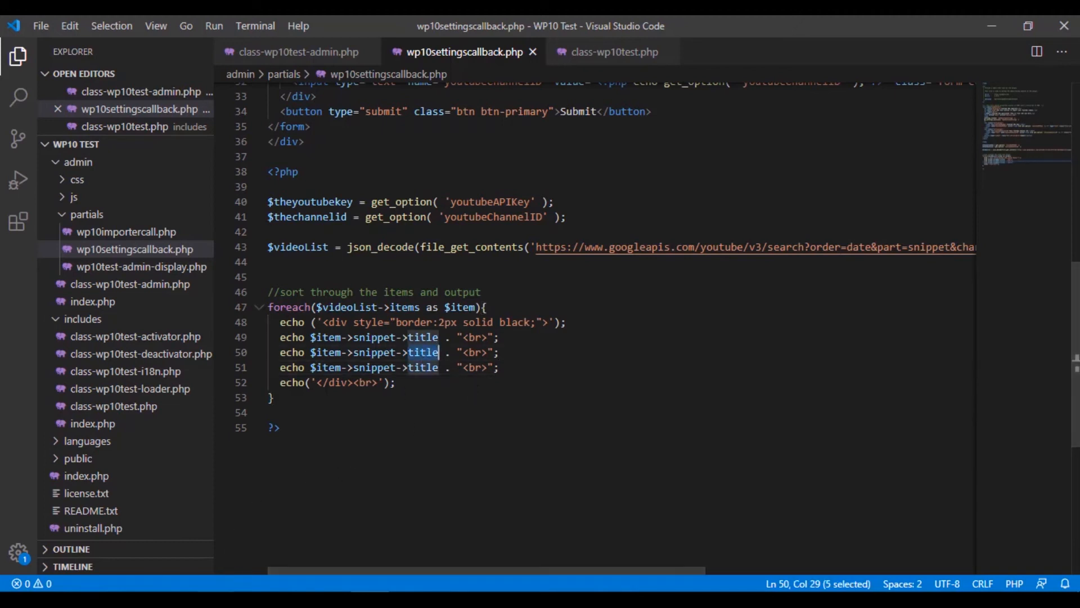
type("description")
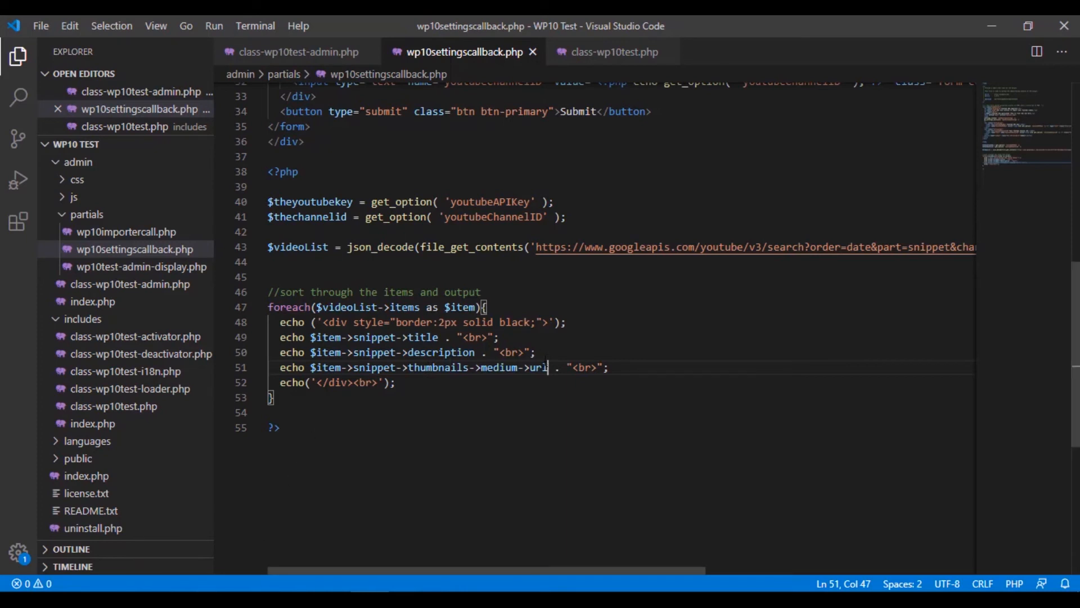
Step: Wrap the medium thumbnail URL expression in an <img src="..." /> tag
left_click_drag(546, 368, 438, 368)
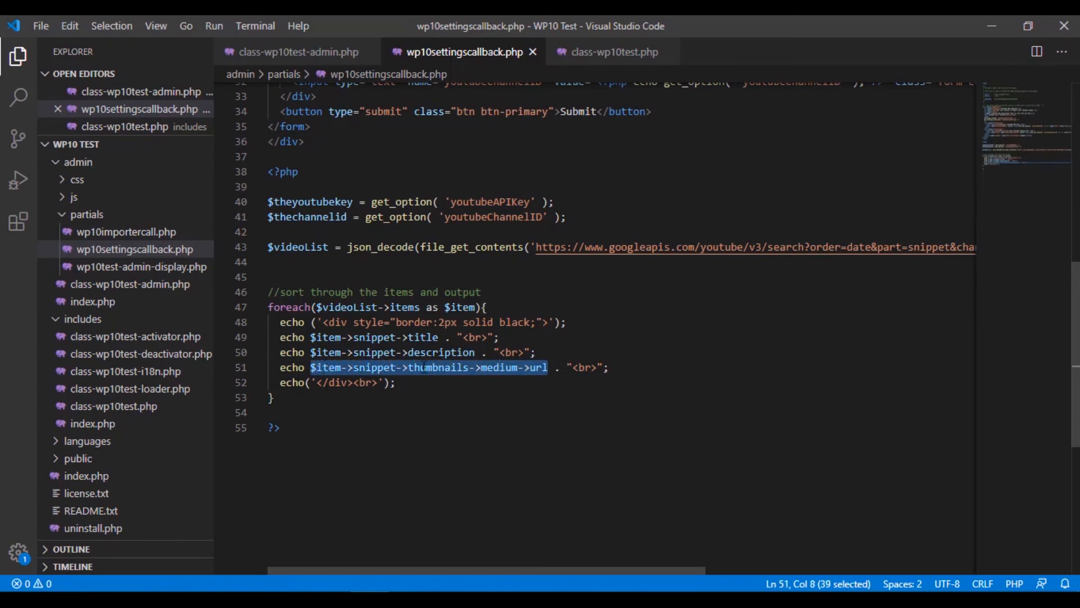
left_click(547, 367)
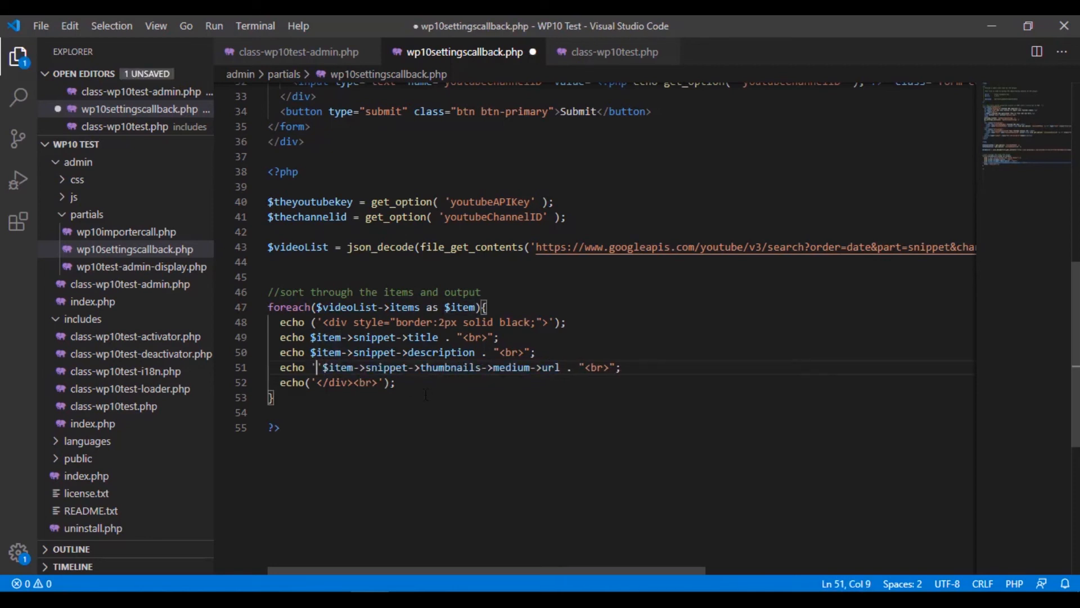
type("<img")
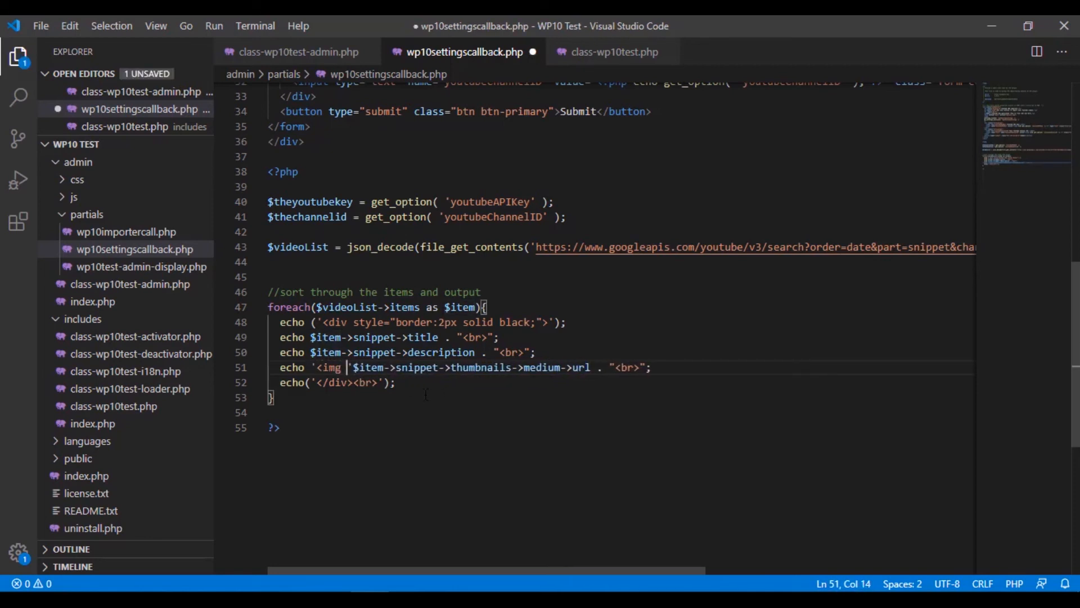
type("src=\"")
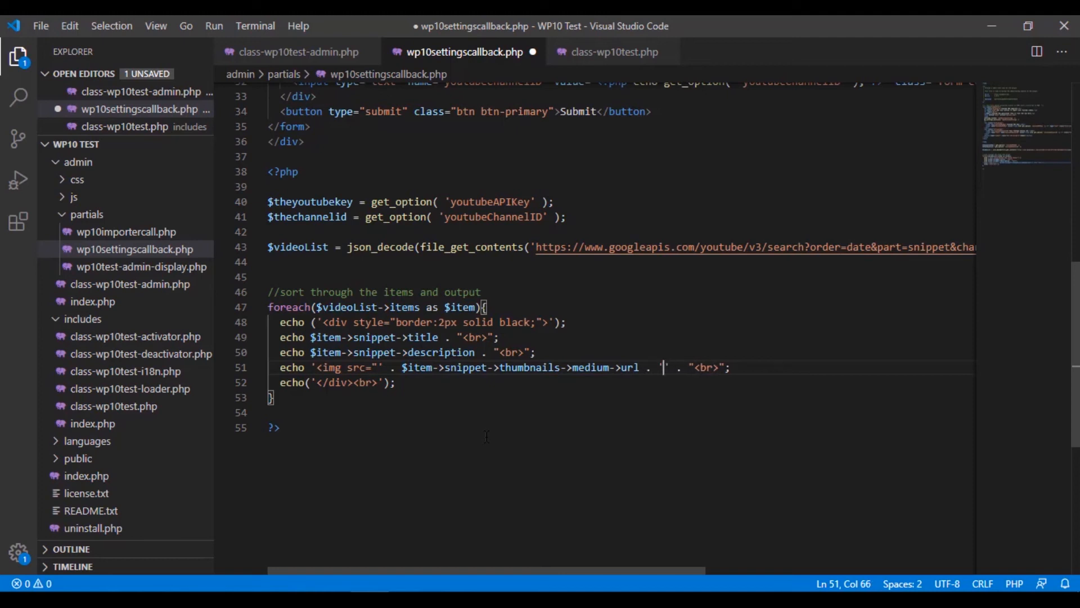
type("\" />")
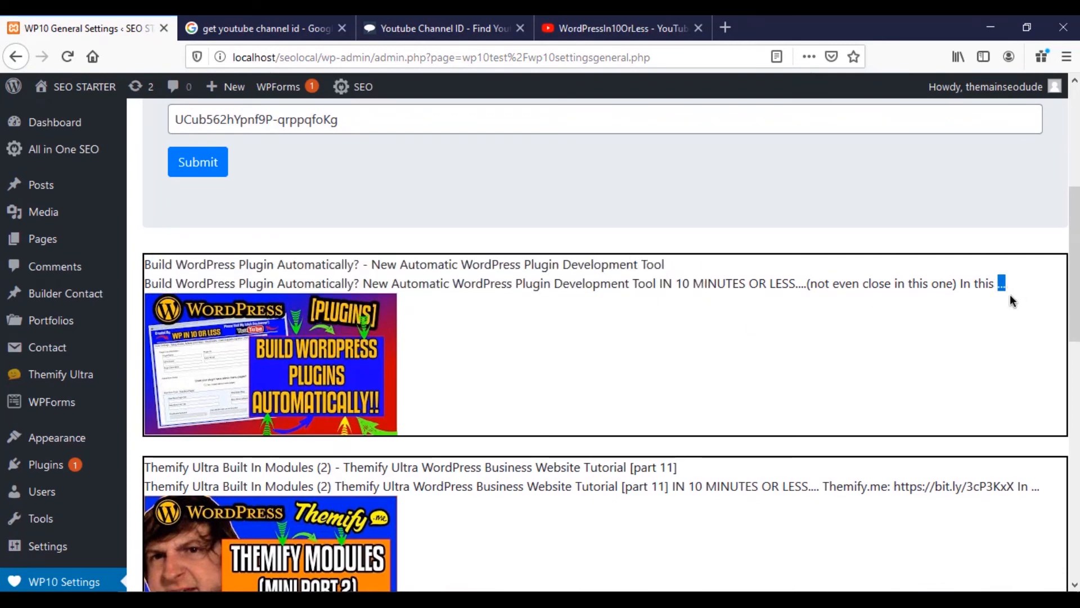
Step: Scroll through the boxed videos showing titles, descriptions and thumbnails
scroll("down", 3)
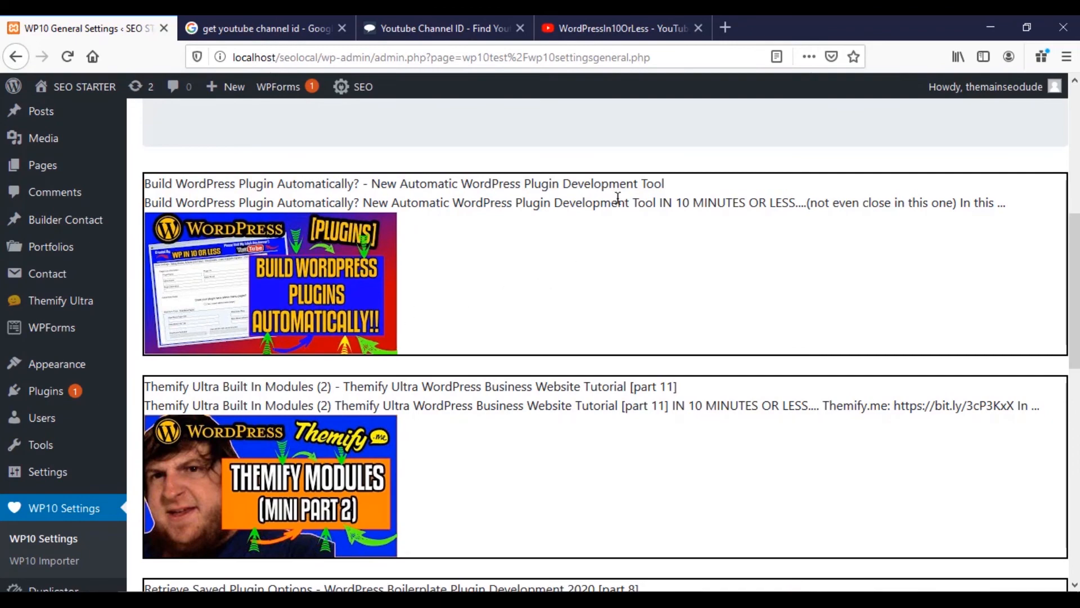
mouse_move(423, 165)
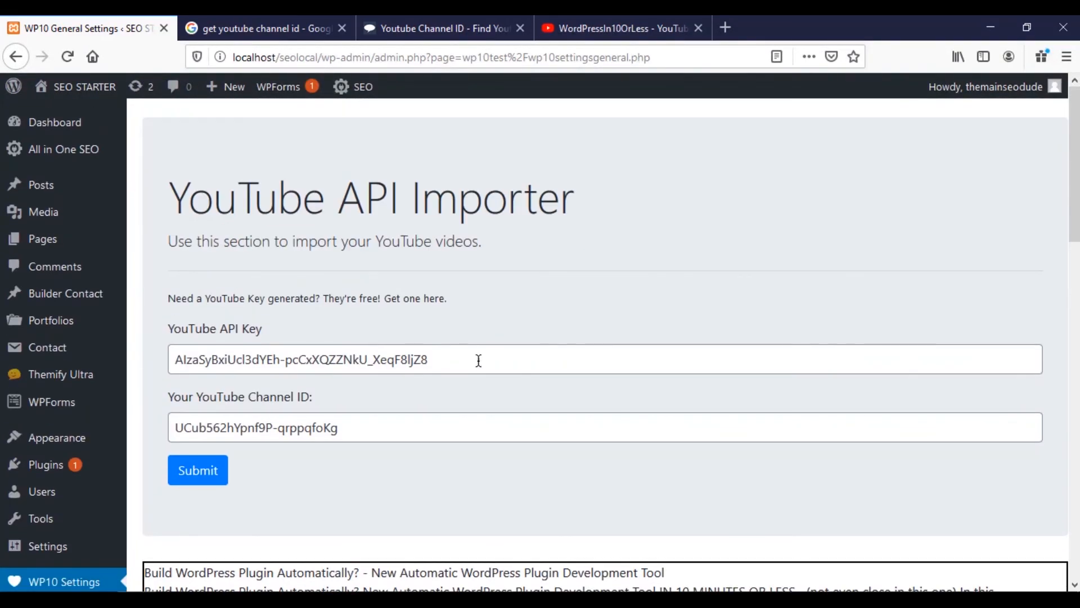
mouse_move(494, 401)
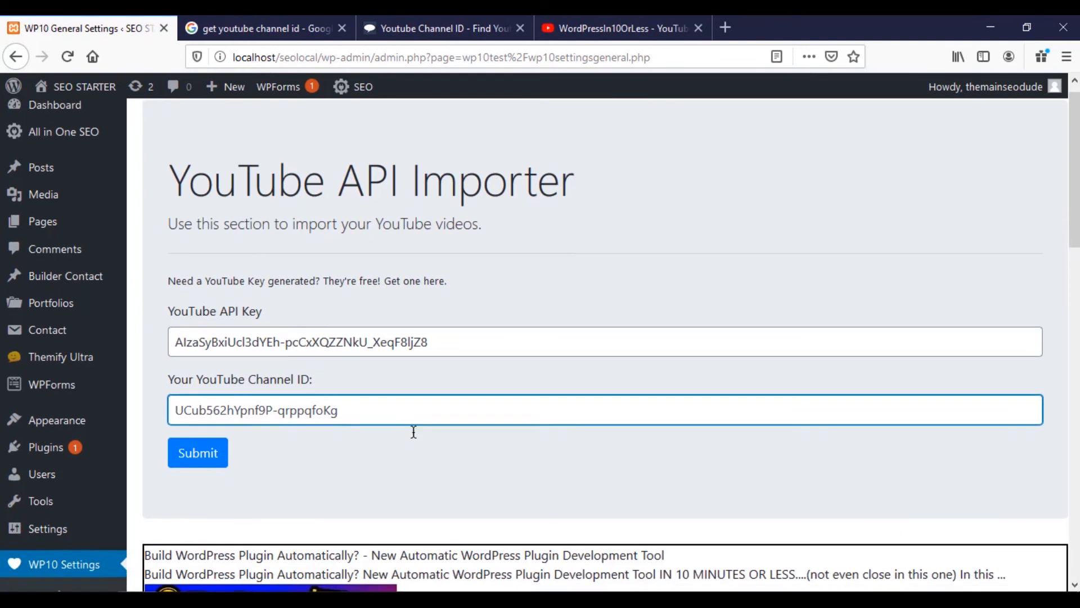
scroll("down", 3)
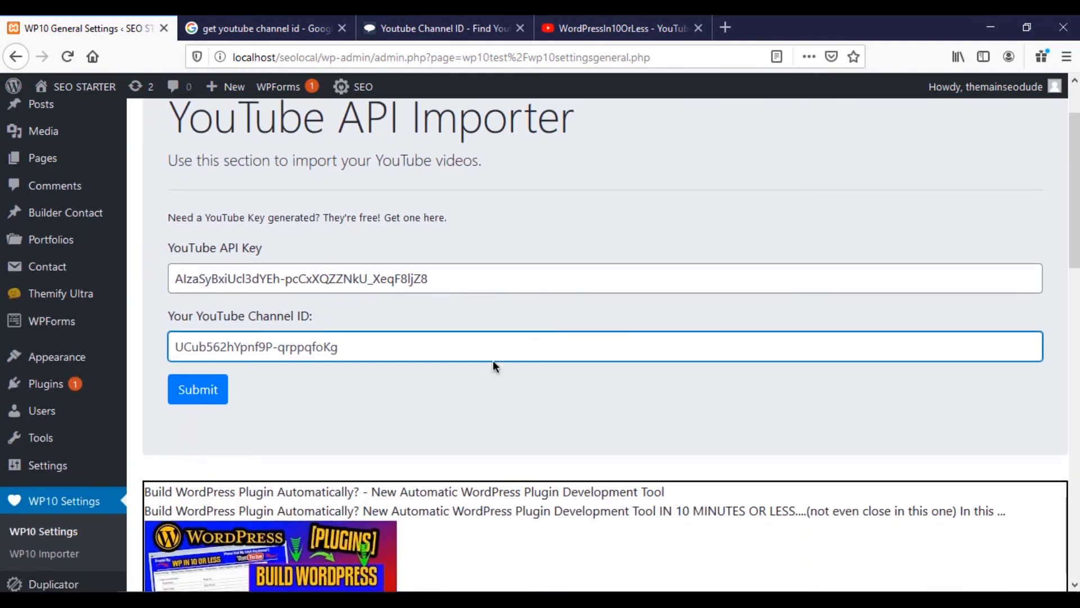
Step: Search YouTube for MotorTrend, copy its channel link, and look up ID UCsAegdhiYLEoaFGuJFVrqFQ
left_click(622, 28)
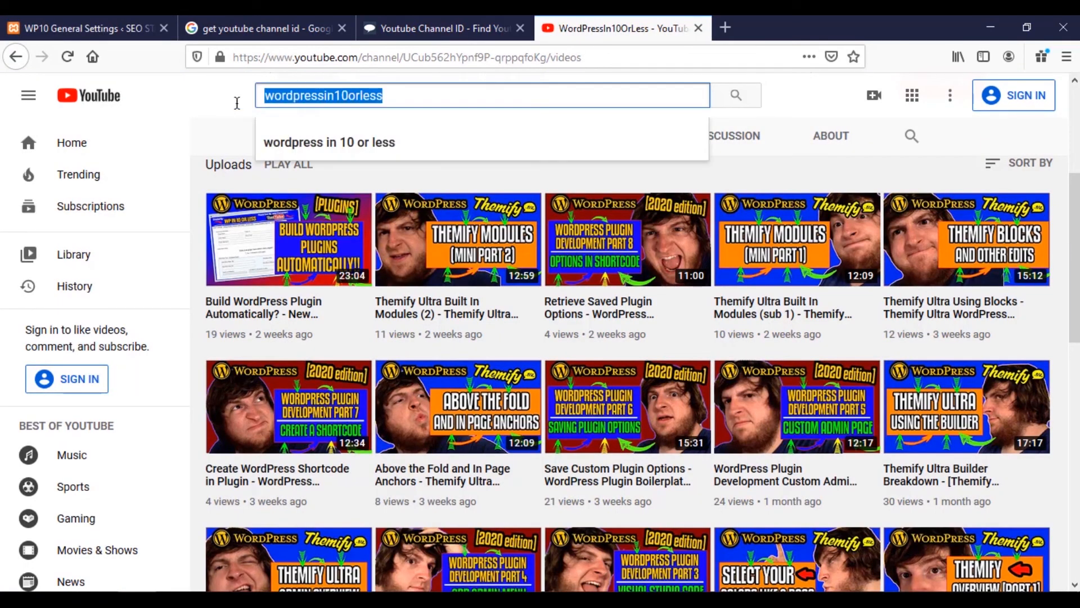
type("motot")
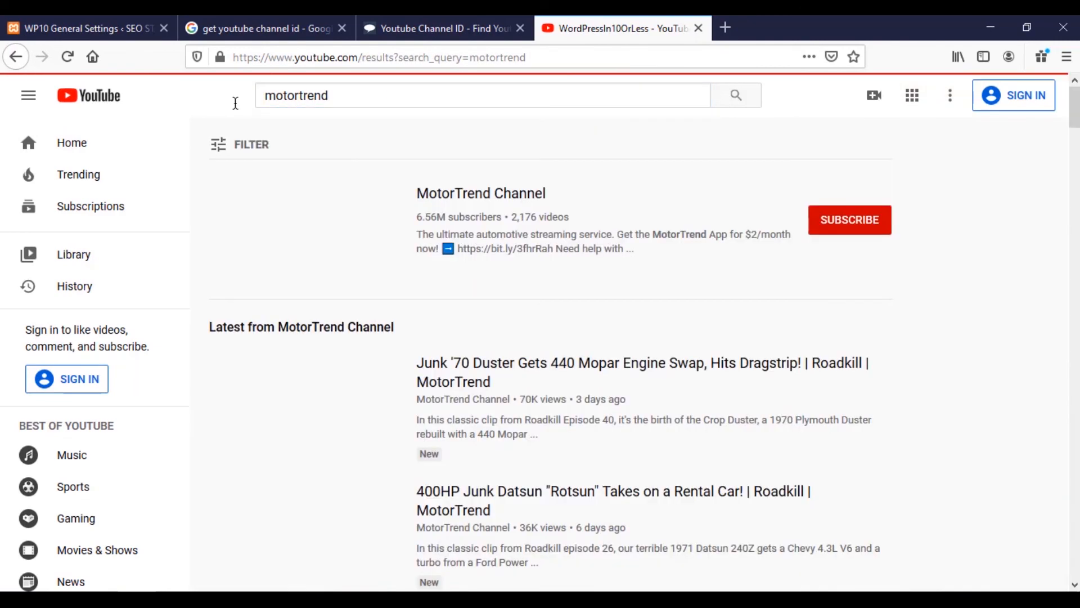
right_click(503, 193)
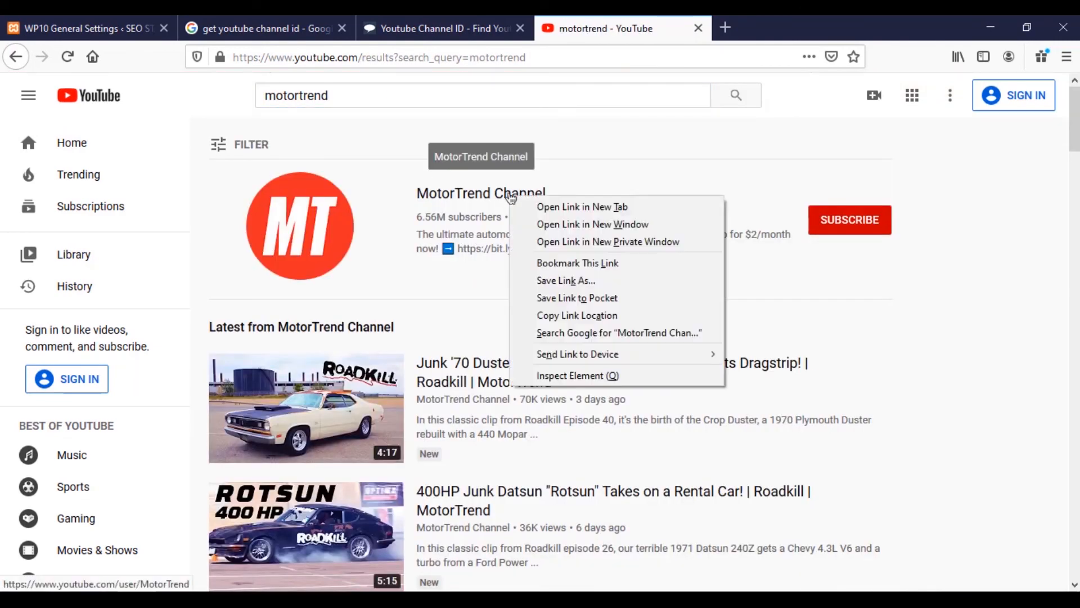
left_click(620, 313)
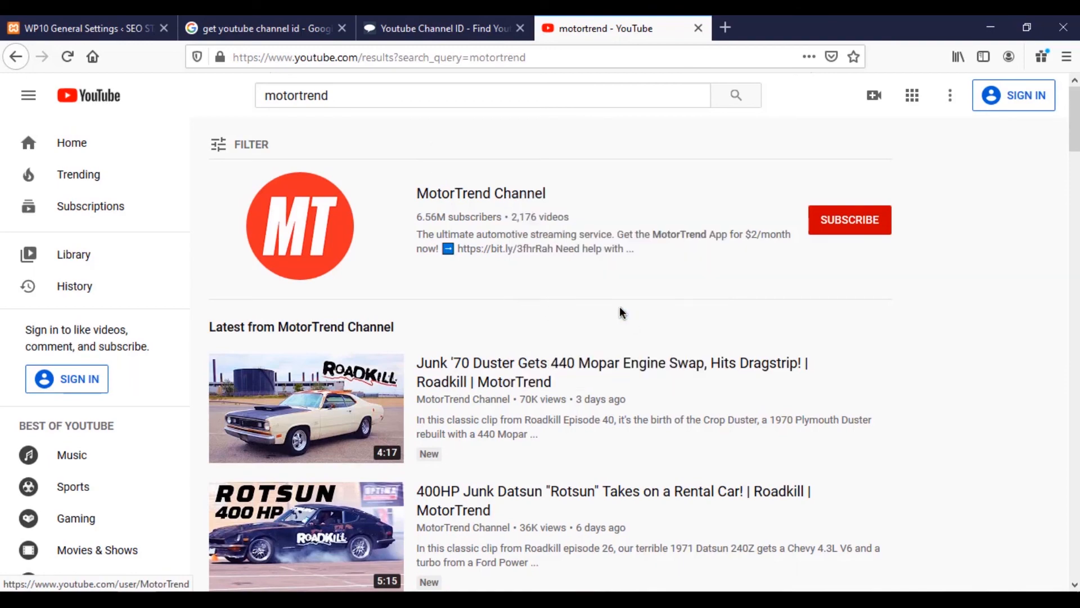
left_click(443, 28)
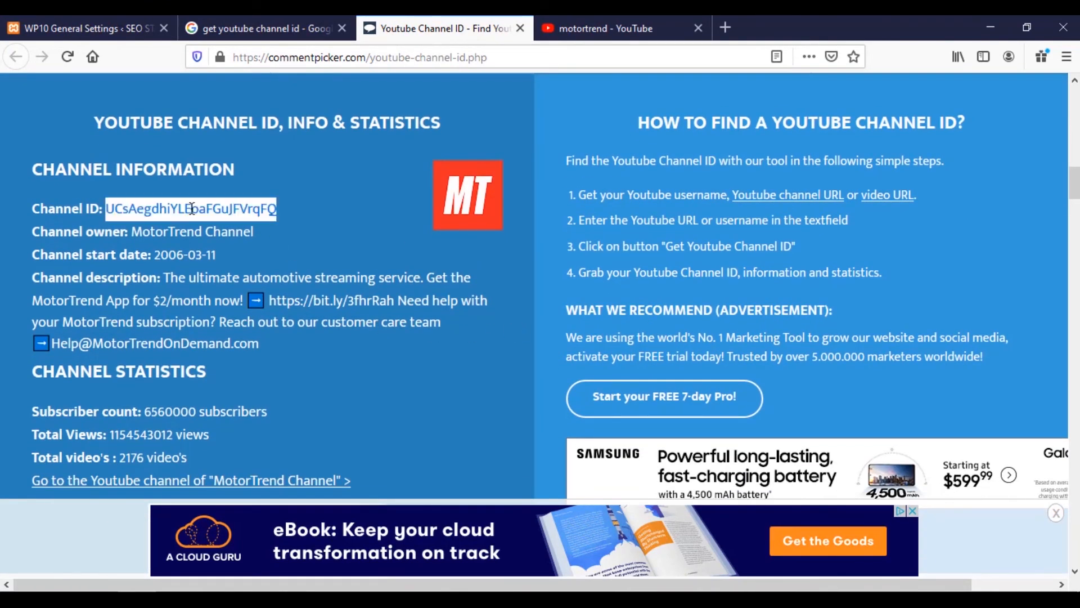
left_click(78, 28)
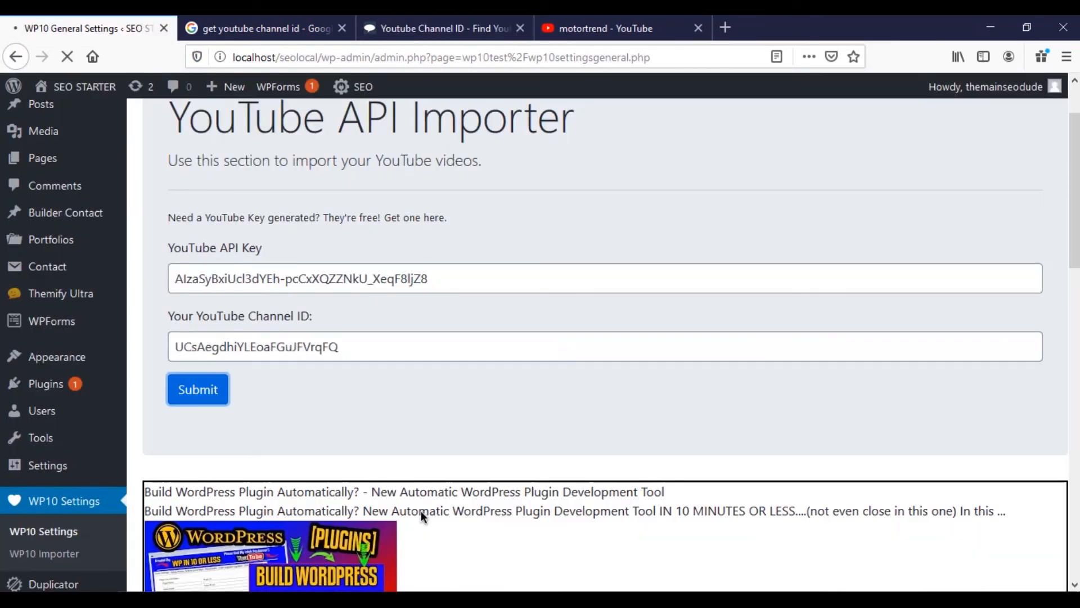
mouse_move(473, 532)
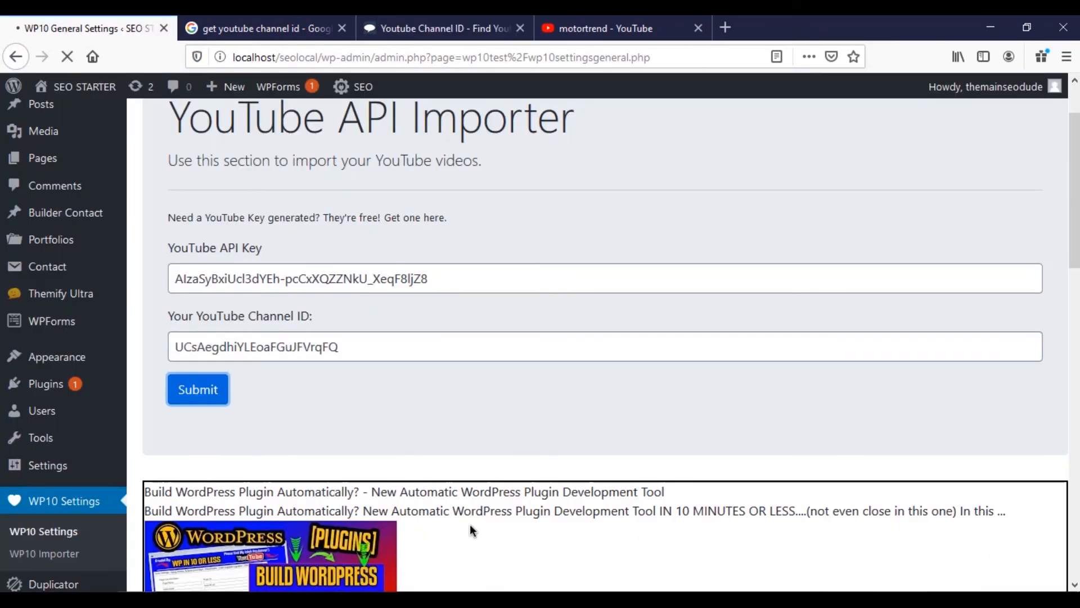
Step: Scroll through MotorTrend's imported videos in bordered boxes on the importer page
scroll("down", 3)
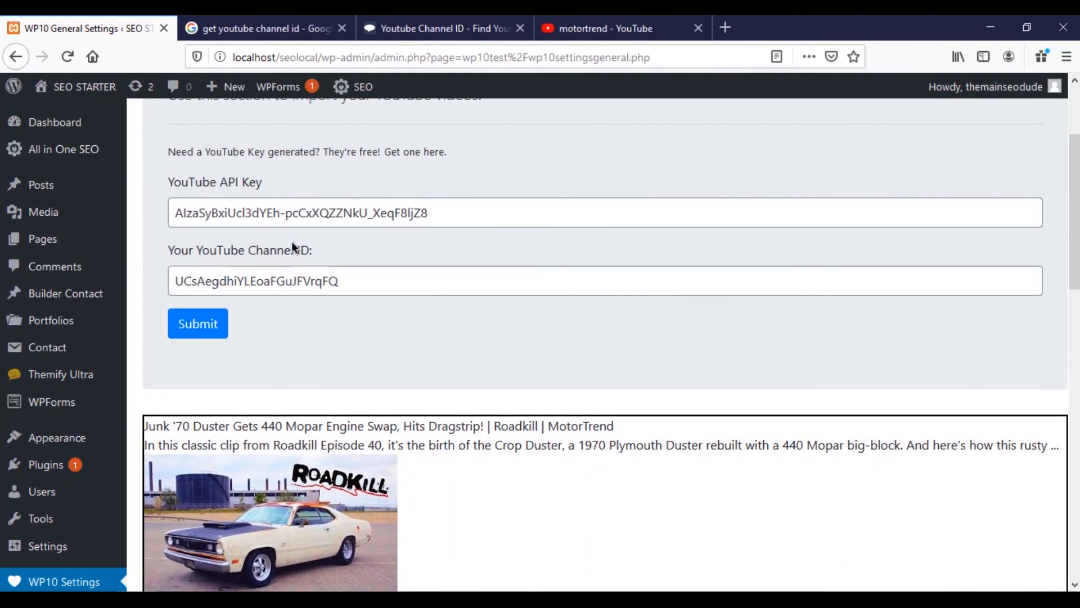
mouse_move(231, 264)
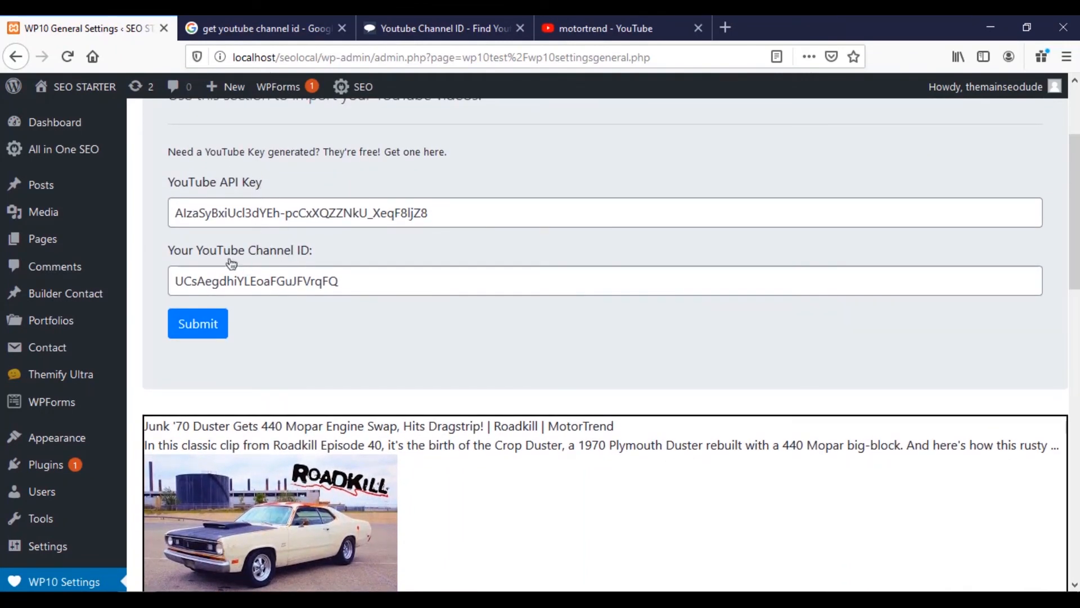
scroll("down", 3)
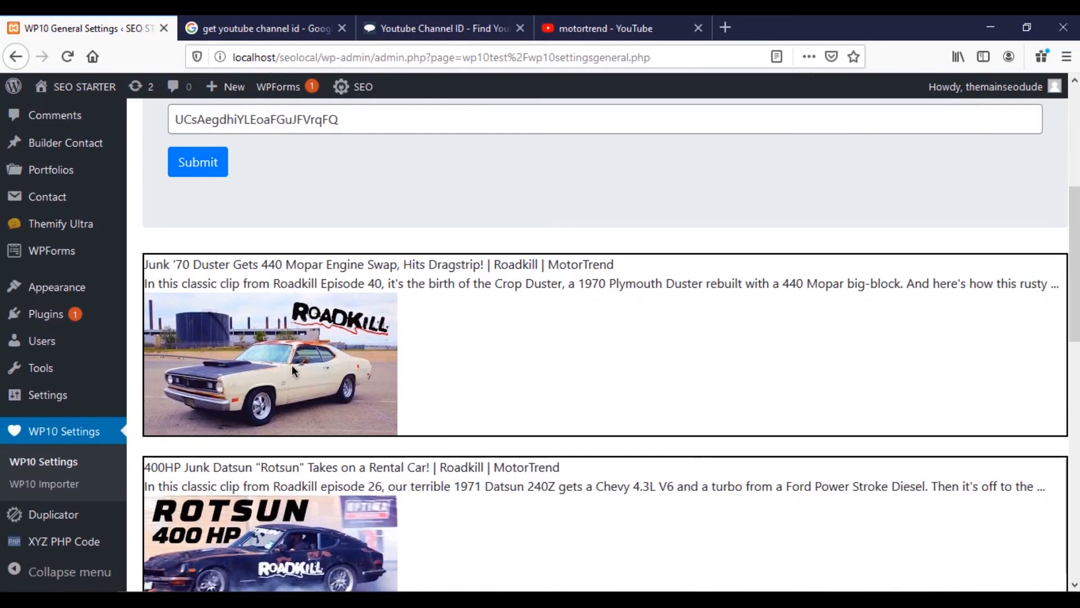
mouse_move(340, 427)
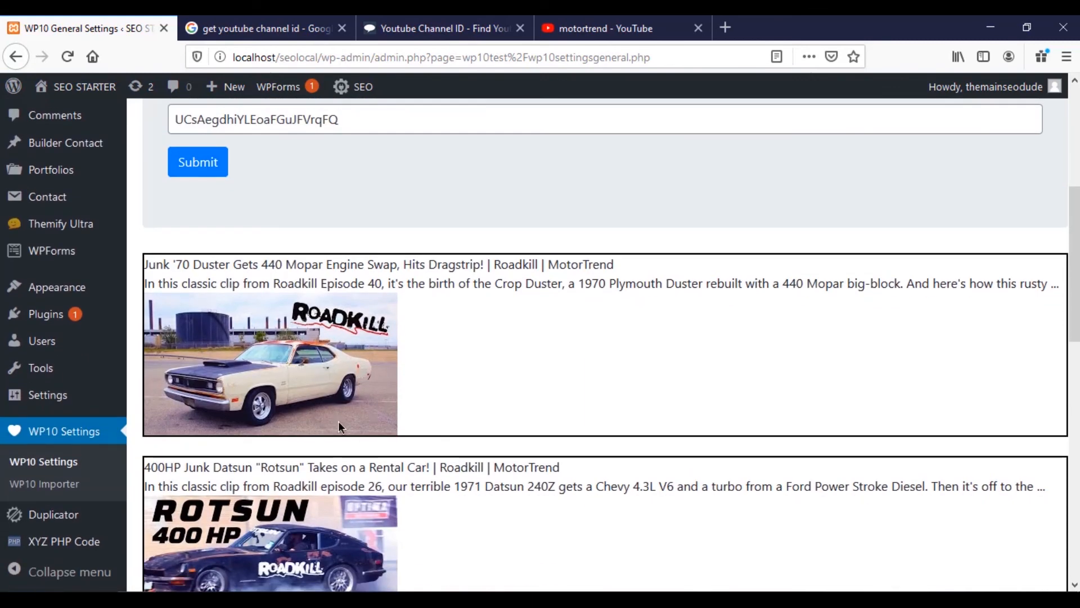
mouse_move(447, 342)
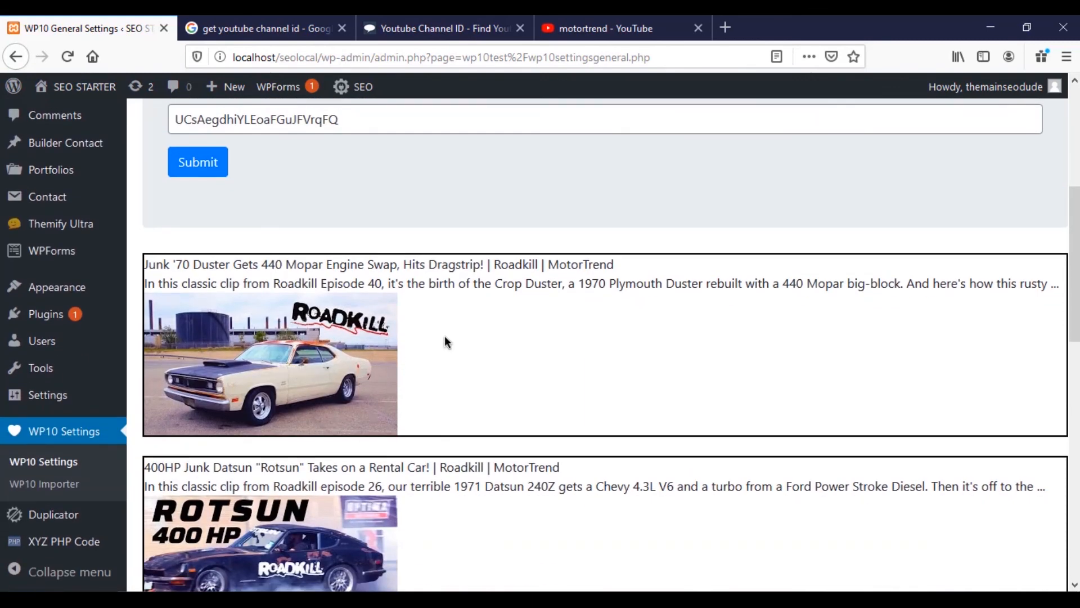
mouse_move(448, 343)
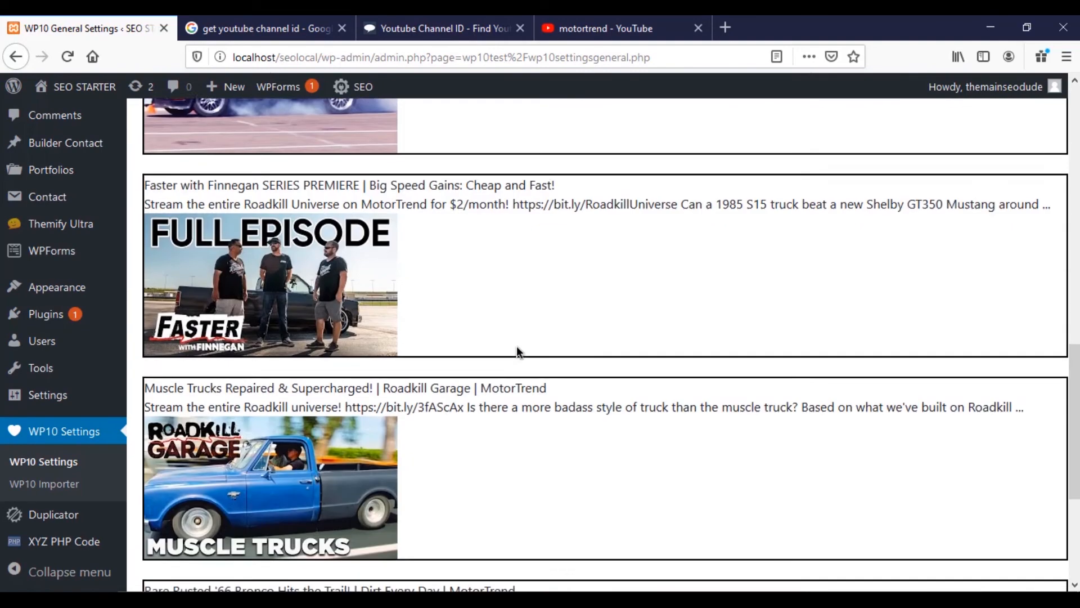
scroll("down", 3)
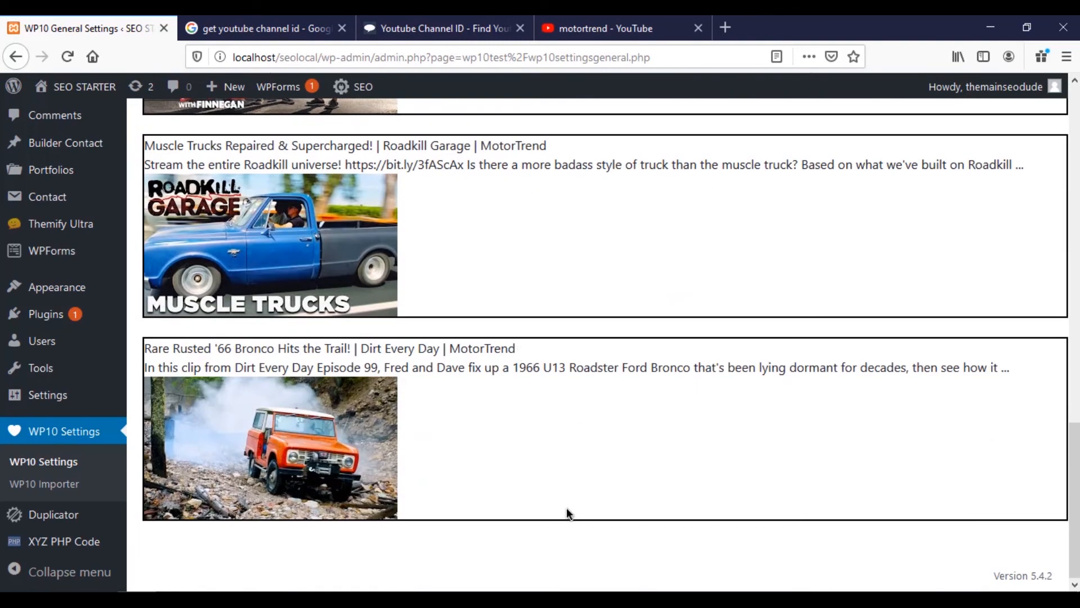
scroll("up", 3)
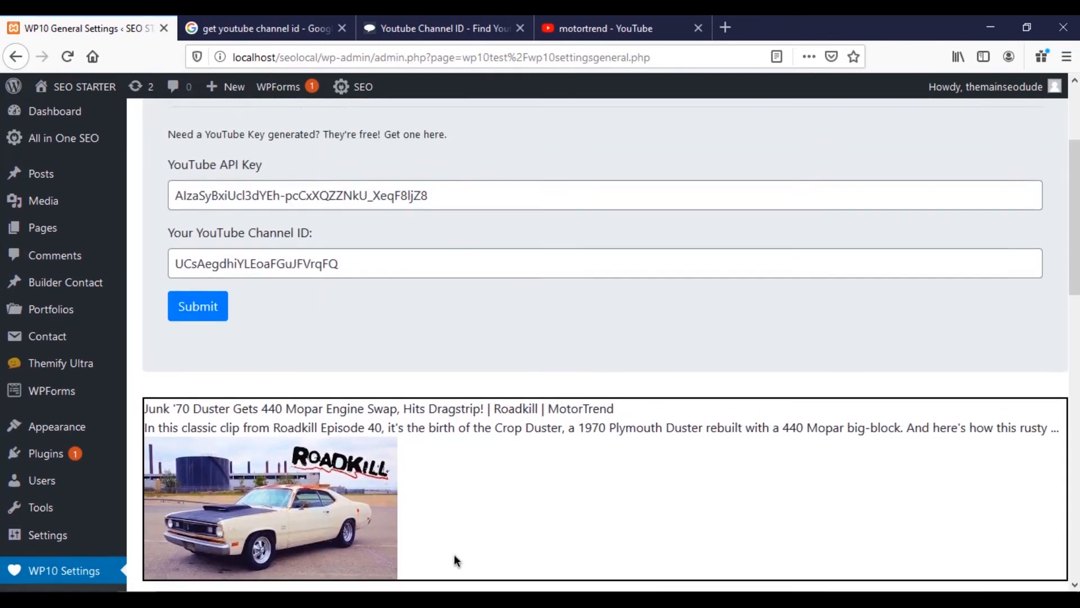
scroll("down", 3)
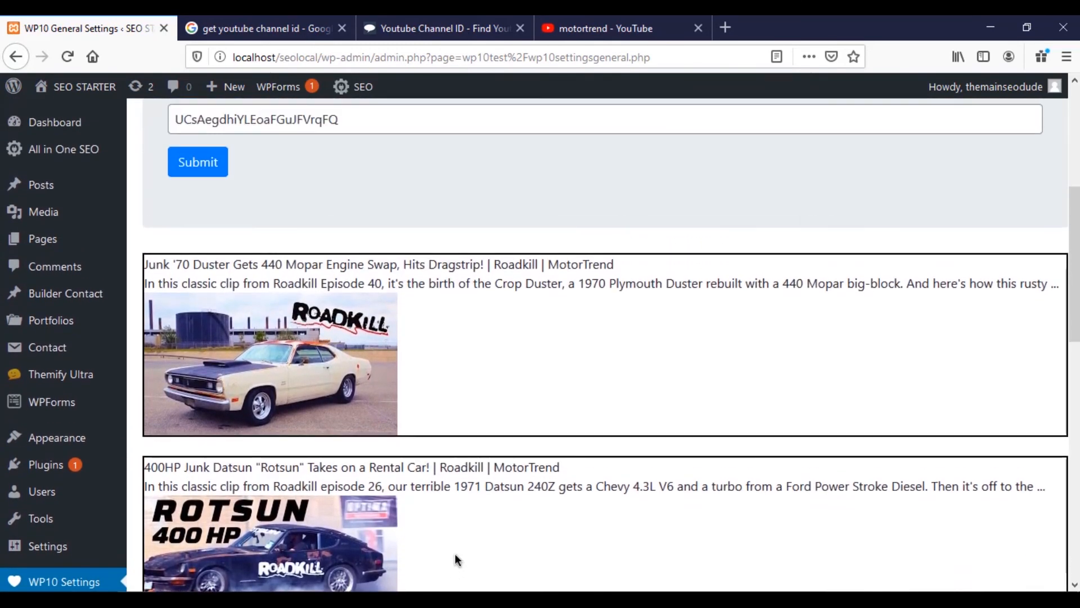
scroll("down", 3)
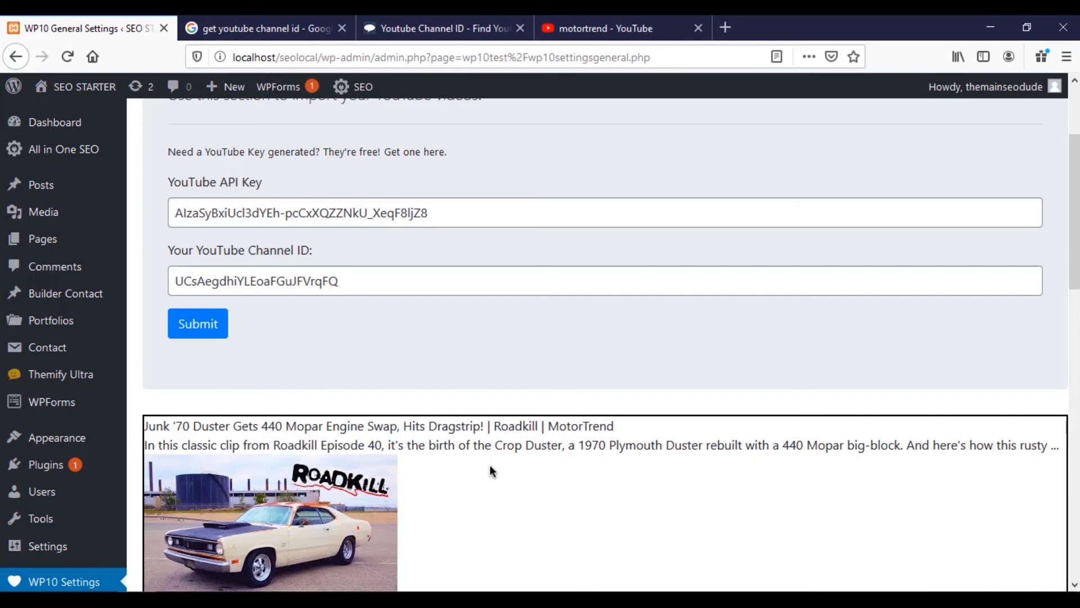
scroll("down", 3)
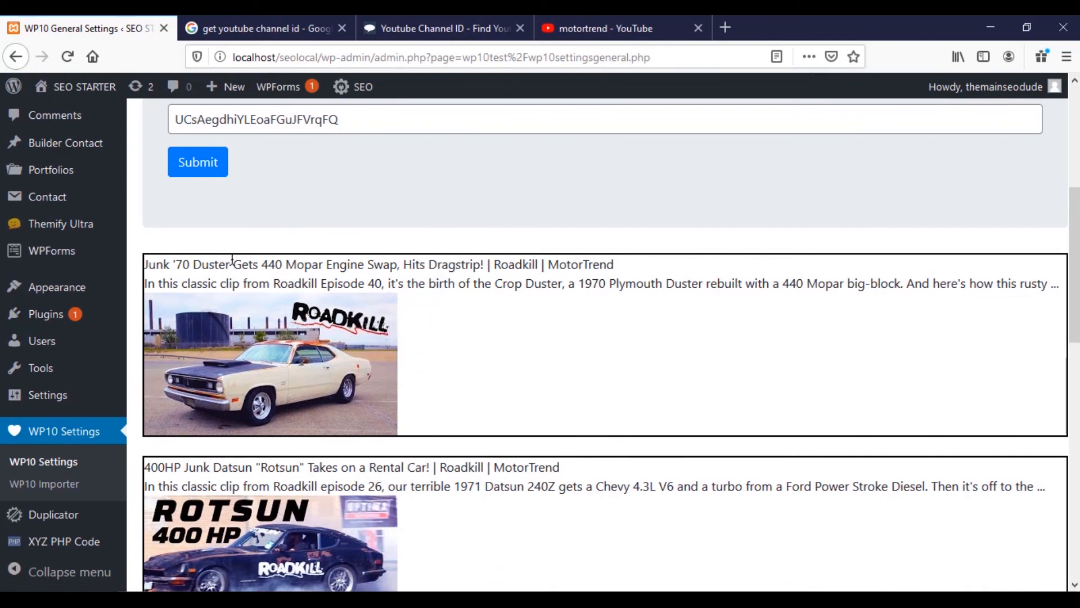
mouse_move(461, 340)
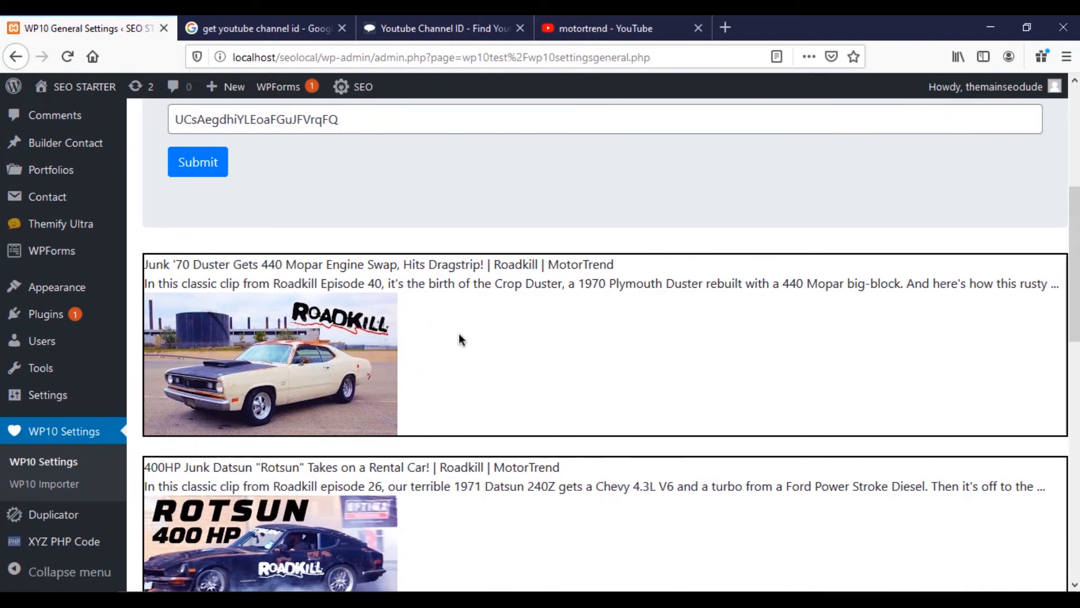
mouse_move(465, 355)
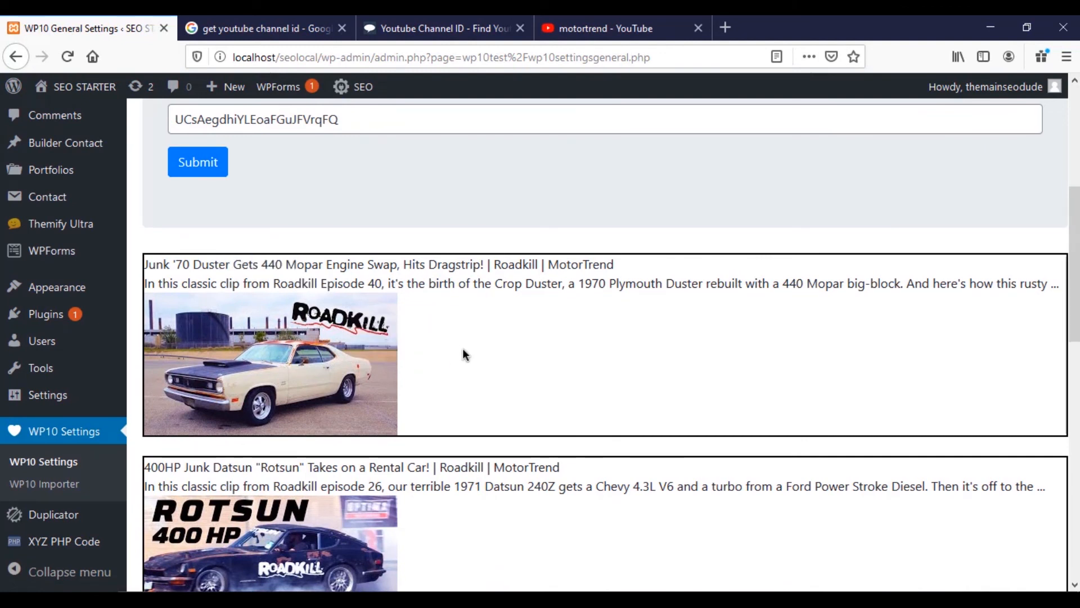
mouse_move(470, 355)
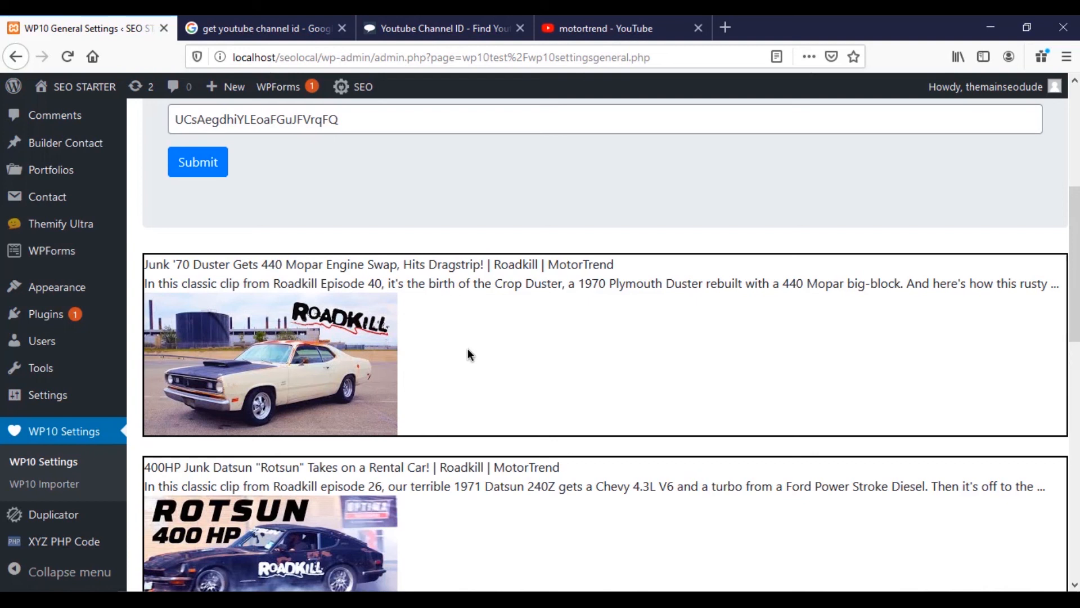
mouse_move(481, 355)
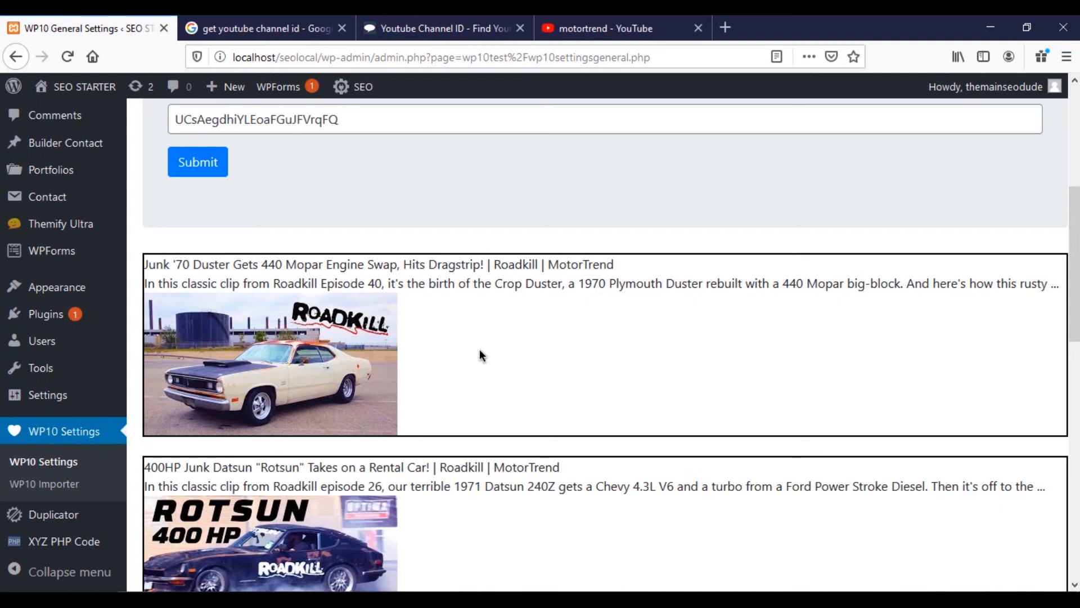
mouse_move(592, 339)
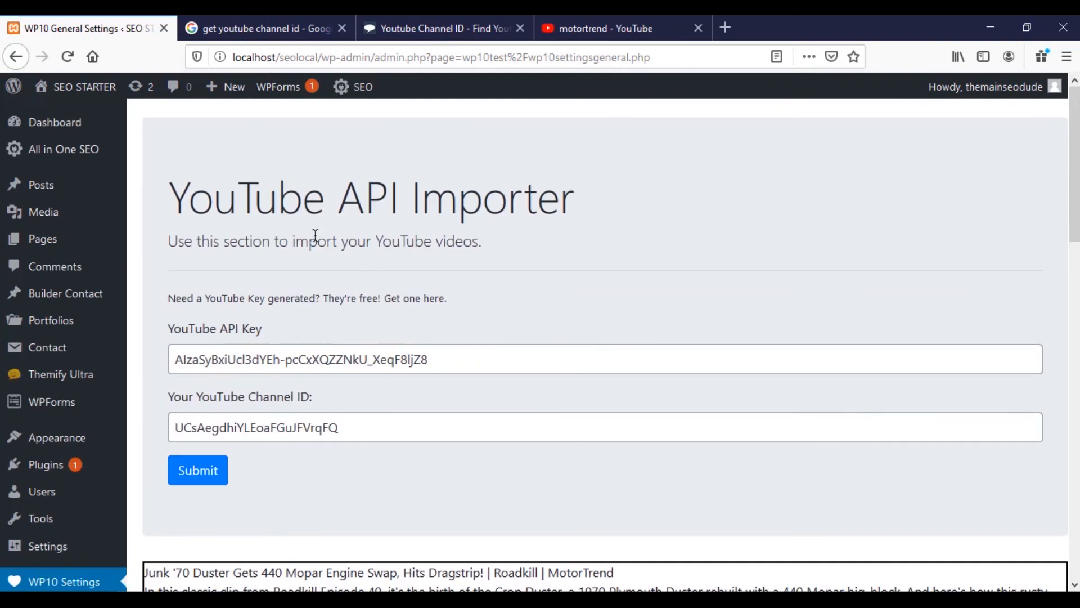
mouse_move(558, 253)
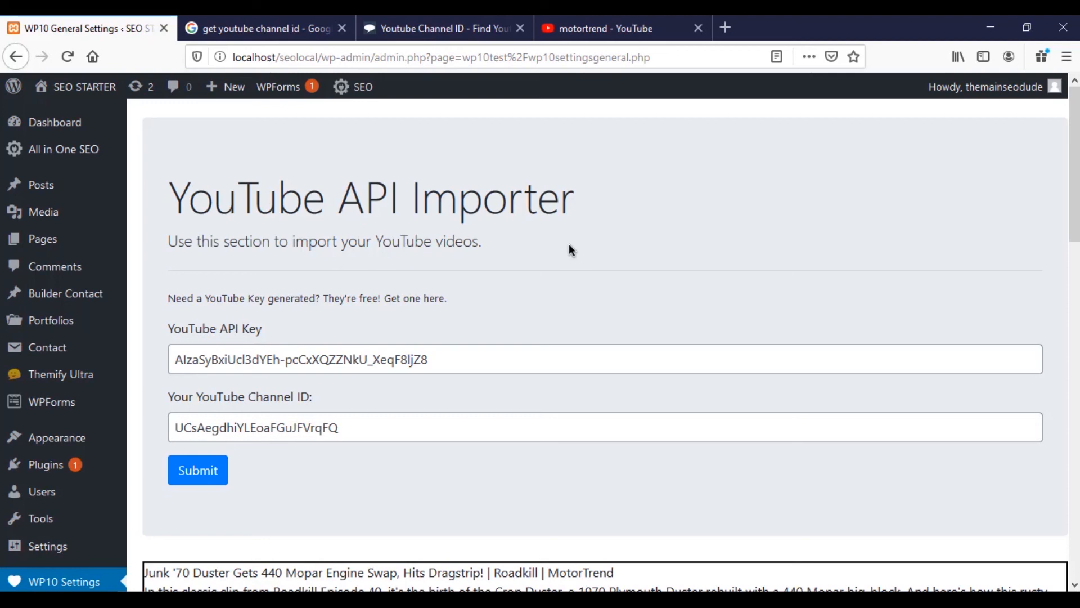
scroll("down", 3)
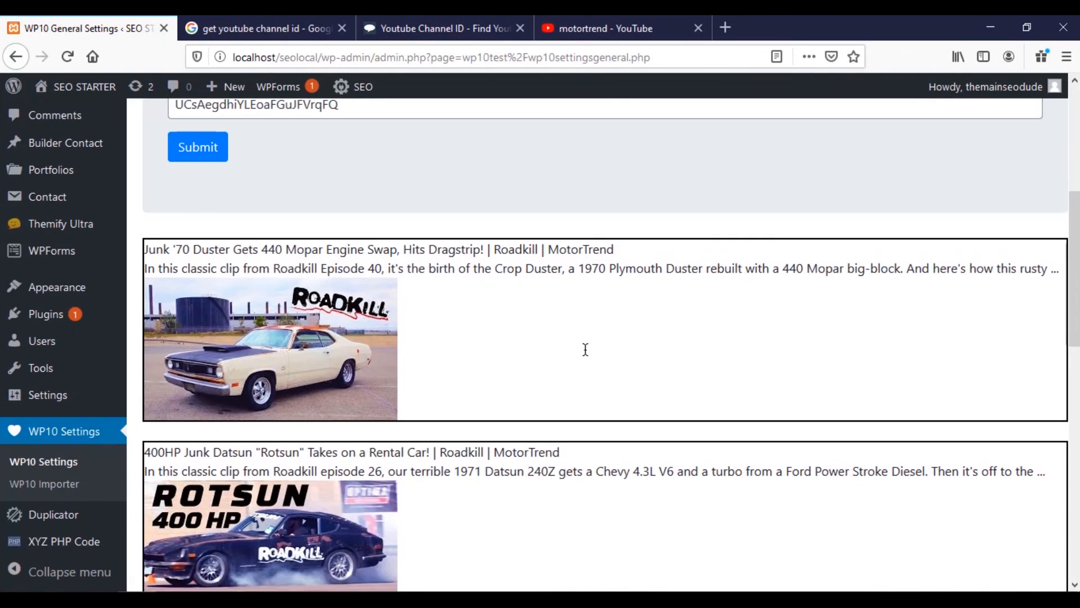
mouse_move(593, 339)
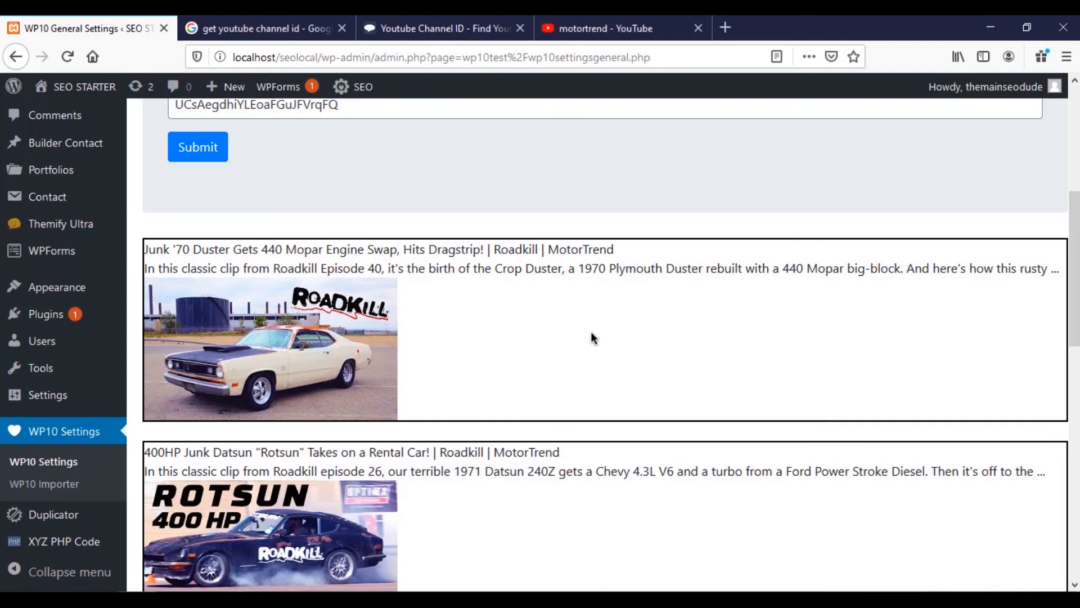
mouse_move(597, 327)
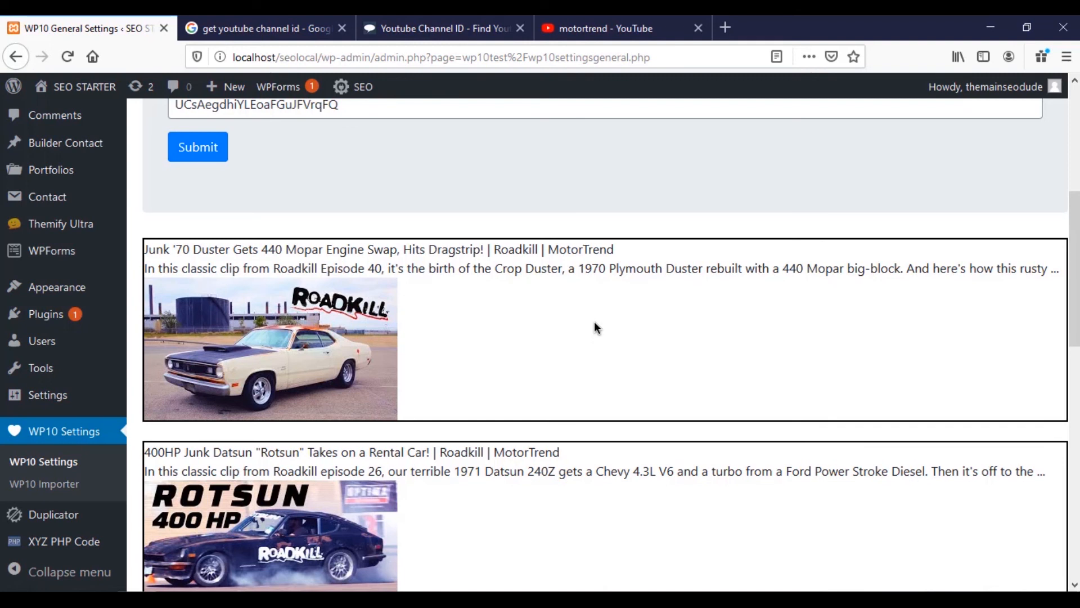